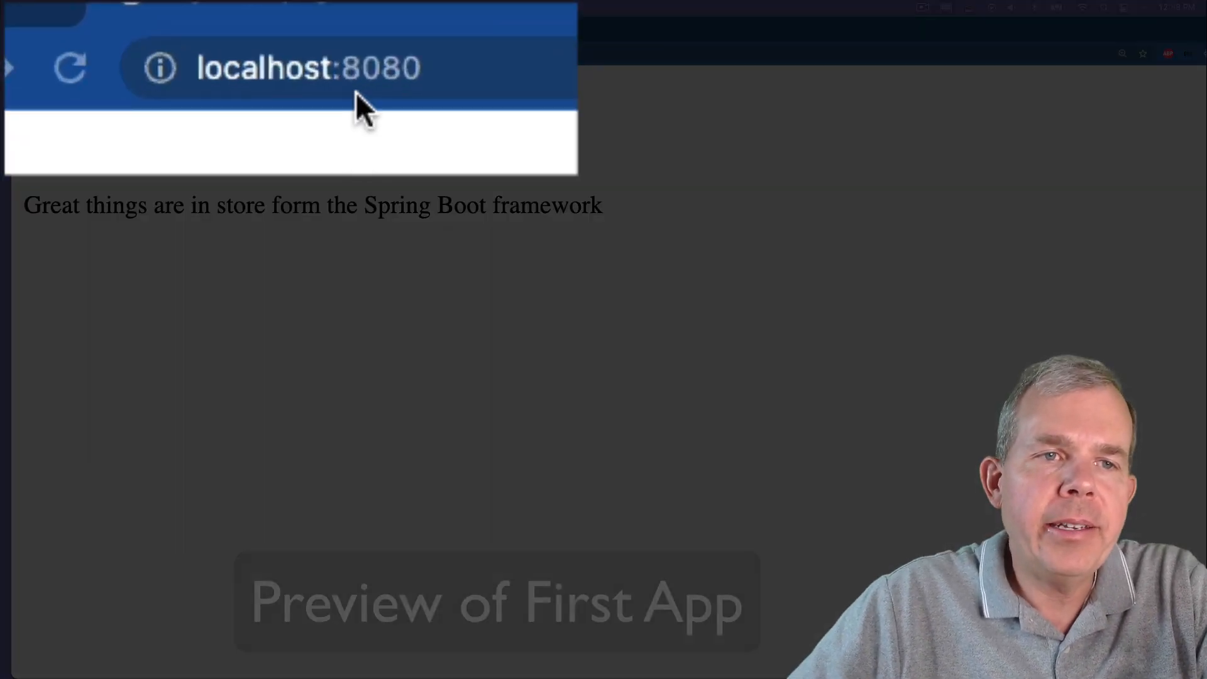
# - Search Google for "spring tool suite 4 download"
pyautogui.doubleClick(262, 68)
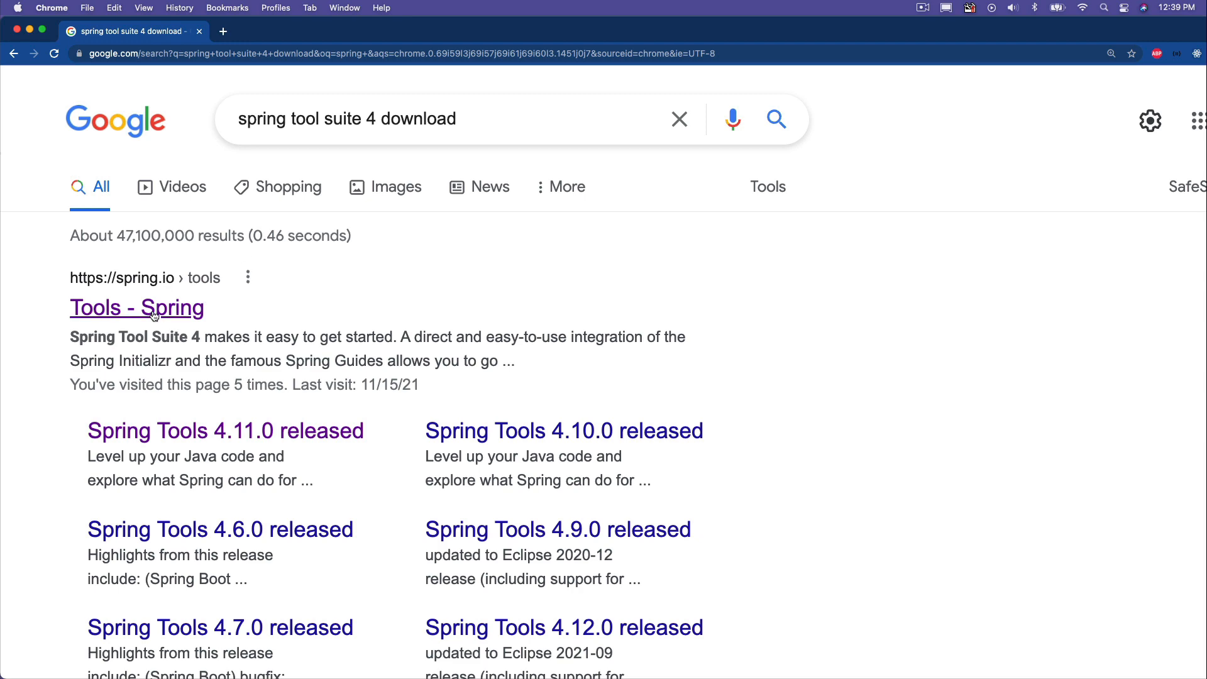
# - Follow the "Tools - Spring" result to the spring.io Tools page
pyautogui.click(135, 306)
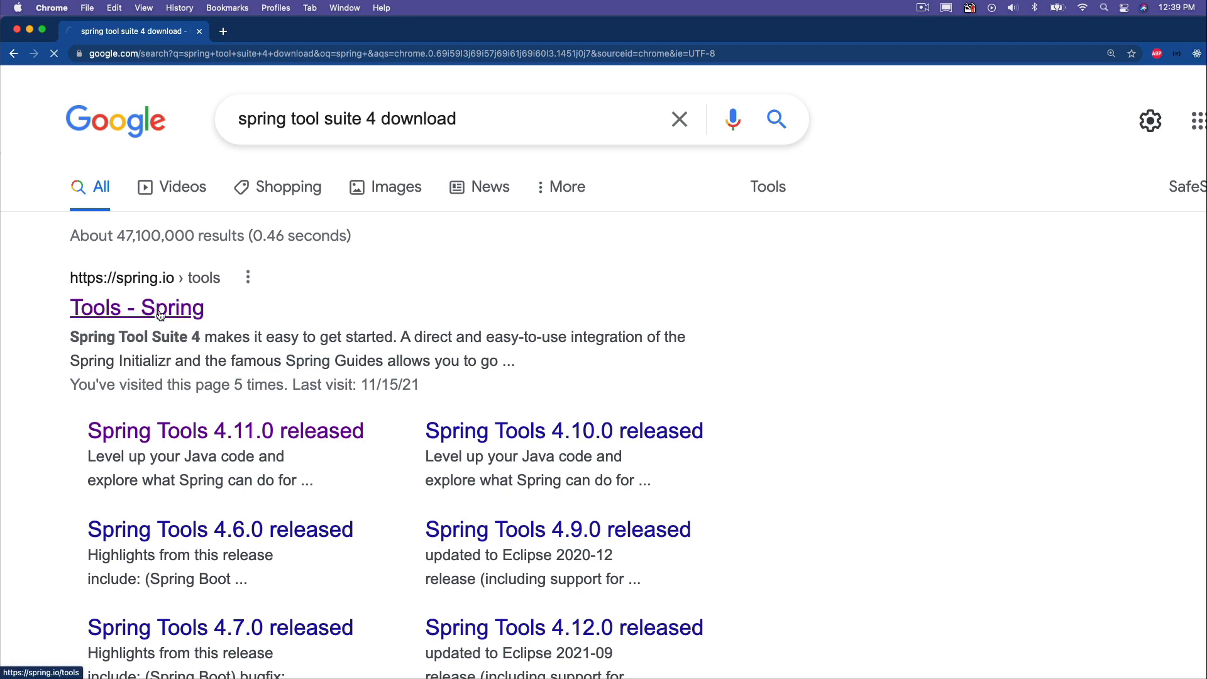
pyautogui.click(136, 307)
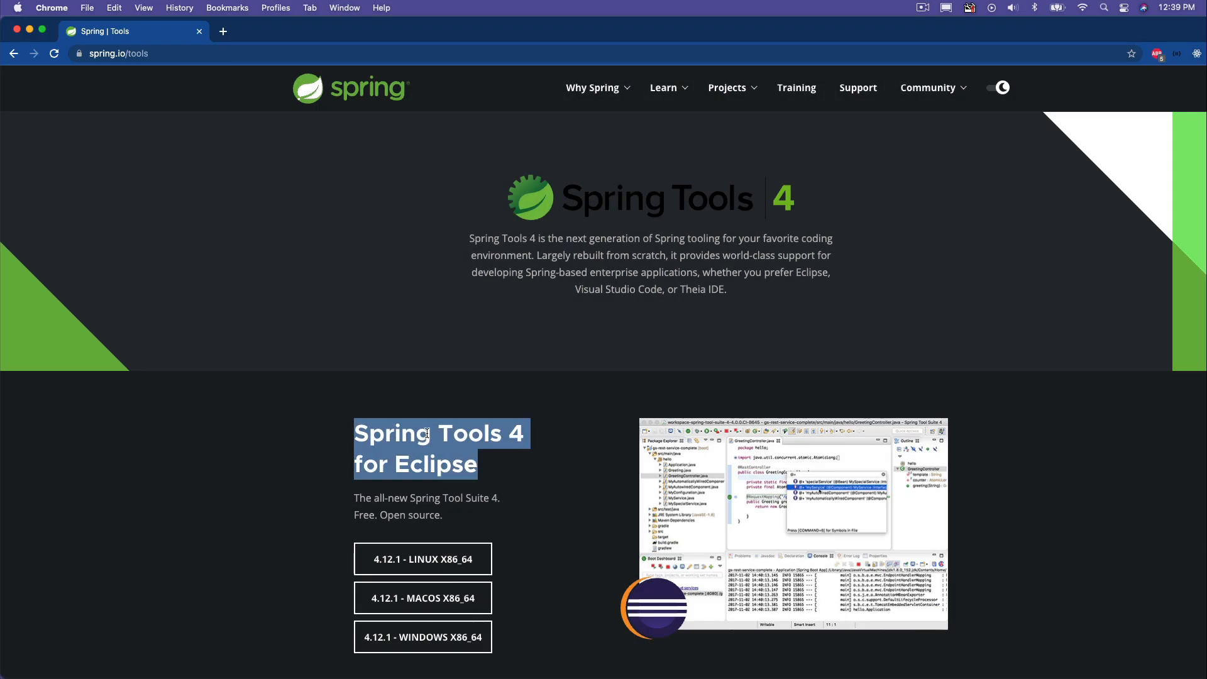
# - Download the 4.12.1 macOS x86_64 build of Spring Tools 4 for Eclipse
pyautogui.click(473, 462)
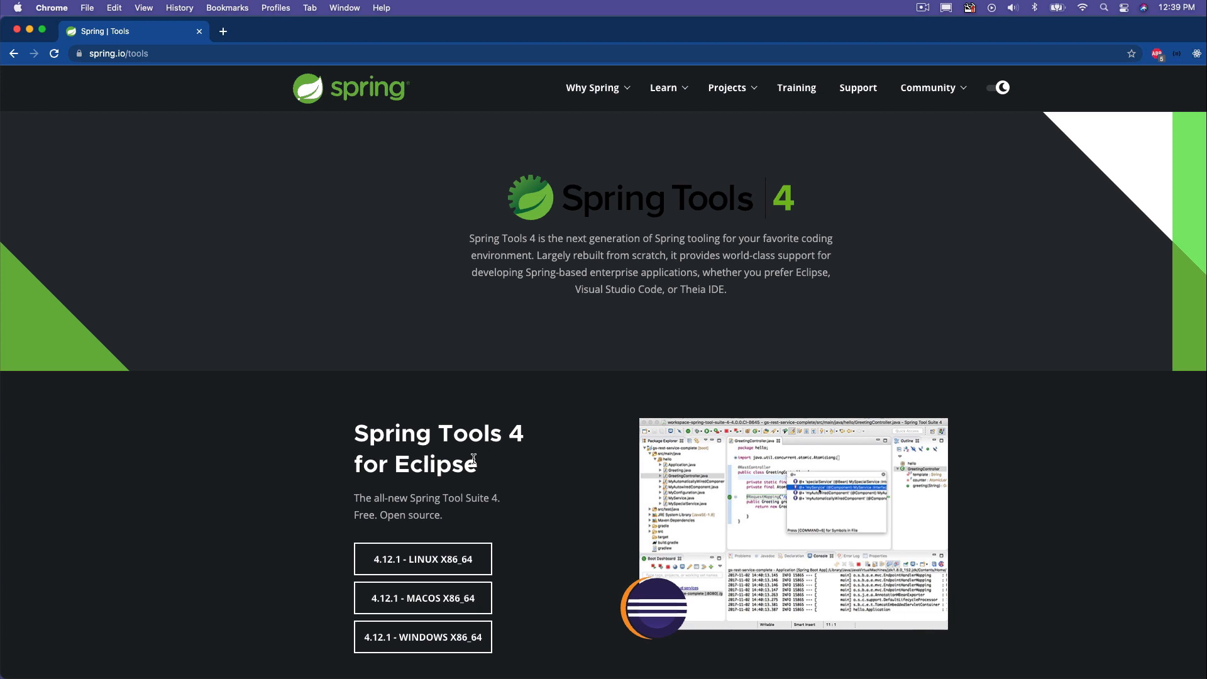
pyautogui.moveTo(520, 471)
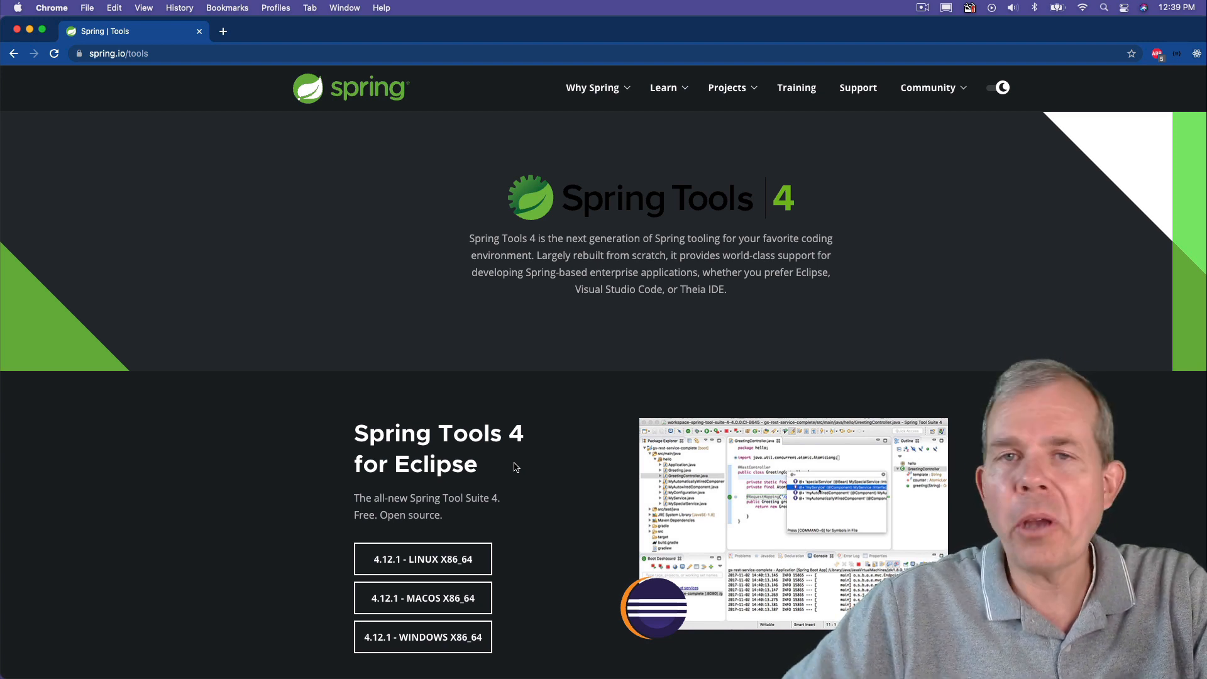
pyautogui.moveTo(413, 416)
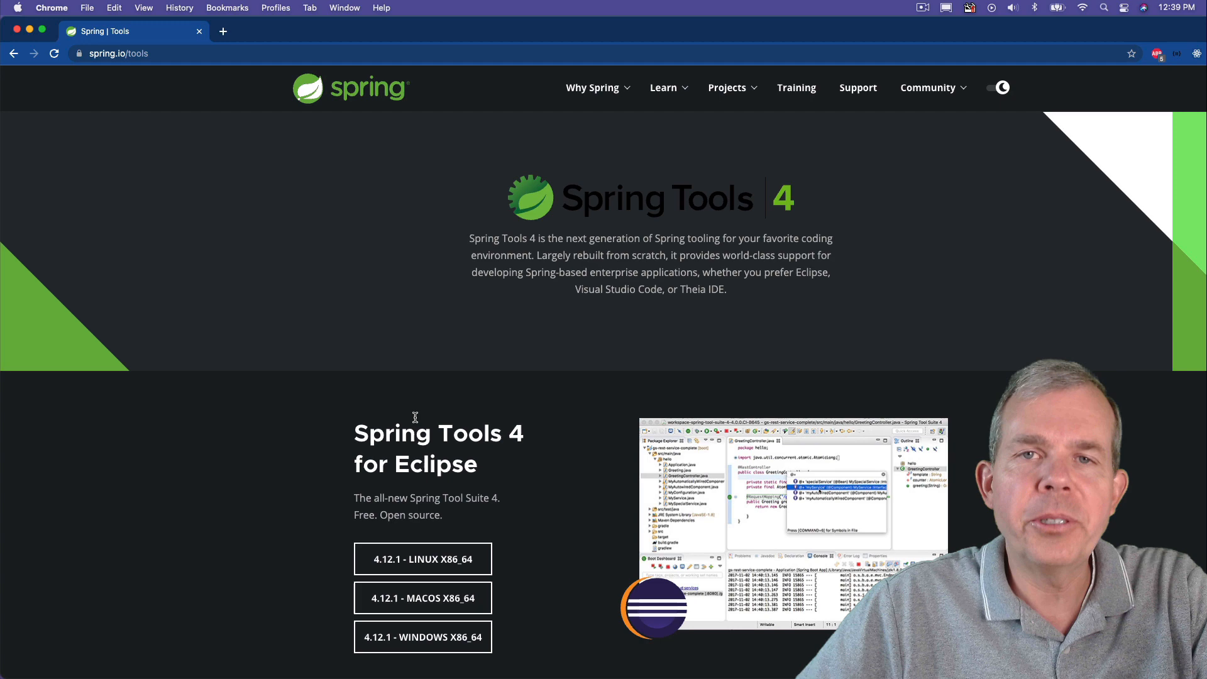
pyautogui.scroll(-3)
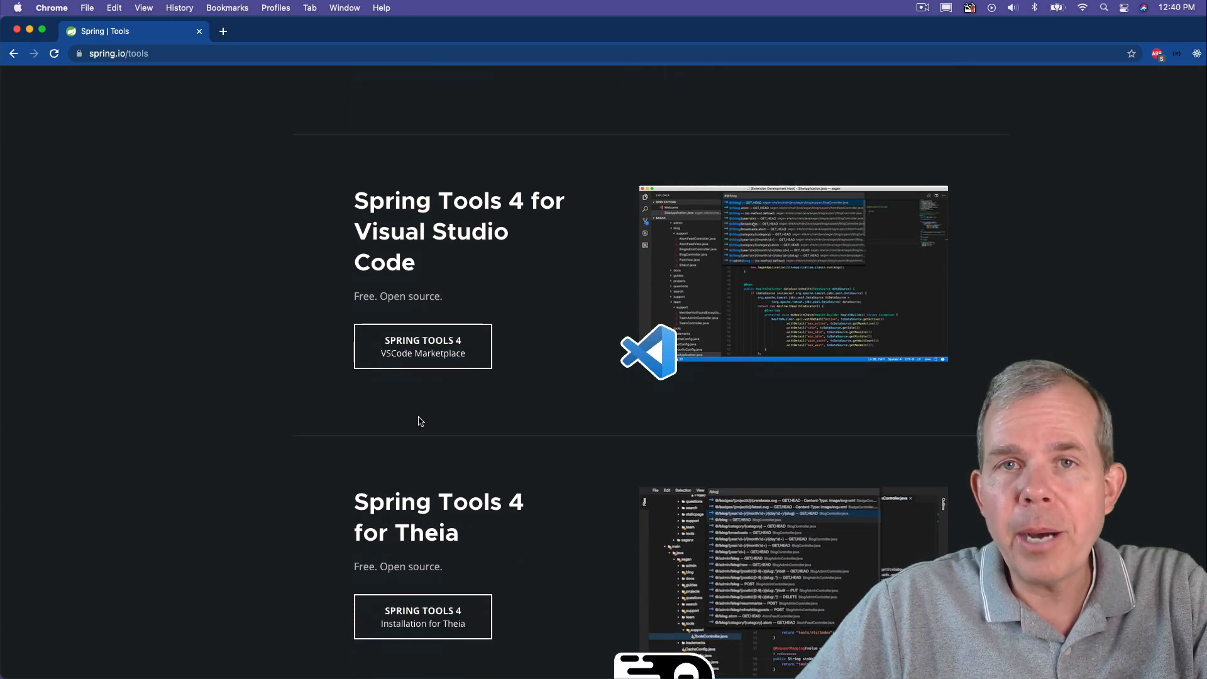
pyautogui.scroll(3)
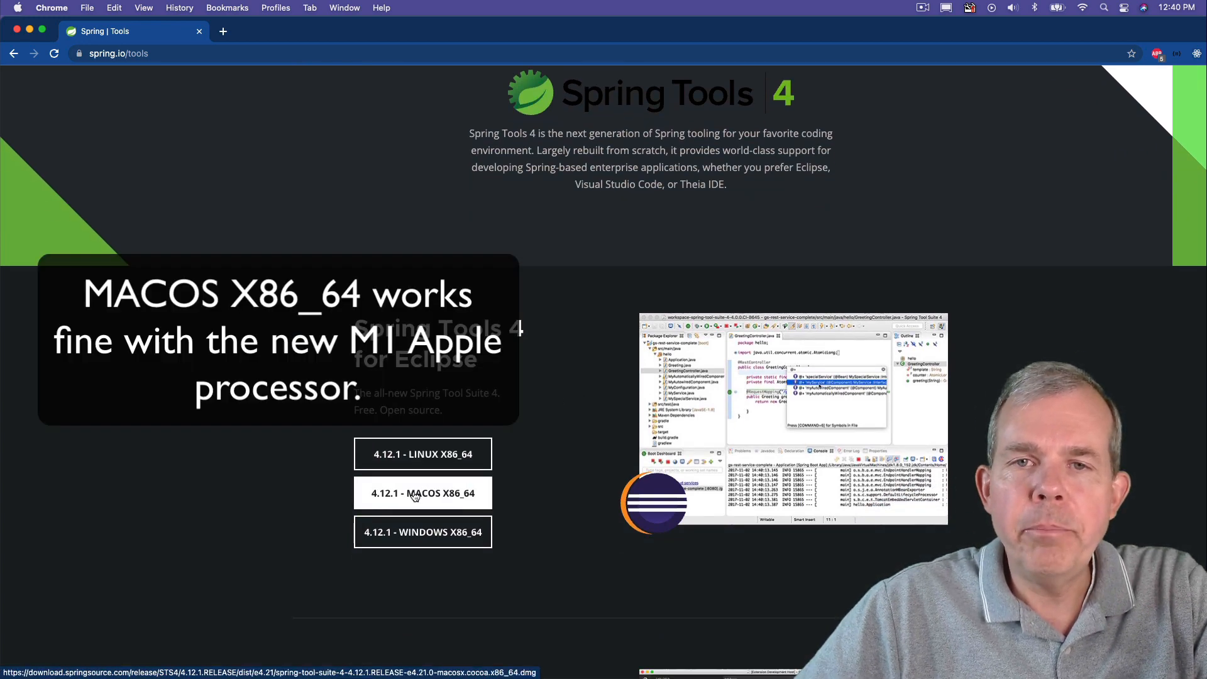
pyautogui.click(422, 492)
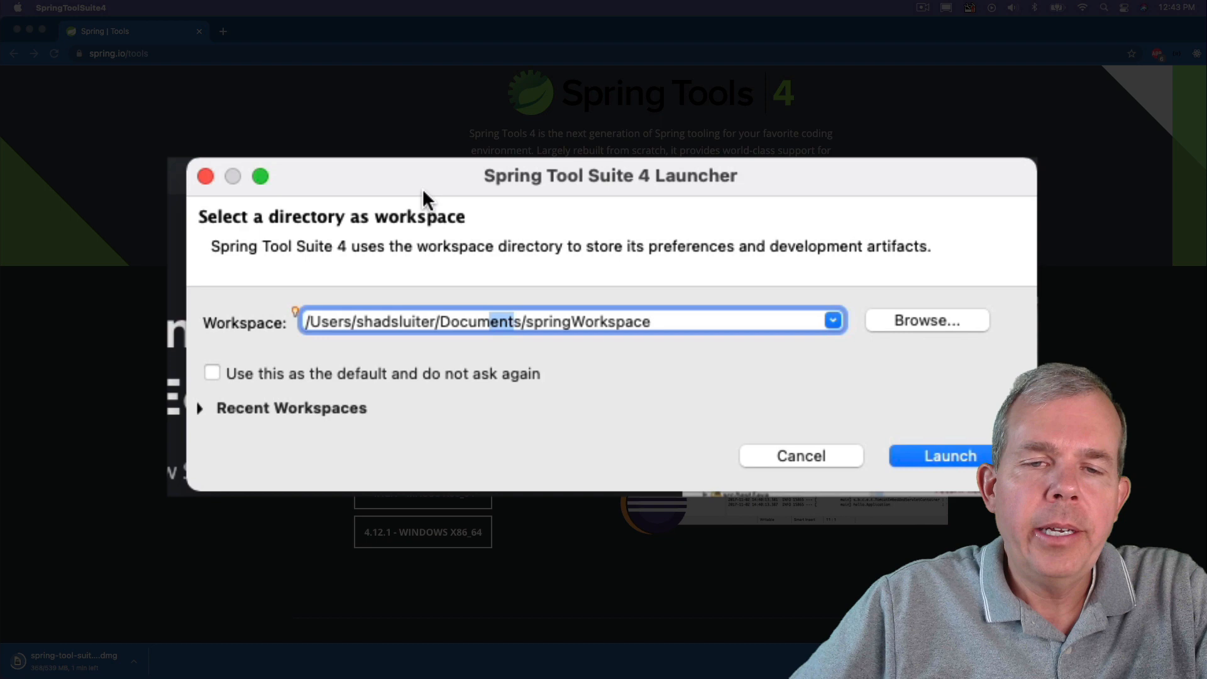
# - Launch the IDE with Documents/springWorkspace as the workspace
pyautogui.doubleClick(478, 322)
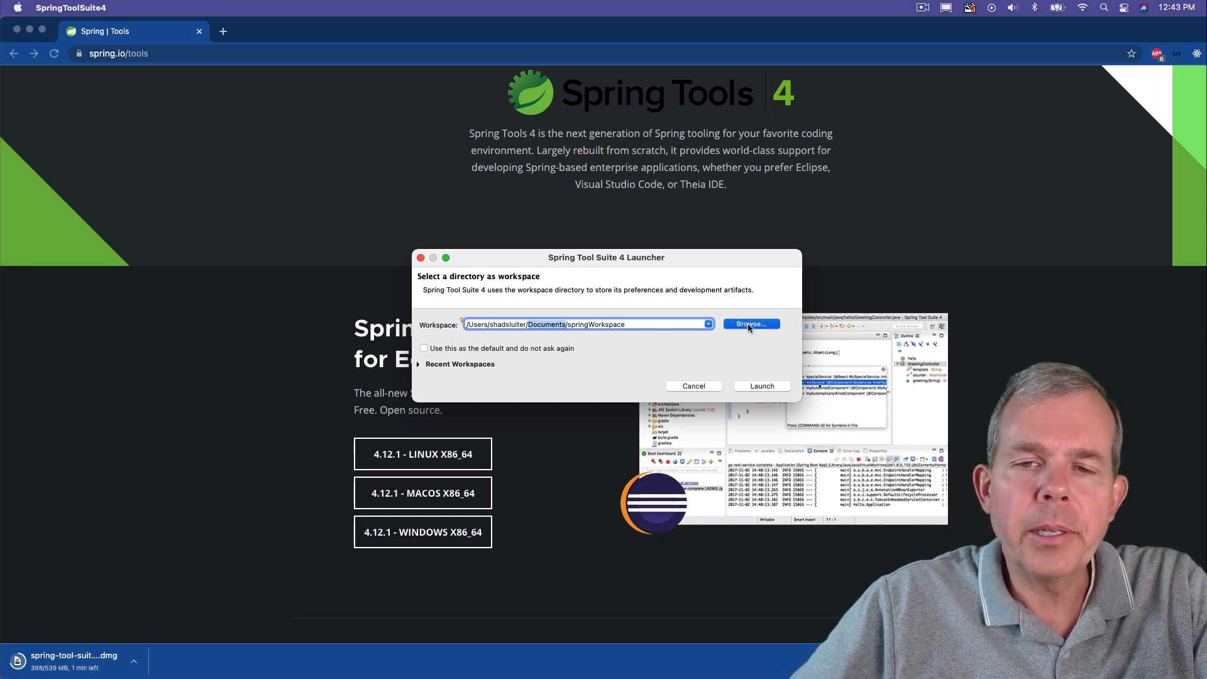
pyautogui.click(751, 324)
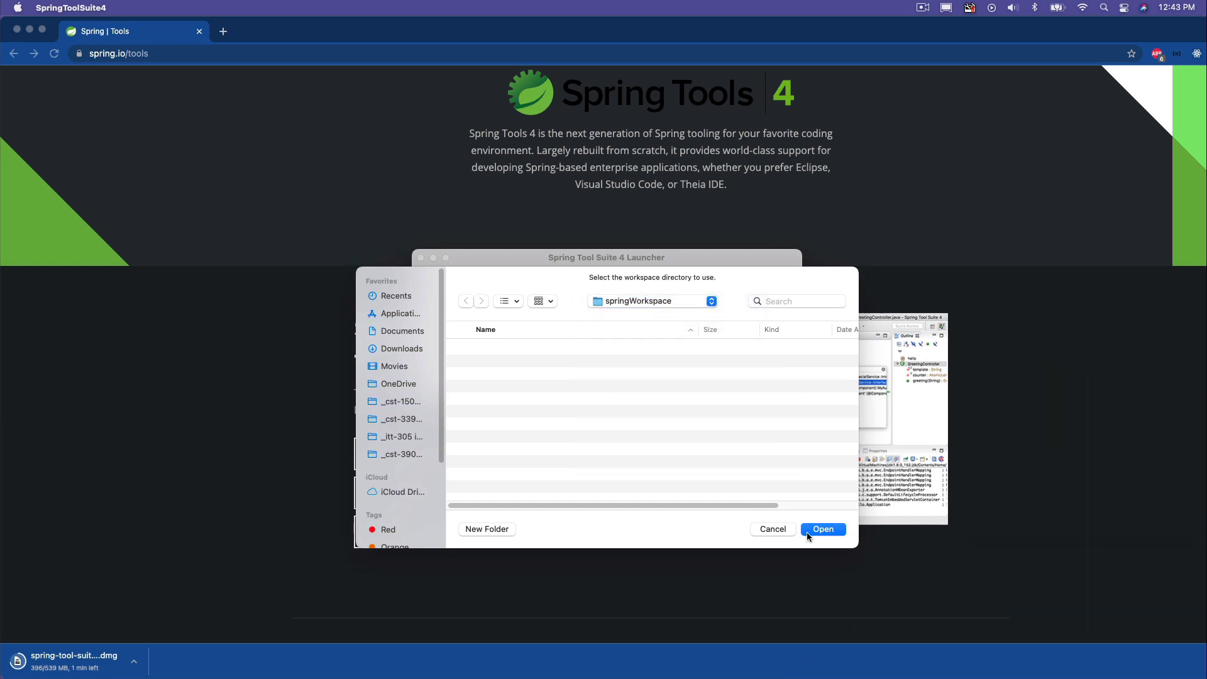
pyautogui.click(822, 530)
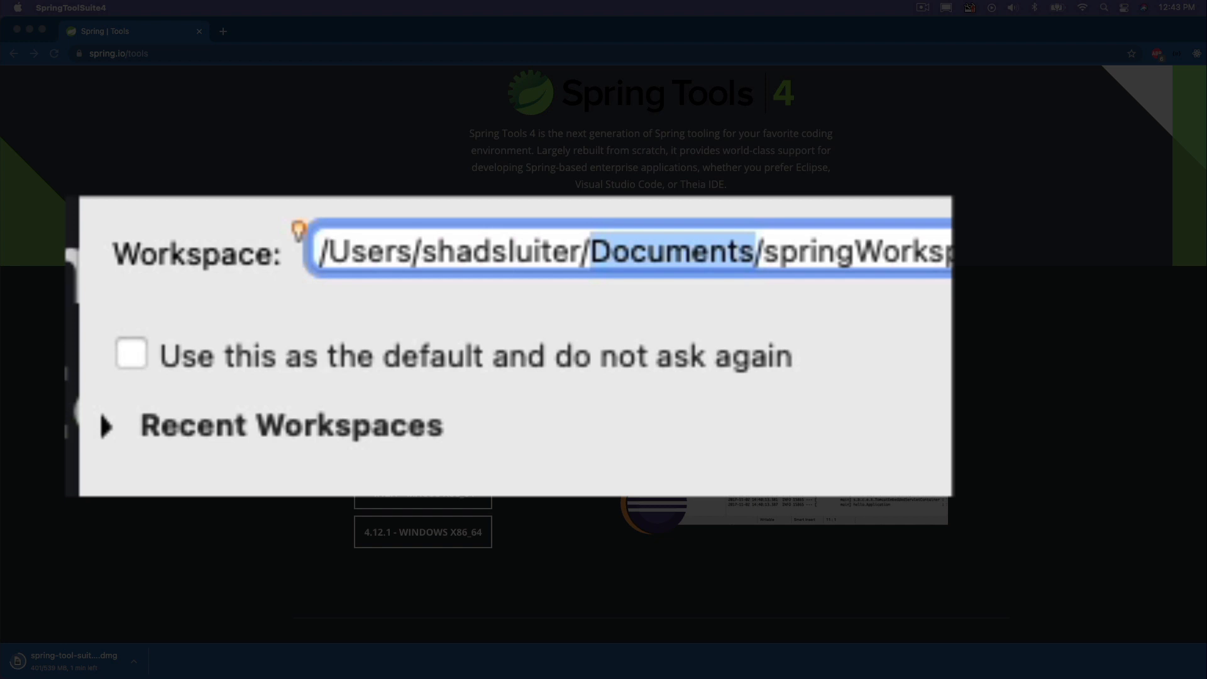
pyautogui.click(131, 355)
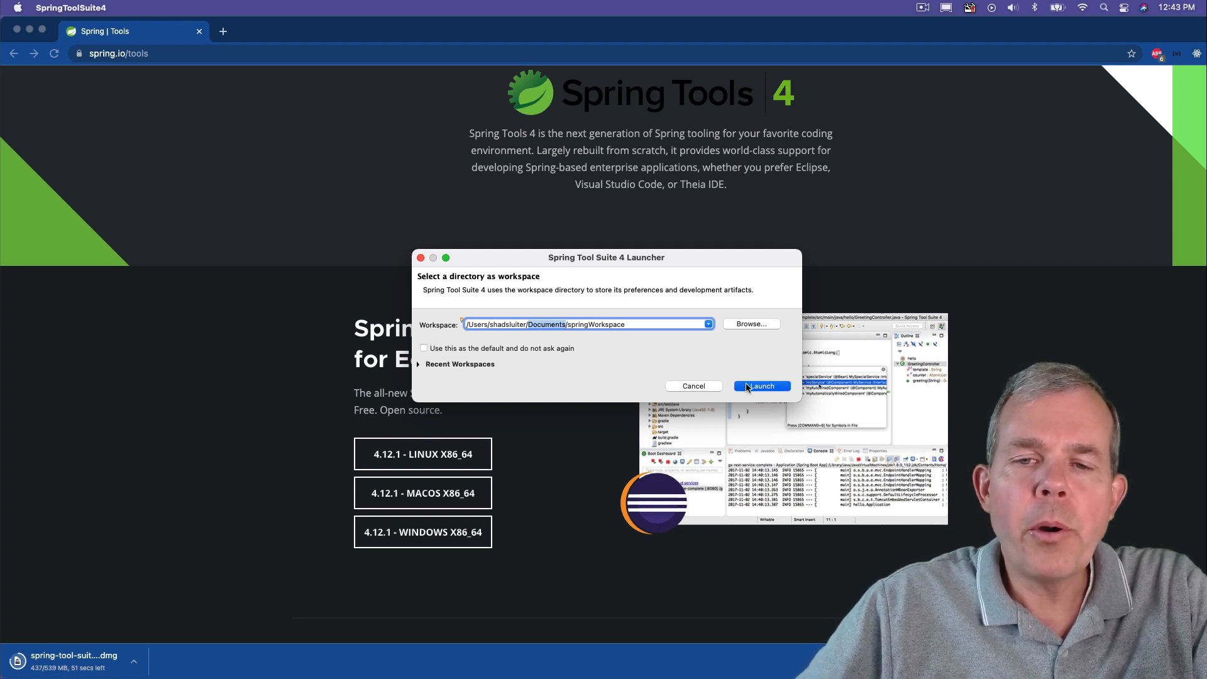
pyautogui.click(762, 386)
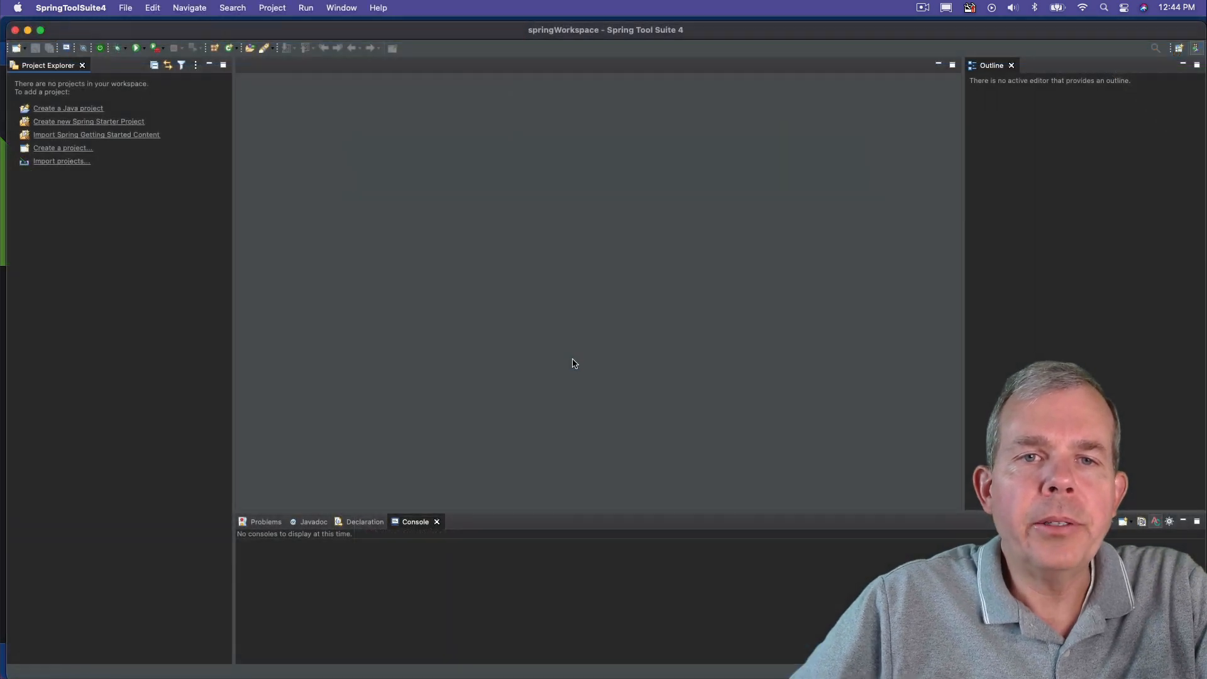
# - Bring up the IDE Preferences from the SpringToolSuite4 menu
pyautogui.click(70, 8)
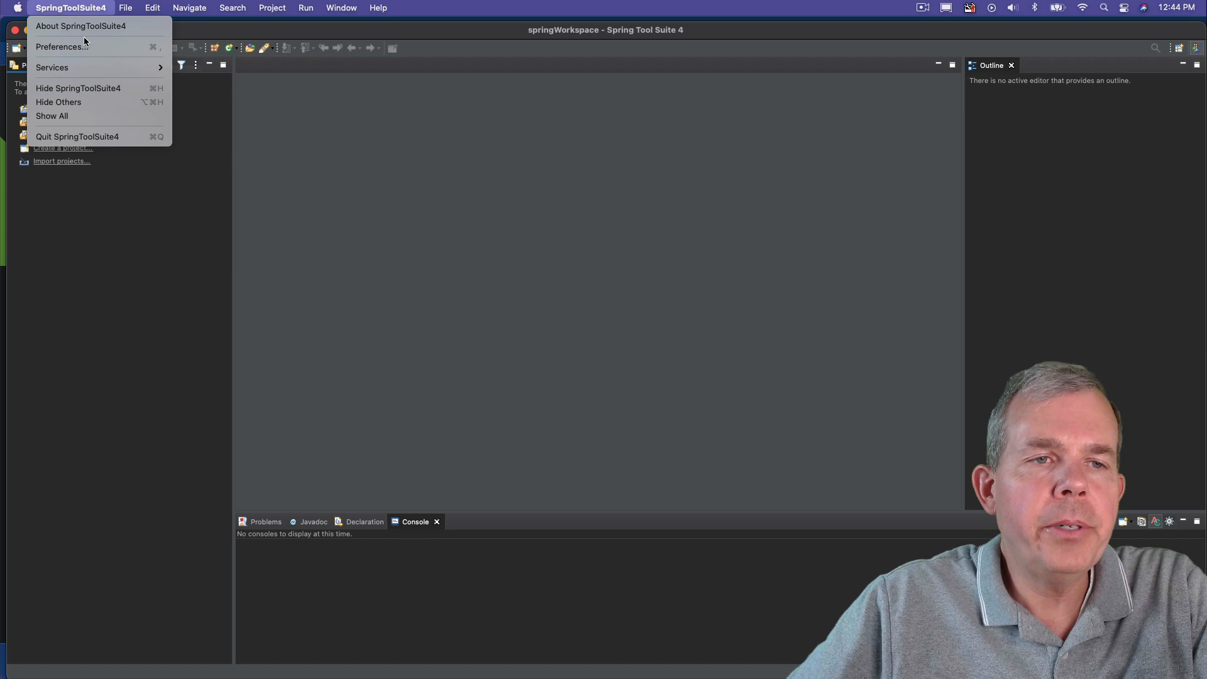
pyautogui.click(59, 46)
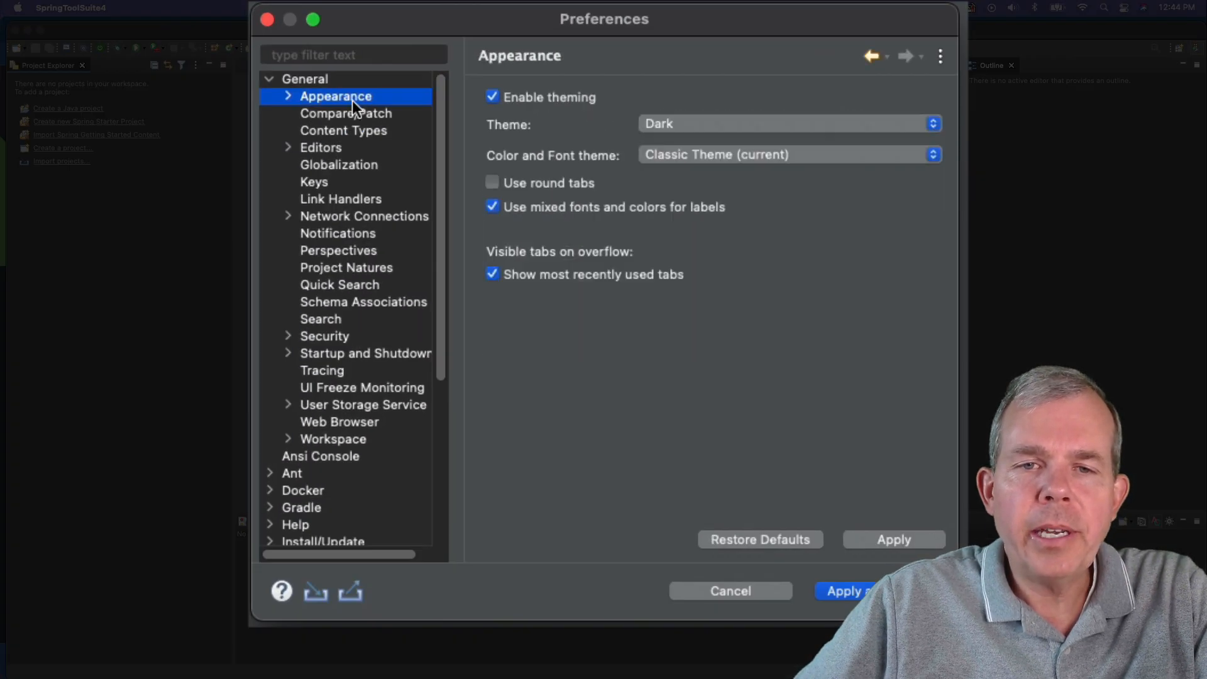
# - Preview the Light and Classic themes, settle on Dark, then apply and close Preferences
pyautogui.click(788, 123)
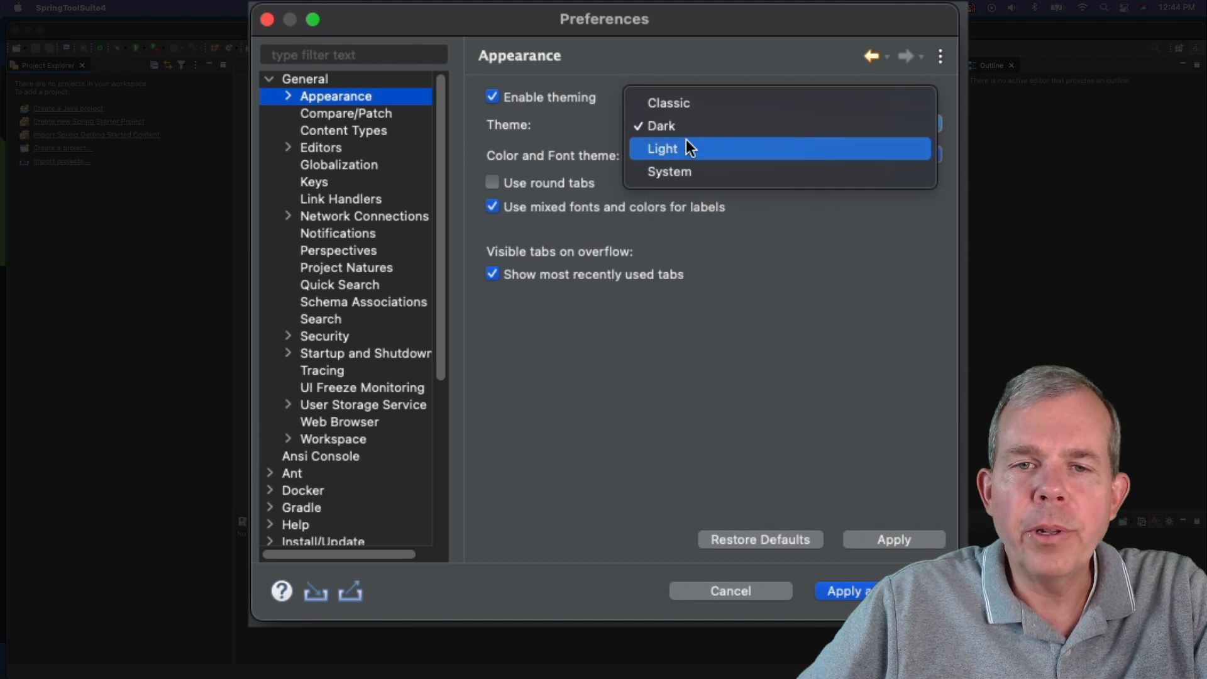
pyautogui.click(660, 148)
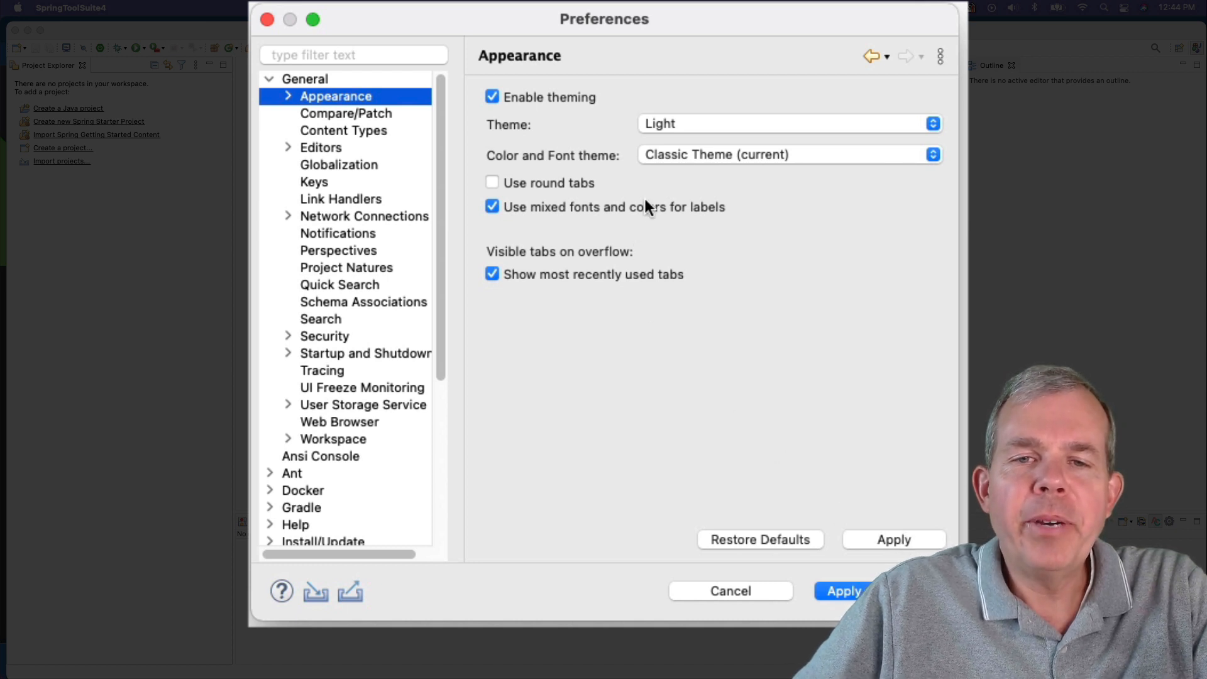
pyautogui.moveTo(677, 137)
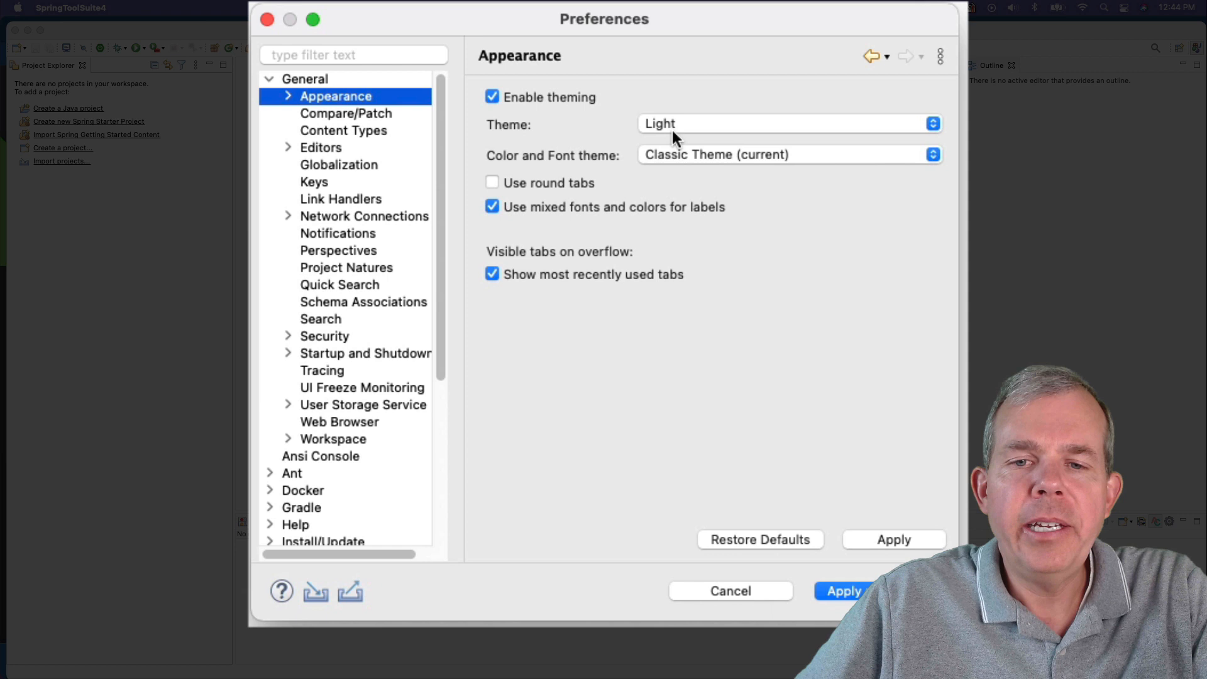
pyautogui.click(785, 123)
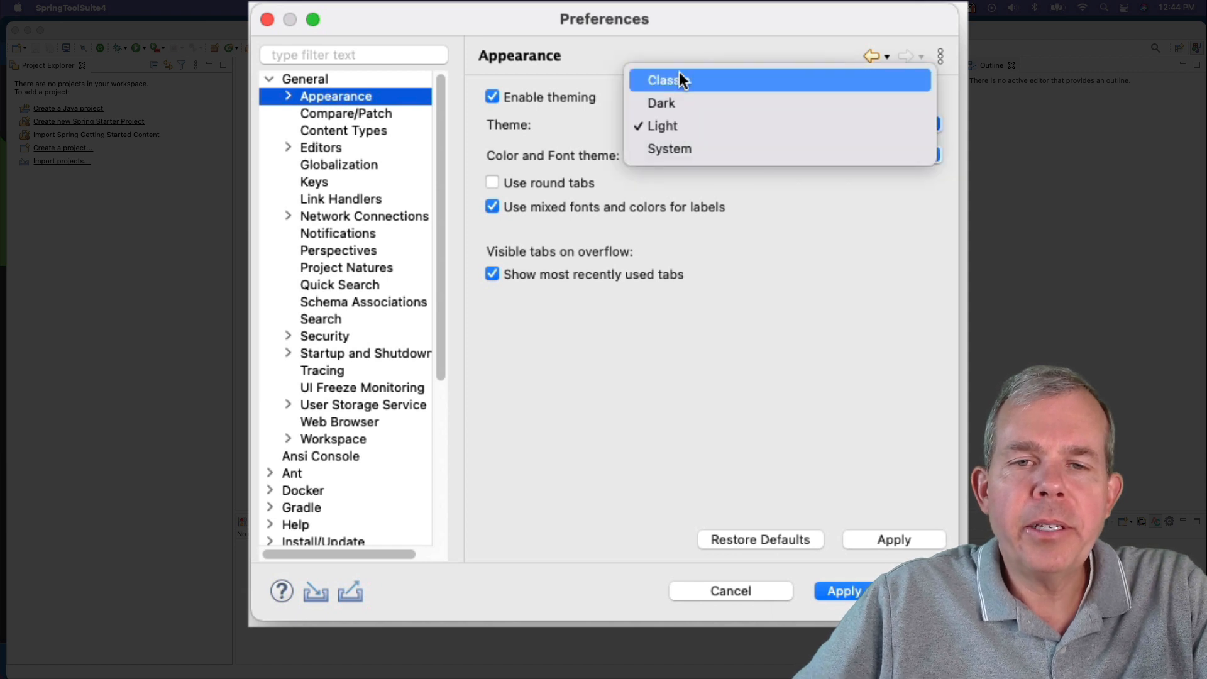
pyautogui.click(664, 80)
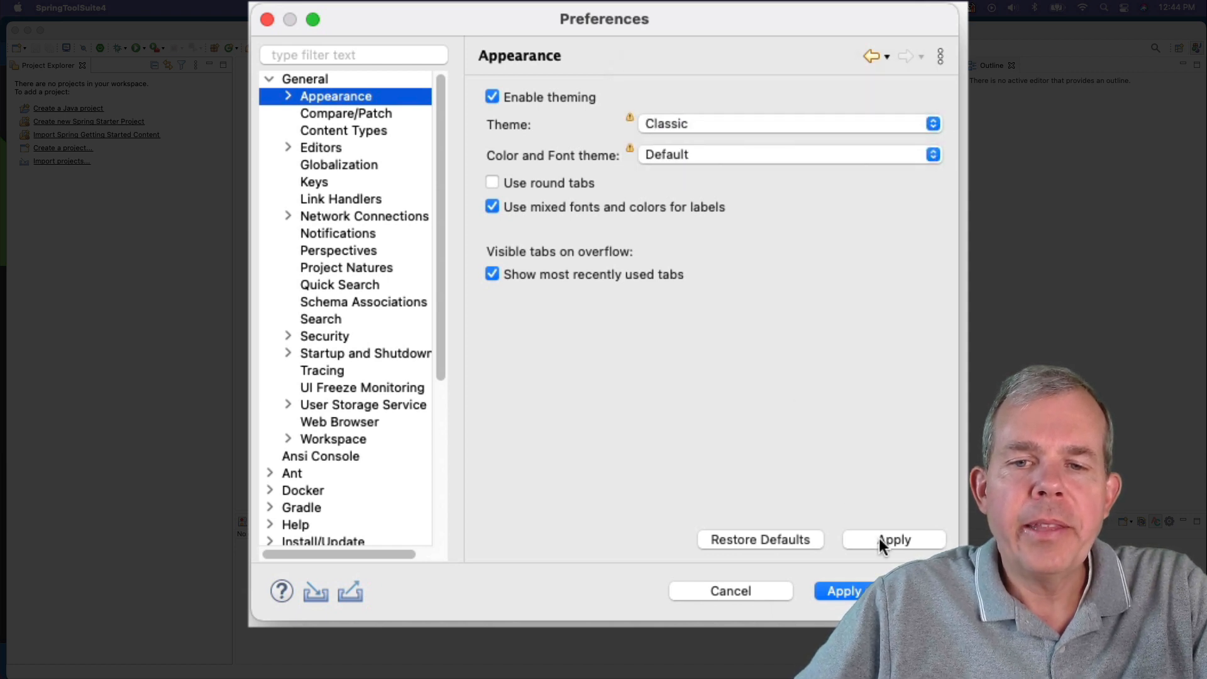
pyautogui.click(784, 123)
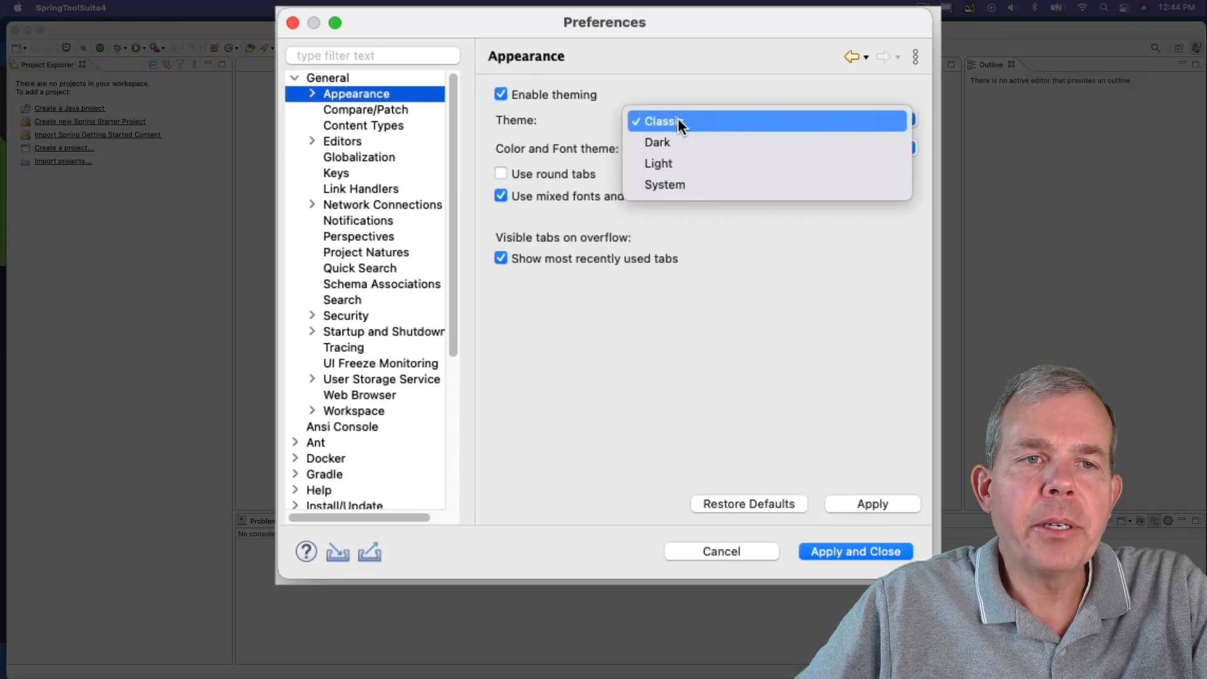
pyautogui.click(657, 142)
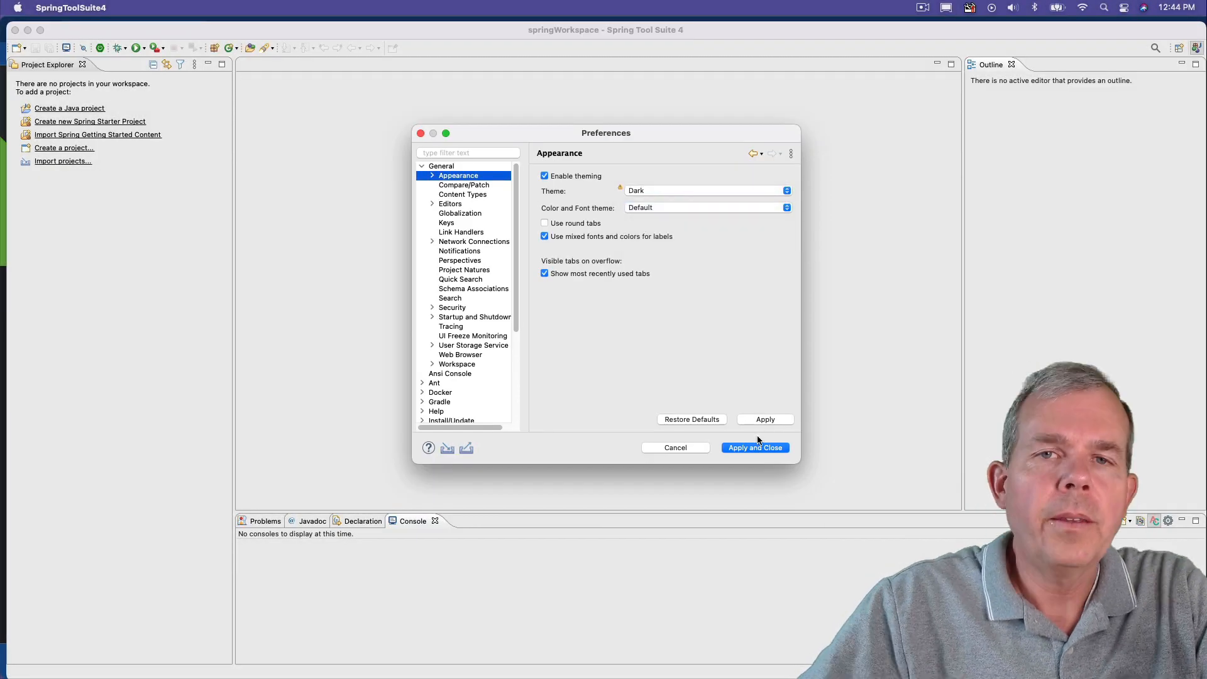
pyautogui.click(753, 447)
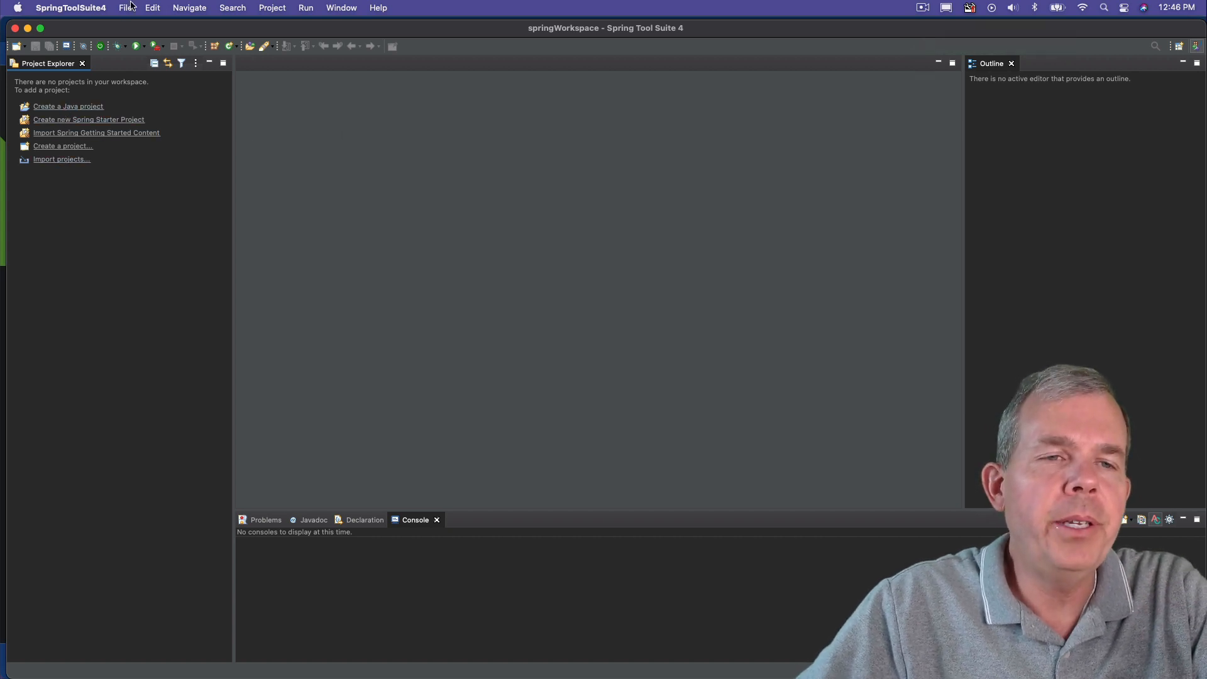
# - Start a new Spring Starter Project from the File menu
pyautogui.click(126, 8)
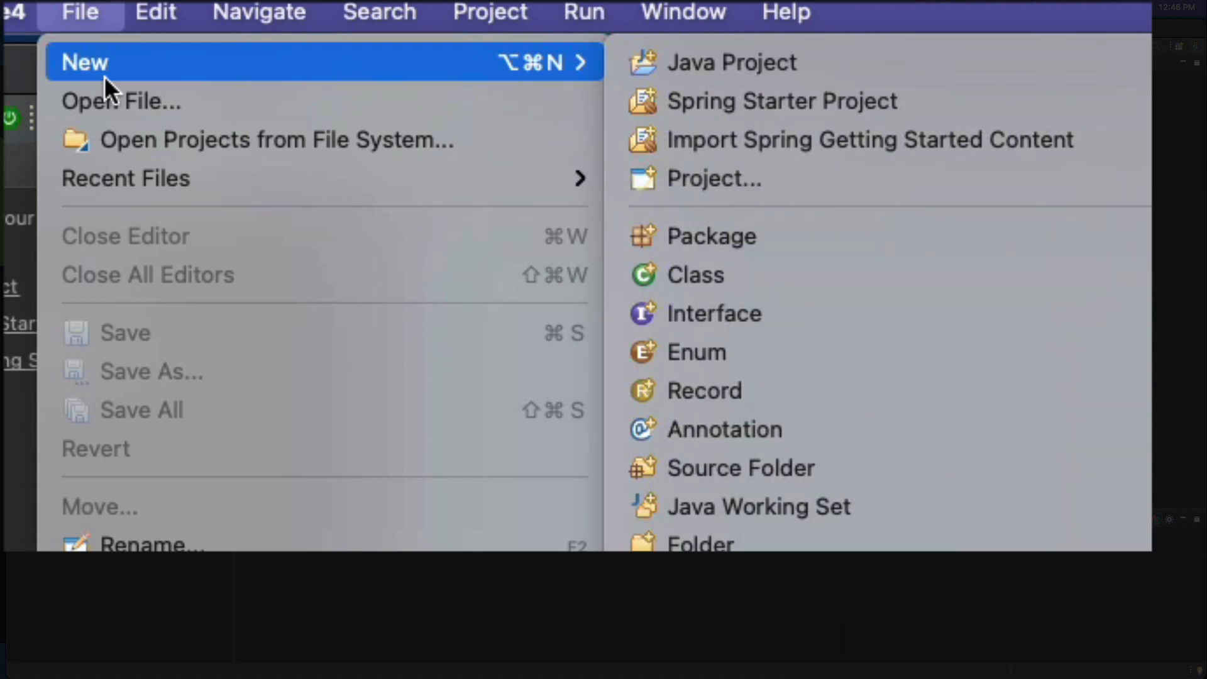
pyautogui.moveTo(1010, 108)
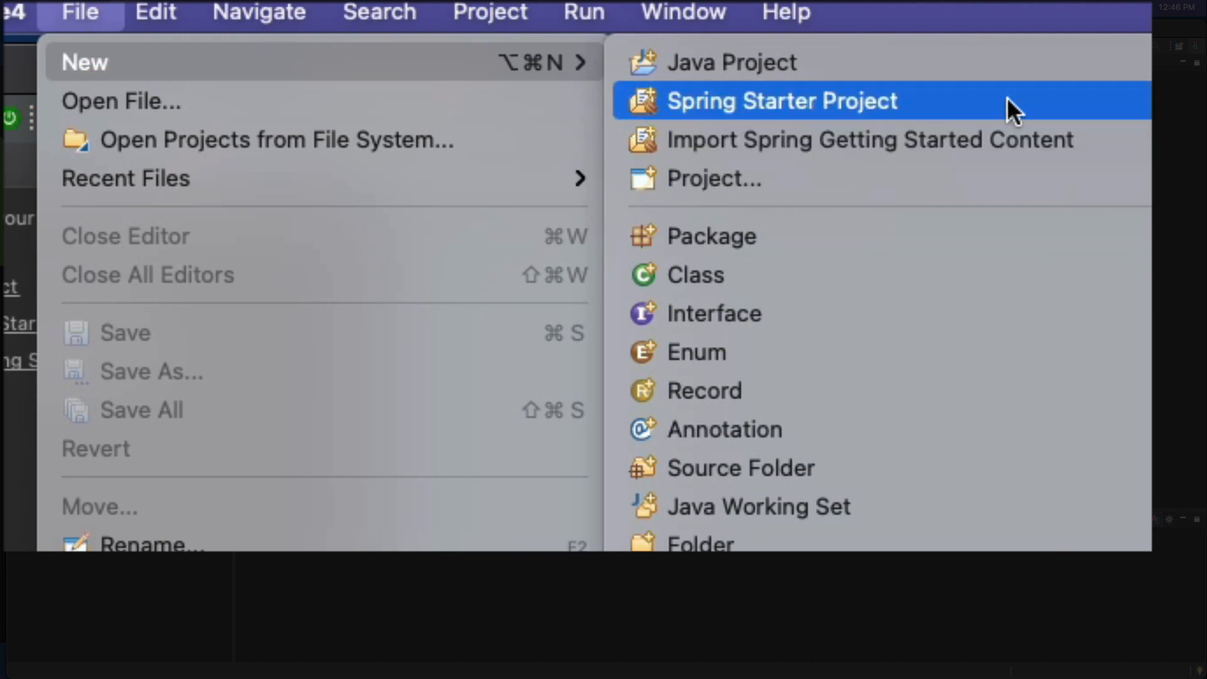
pyautogui.moveTo(1001, 120)
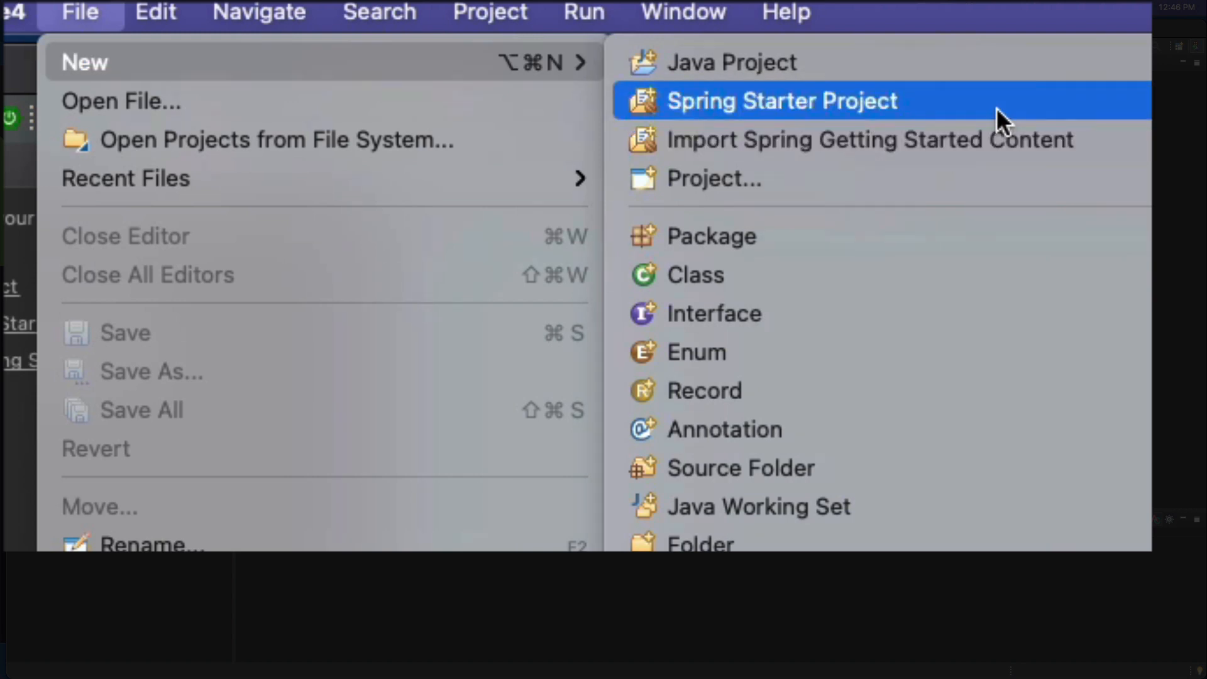
pyautogui.click(779, 101)
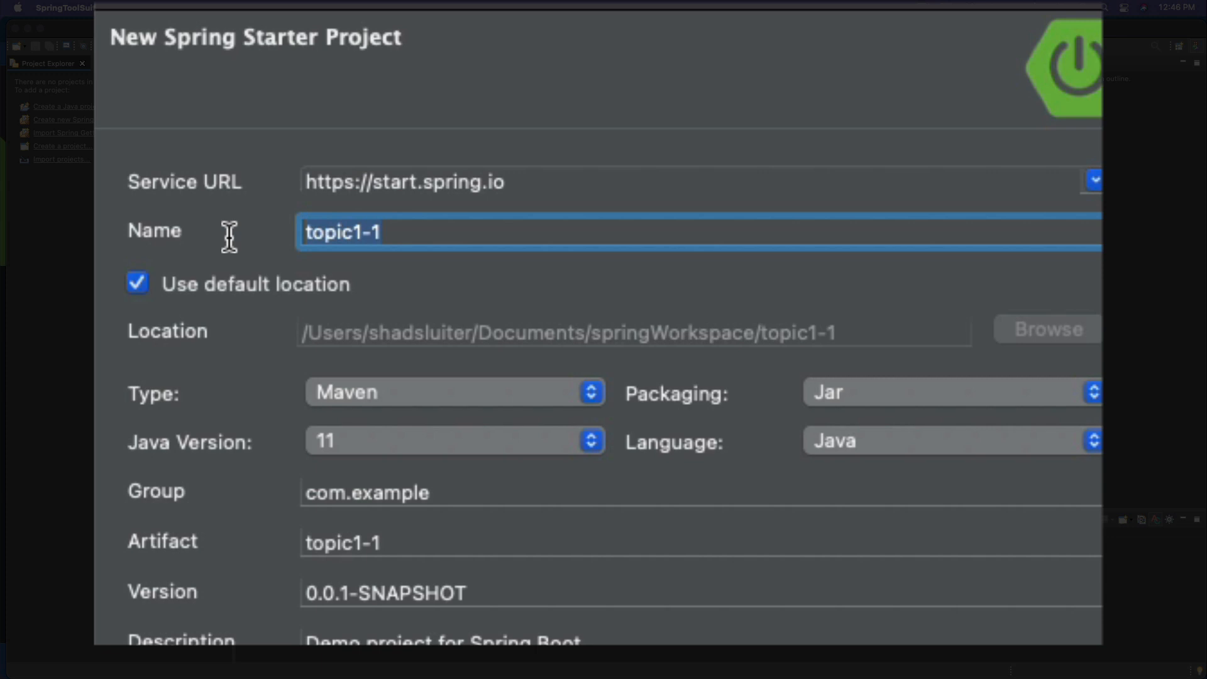
# - Name the project topic1-1 as a Maven Jar with Java 11, package com.shadsluiter, and continue to dependencies
pyautogui.write('demo')
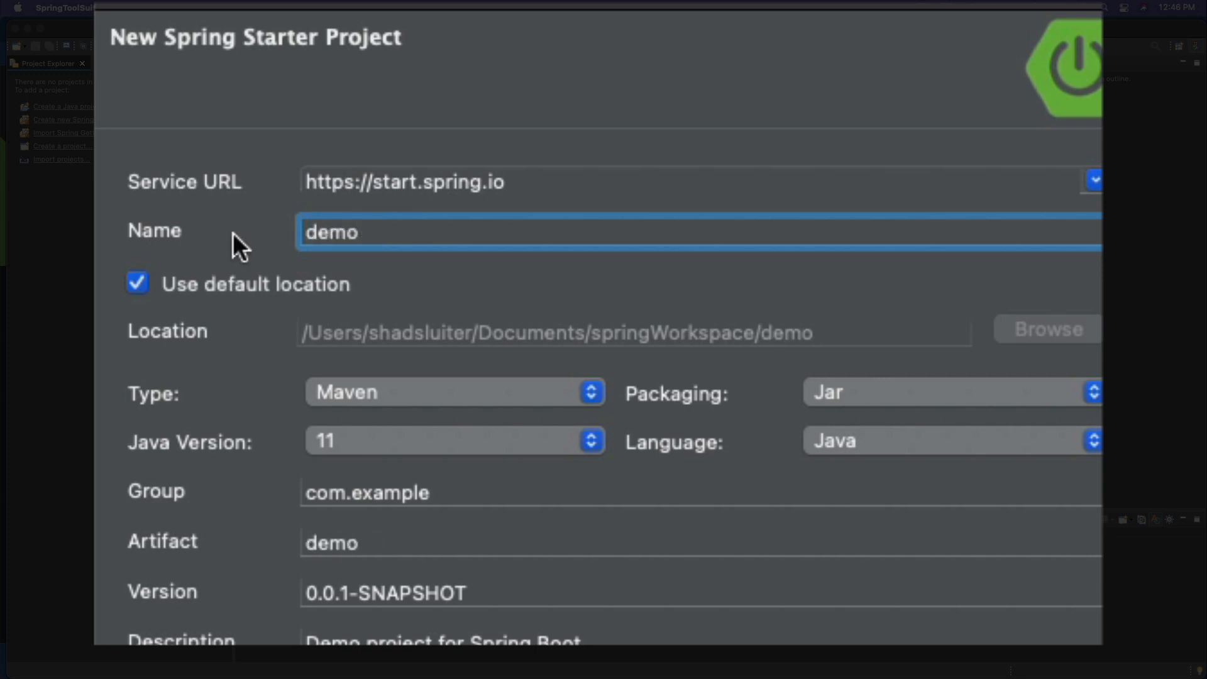
pyautogui.write('topic1-1')
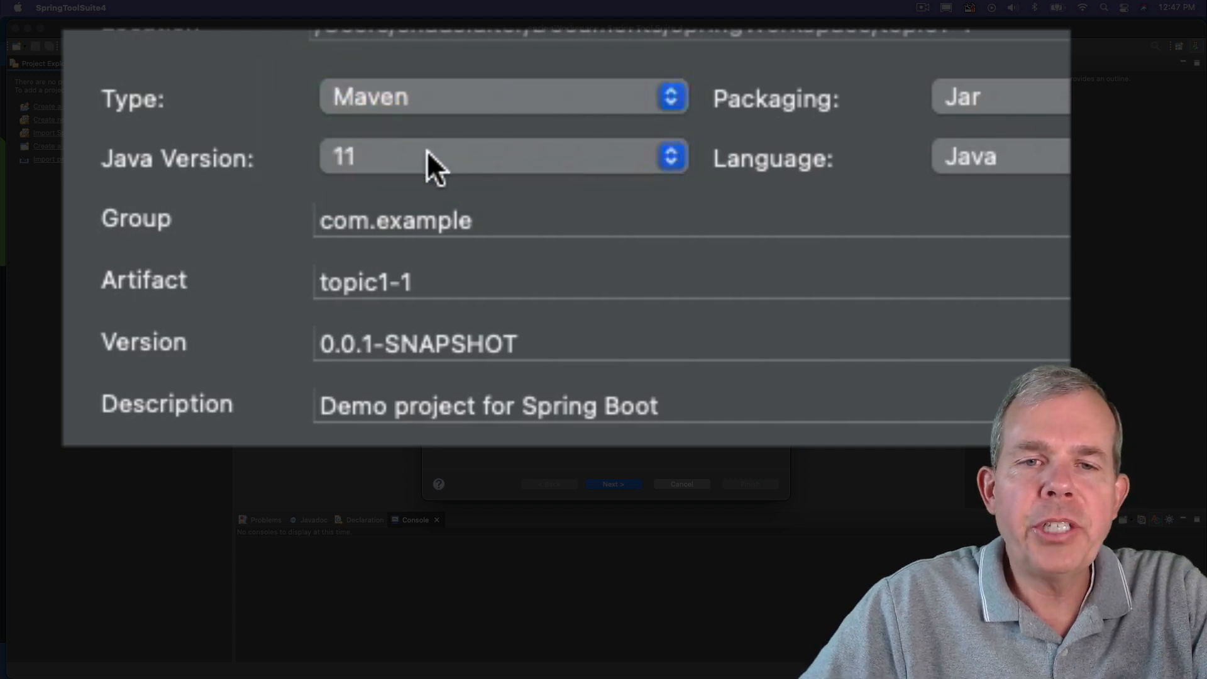
pyautogui.click(502, 155)
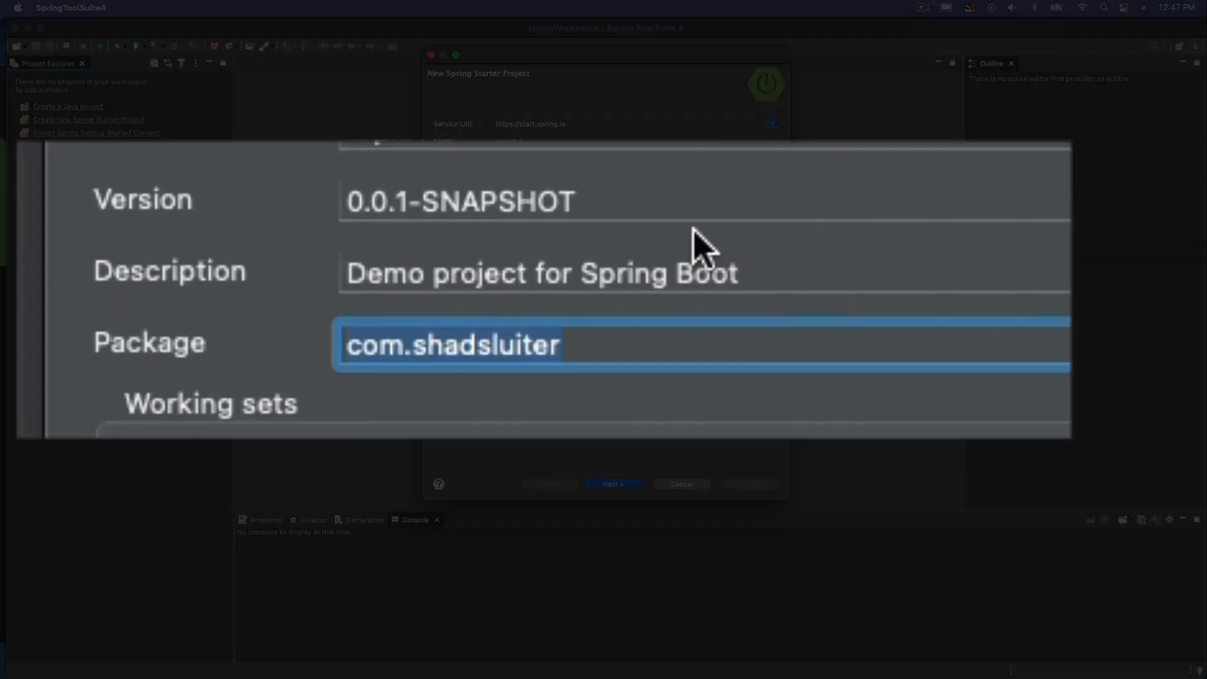
pyautogui.moveTo(481, 392)
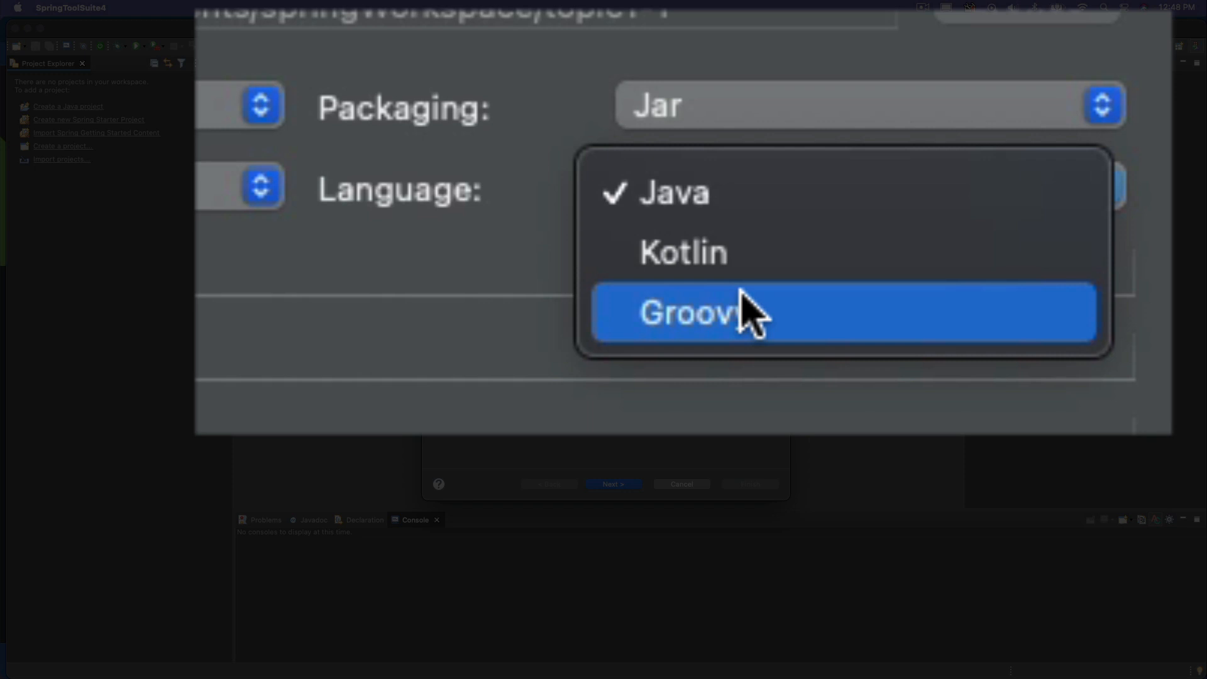
pyautogui.moveTo(747, 196)
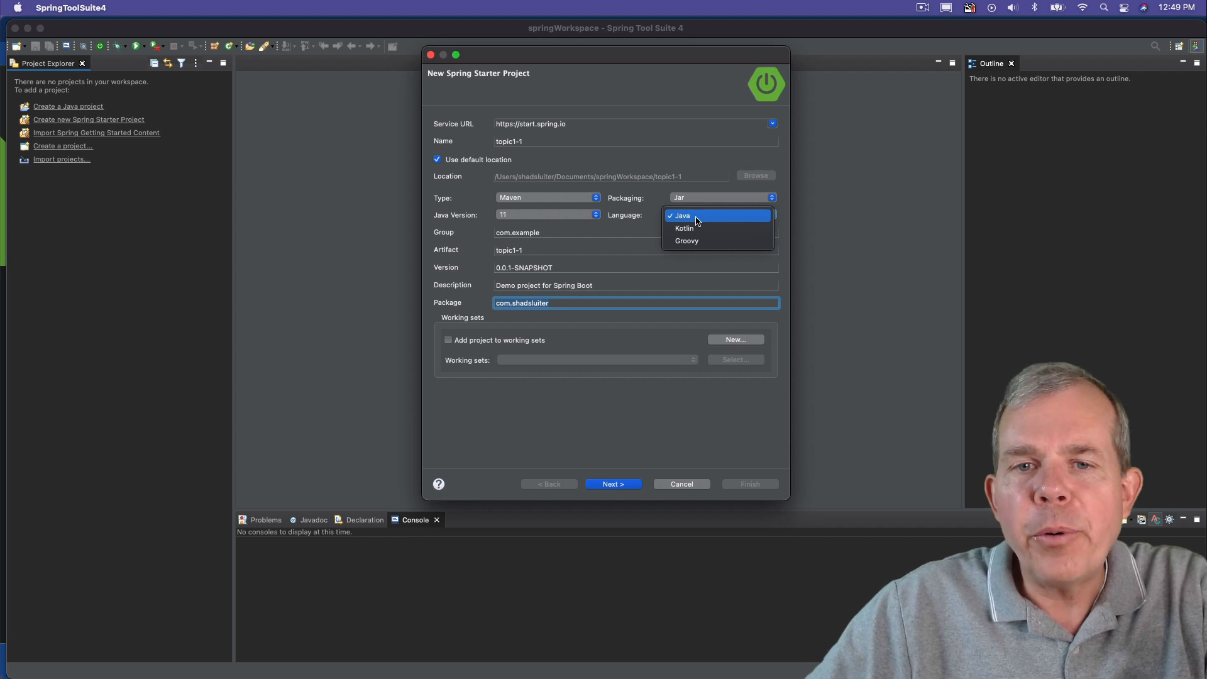
pyautogui.click(680, 215)
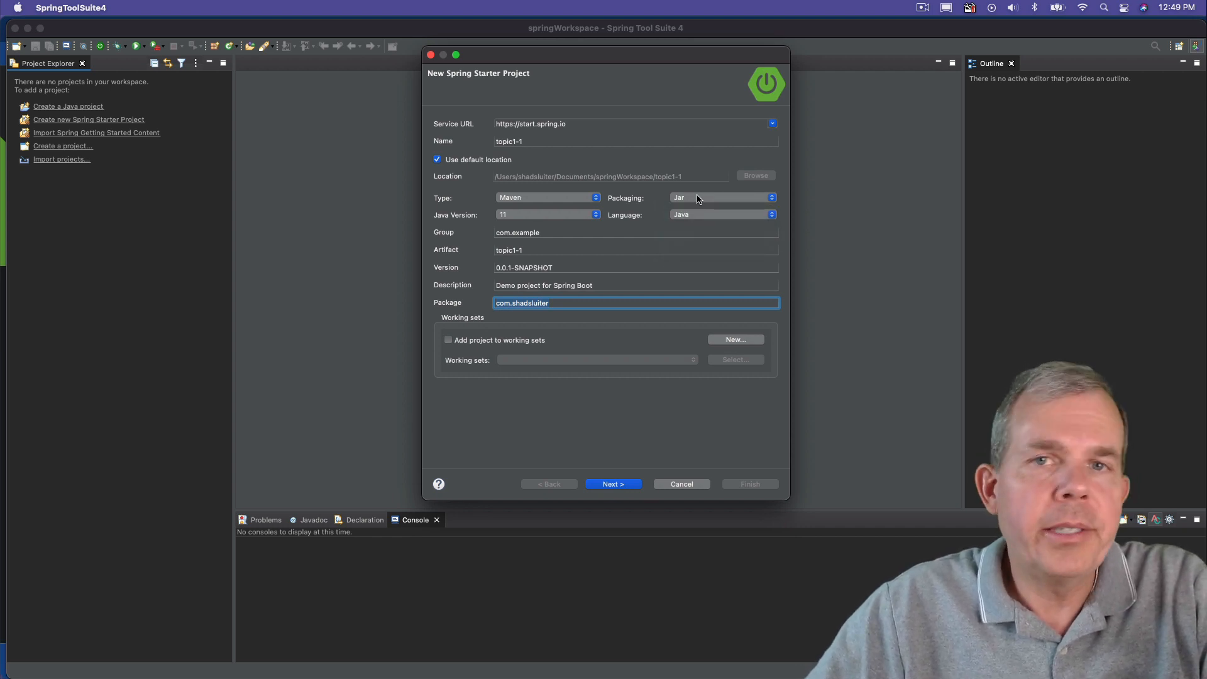
pyautogui.moveTo(678, 346)
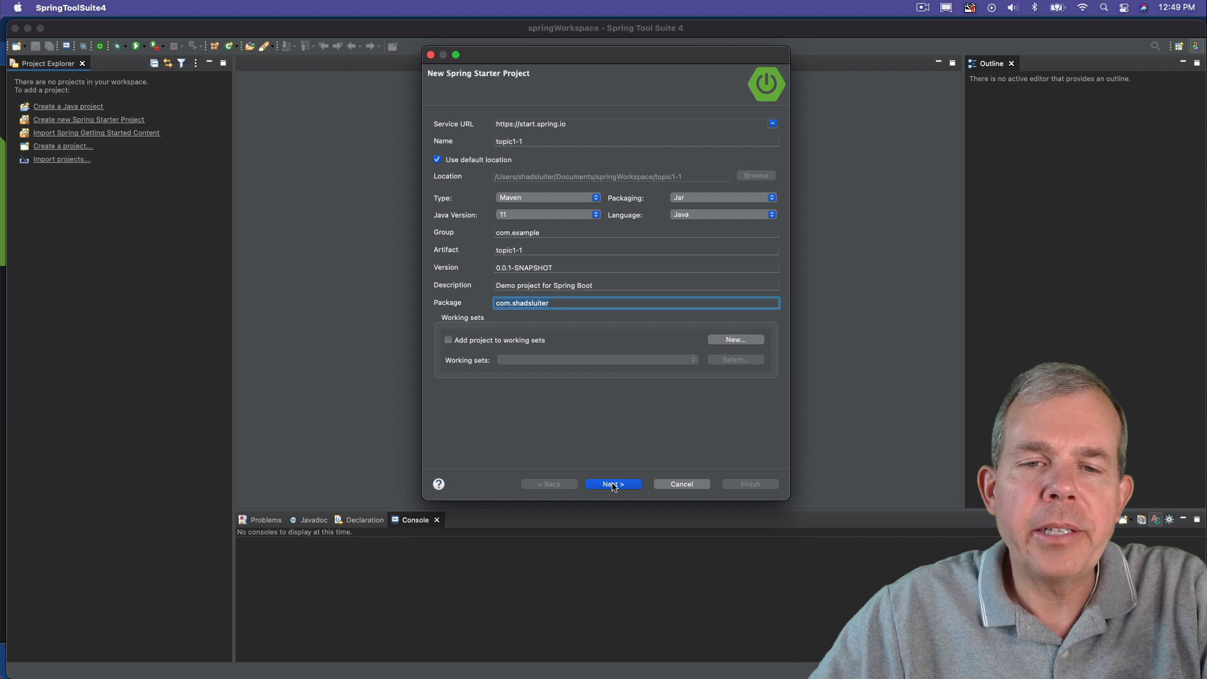
pyautogui.click(613, 483)
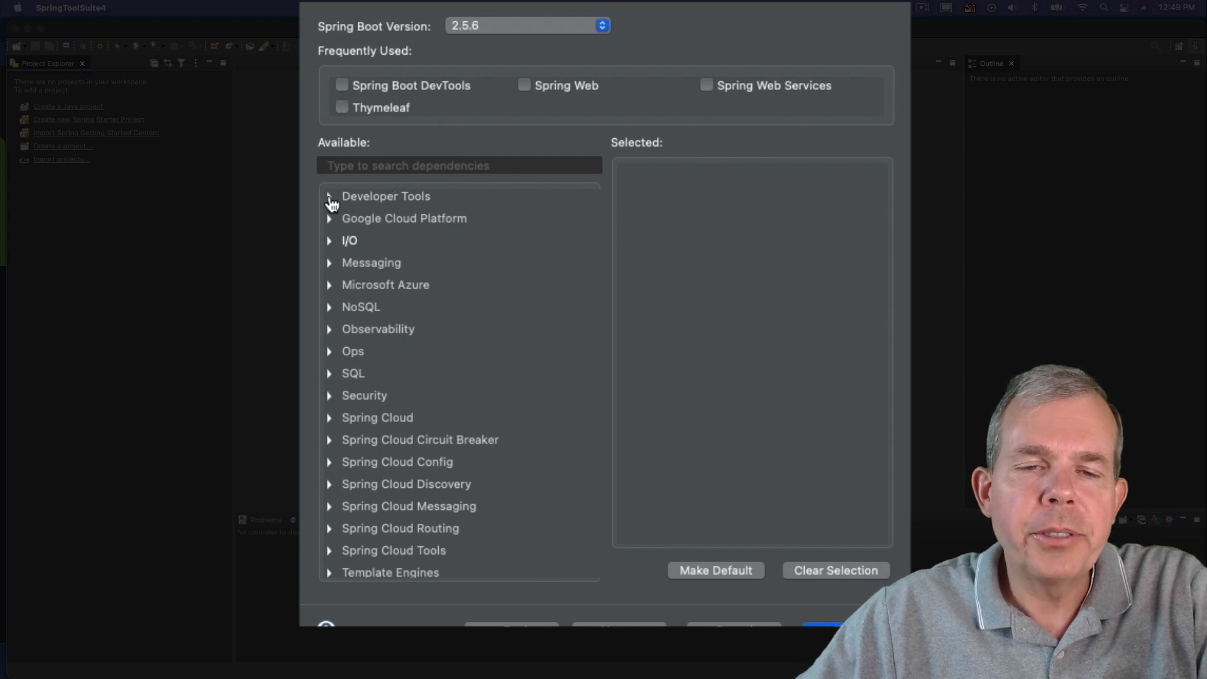
# - Select Spring Boot DevTools, Spring Web and Thymeleaf from their dependency categories
pyautogui.click(328, 196)
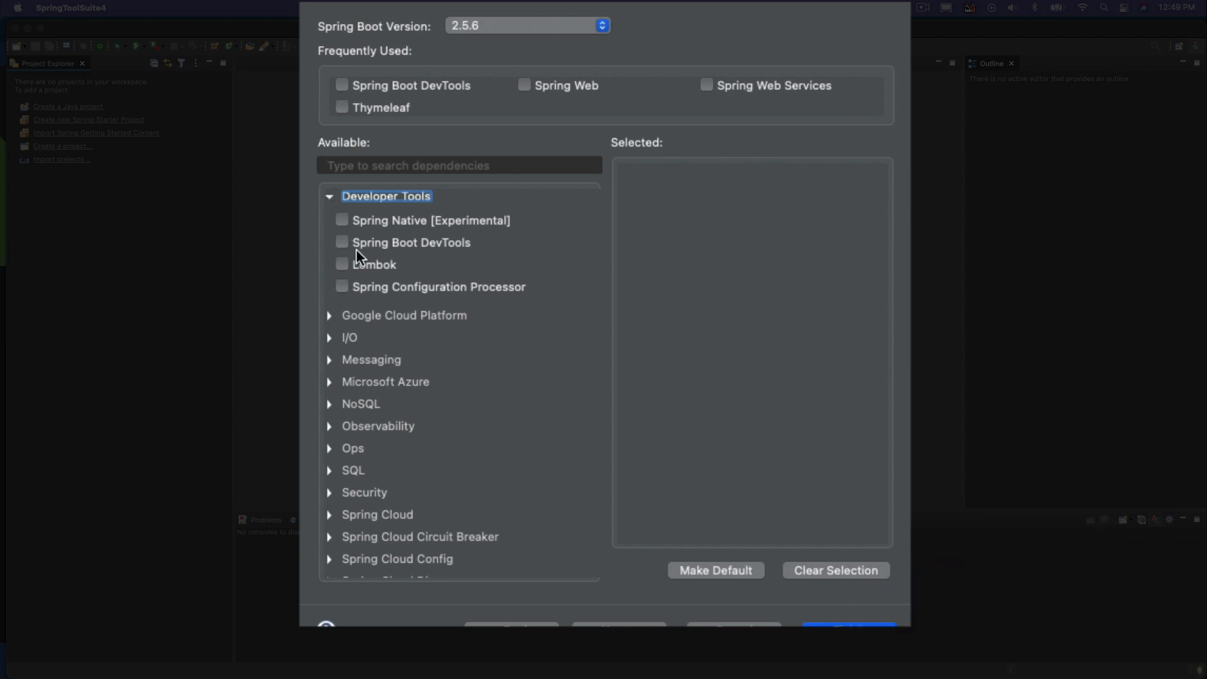
pyautogui.click(342, 241)
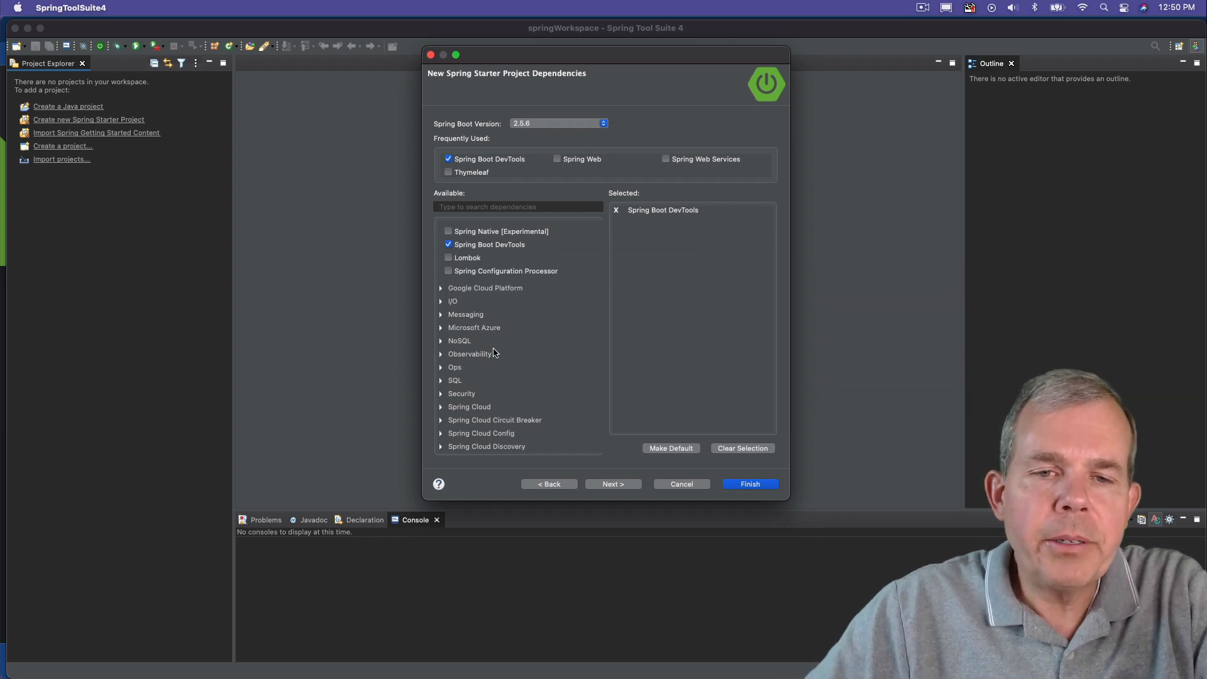
pyautogui.scroll(-3)
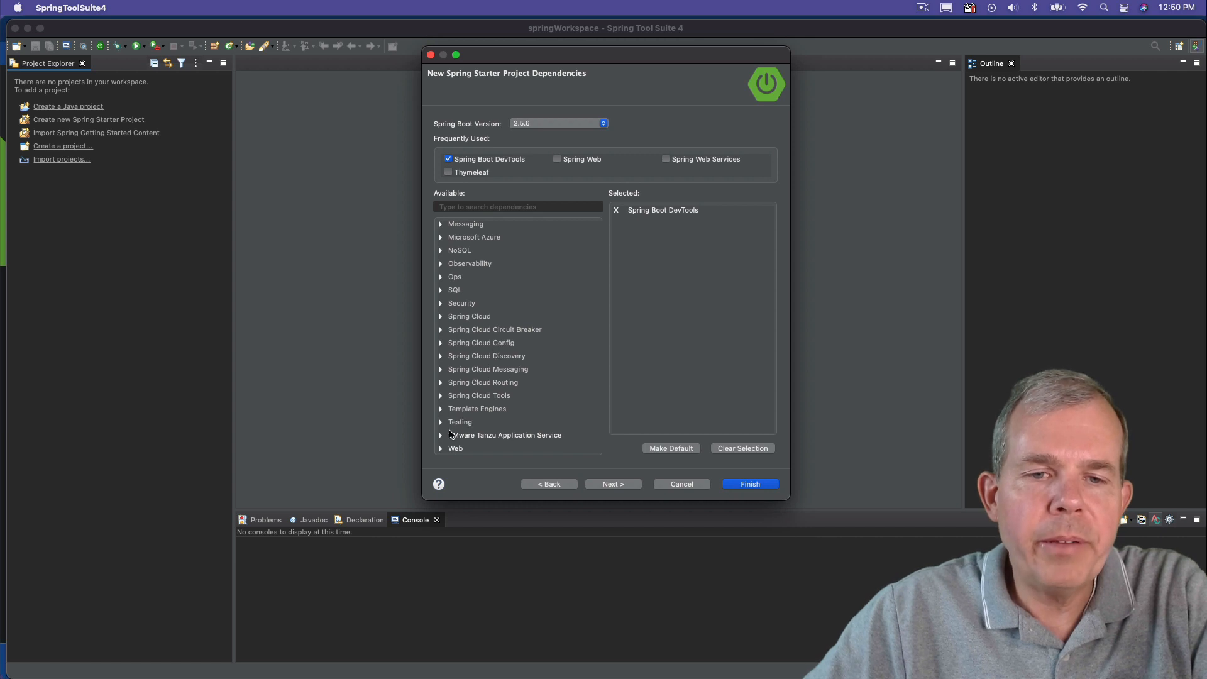
pyautogui.click(455, 448)
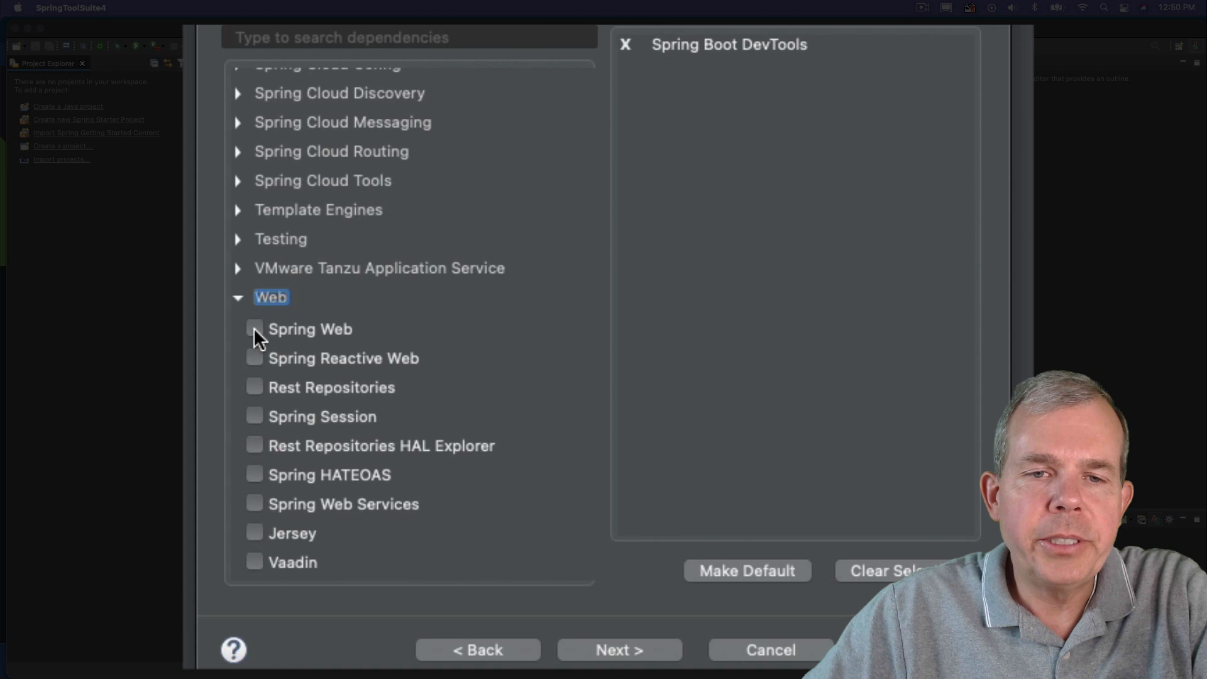
pyautogui.click(254, 328)
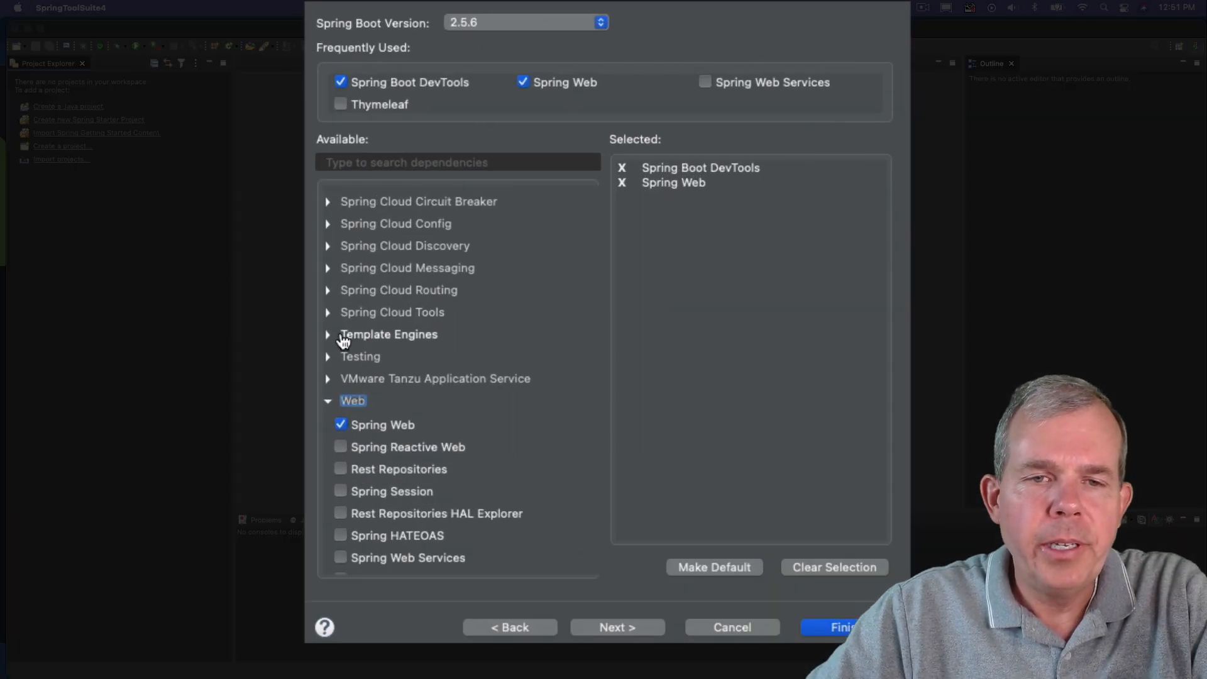
pyautogui.click(327, 335)
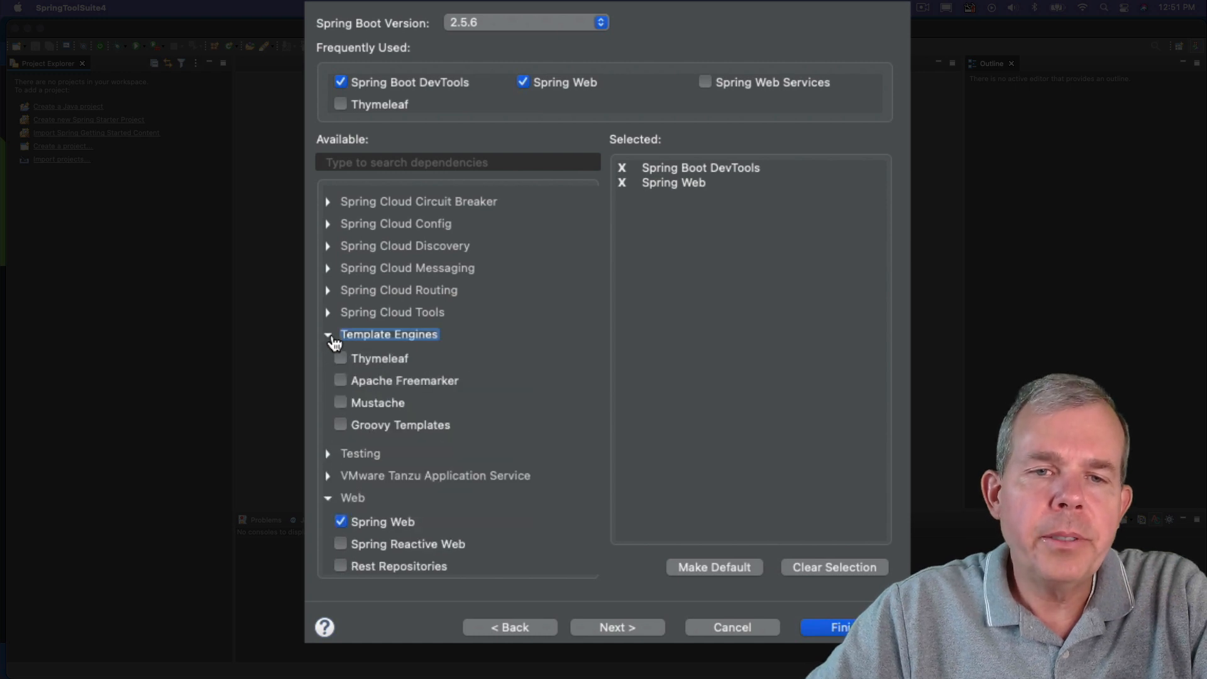
pyautogui.click(341, 358)
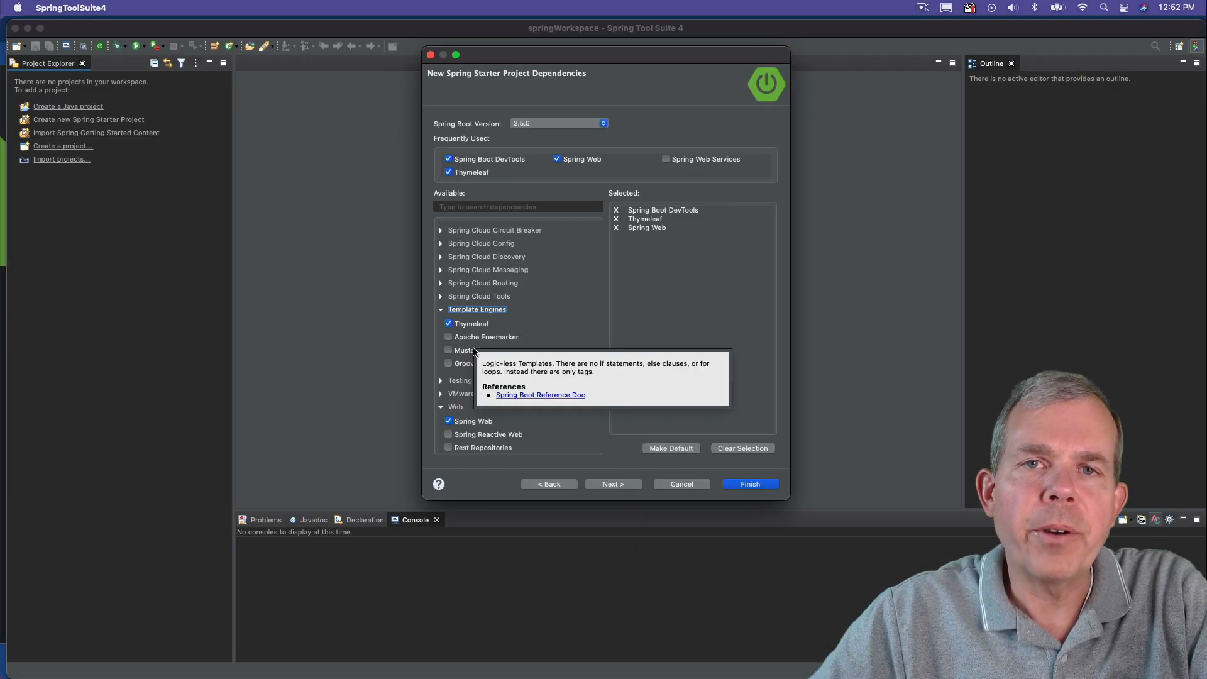
pyautogui.moveTo(568, 292)
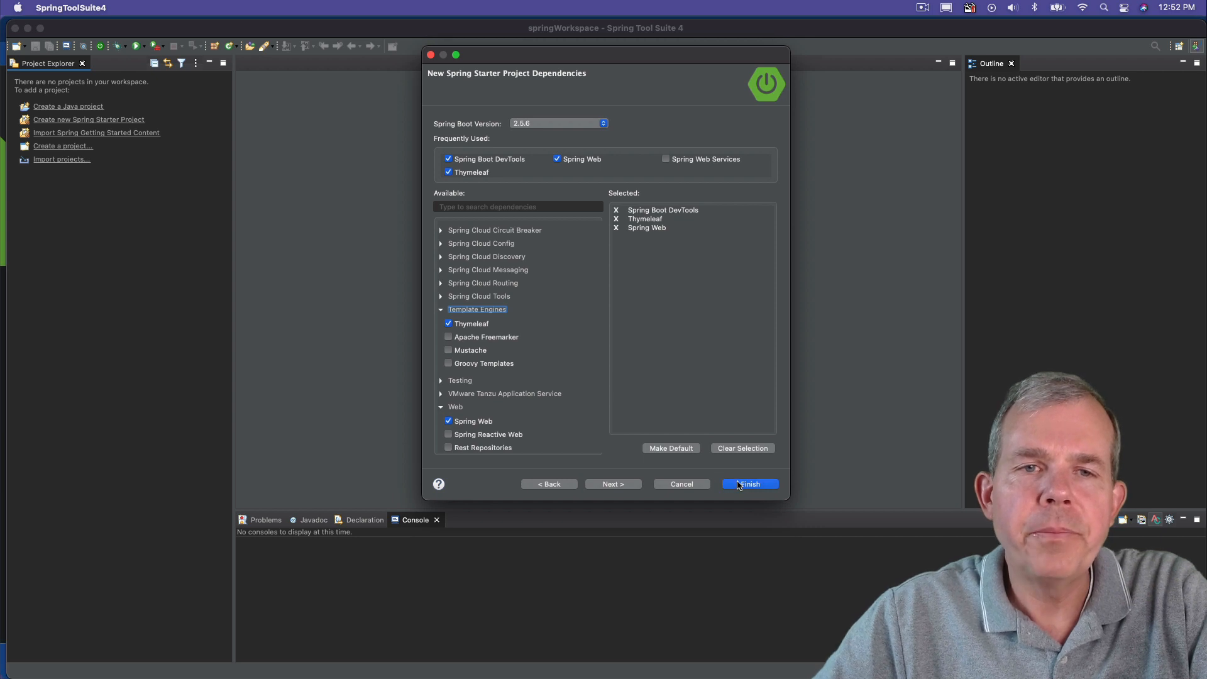
# - Finish the wizard and open Topic11Application.java from topic1-1 > src/main/java
pyautogui.click(748, 484)
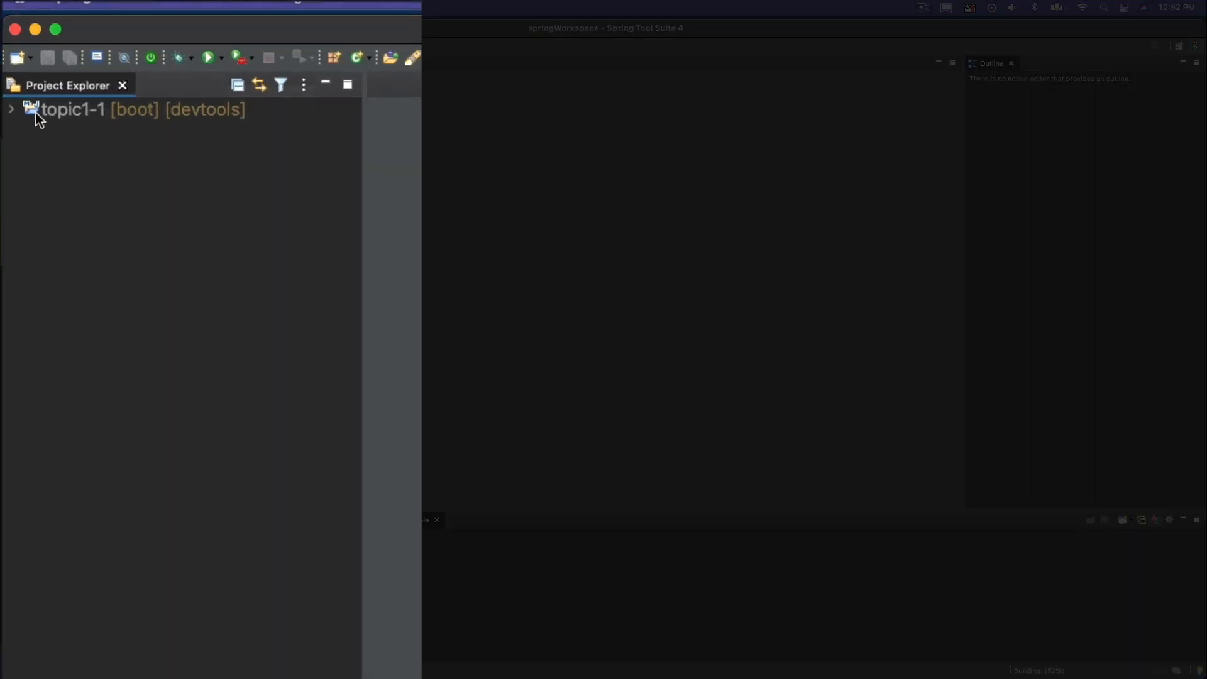
pyautogui.click(11, 110)
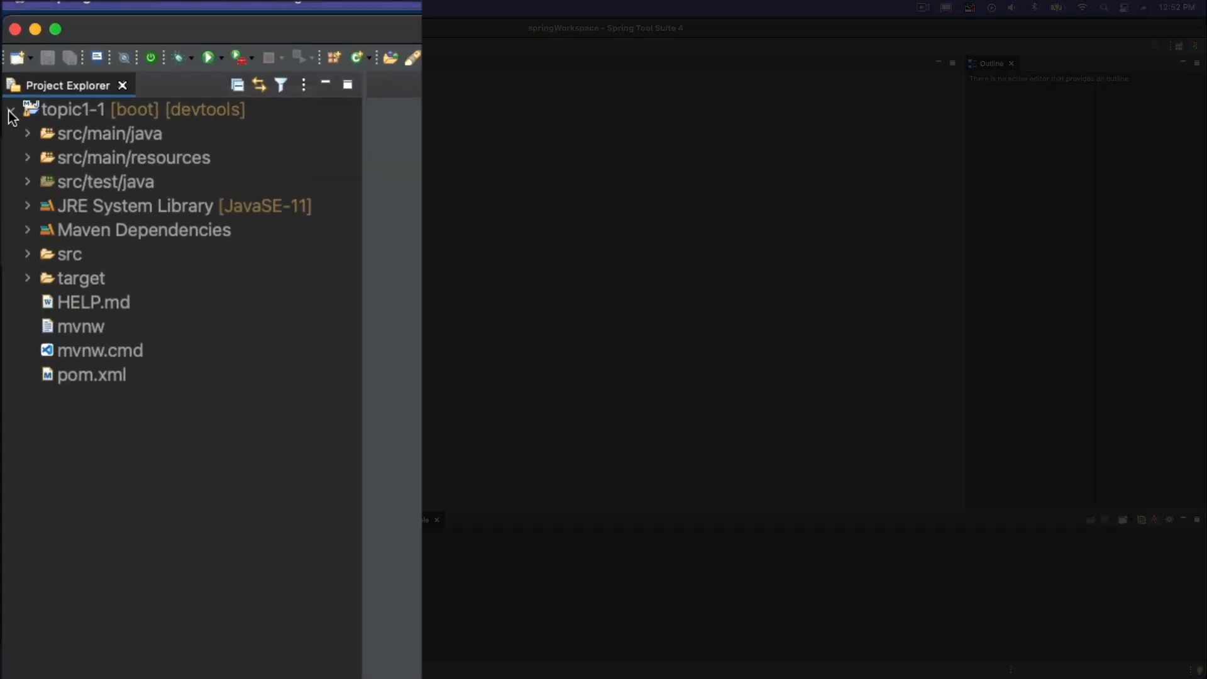
pyautogui.click(27, 133)
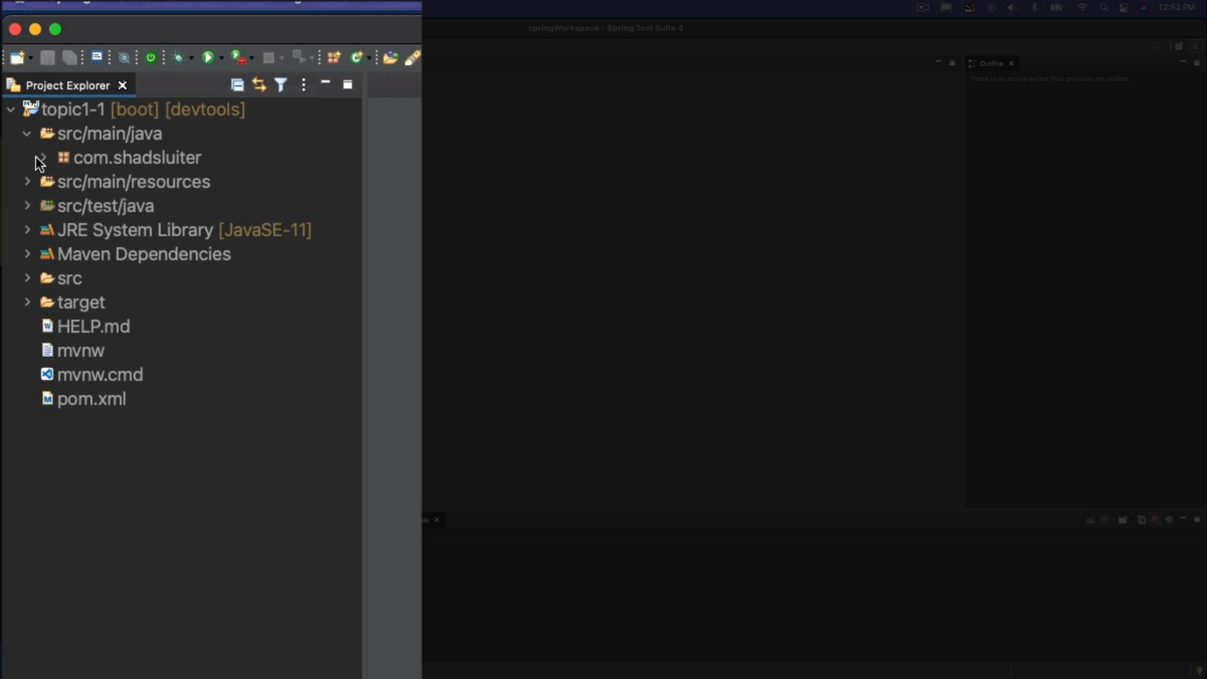
pyautogui.click(43, 159)
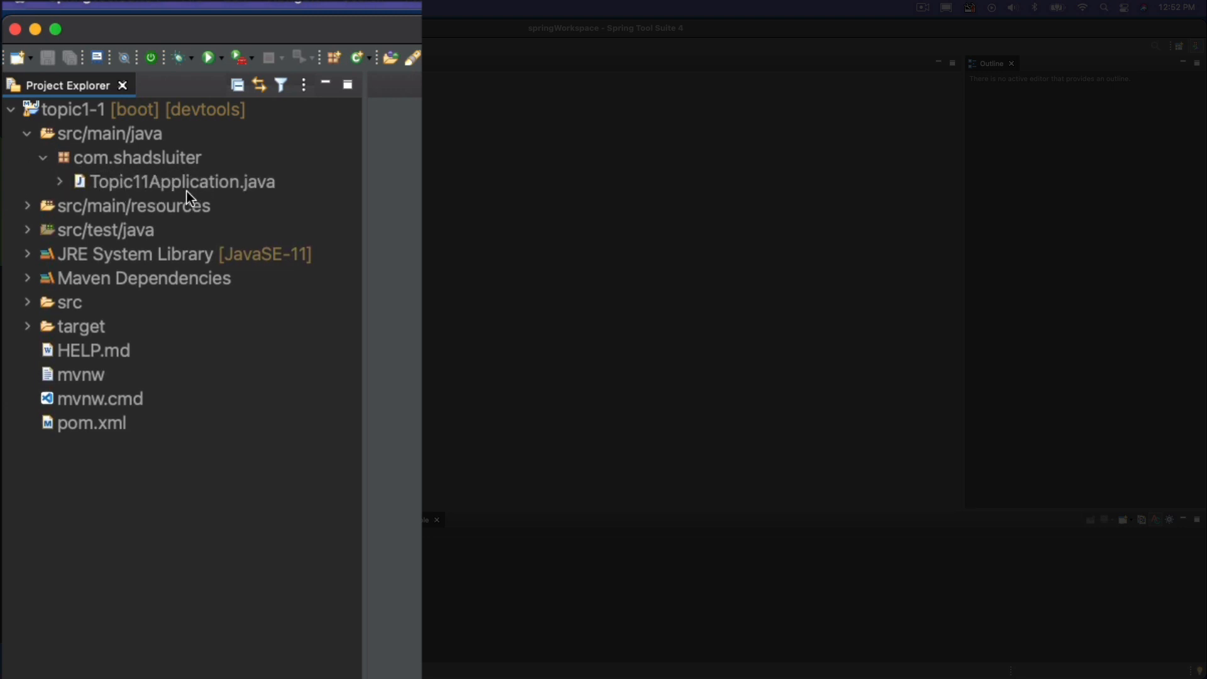
pyautogui.click(181, 181)
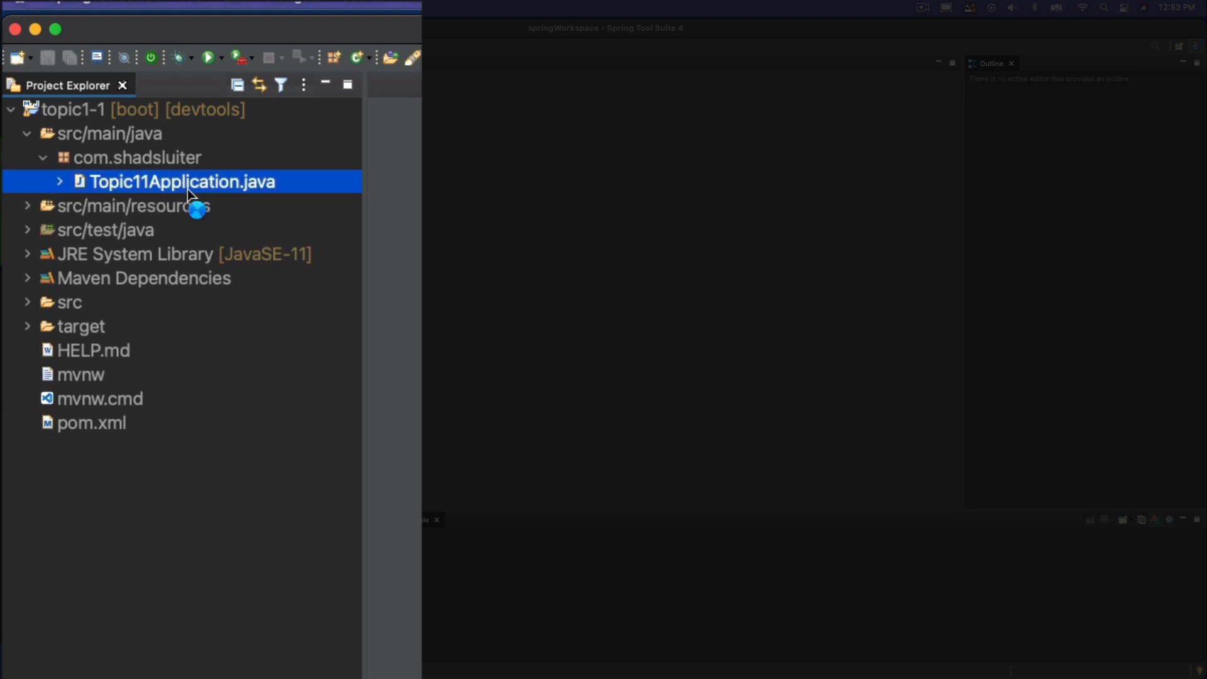
pyautogui.doubleClick(181, 181)
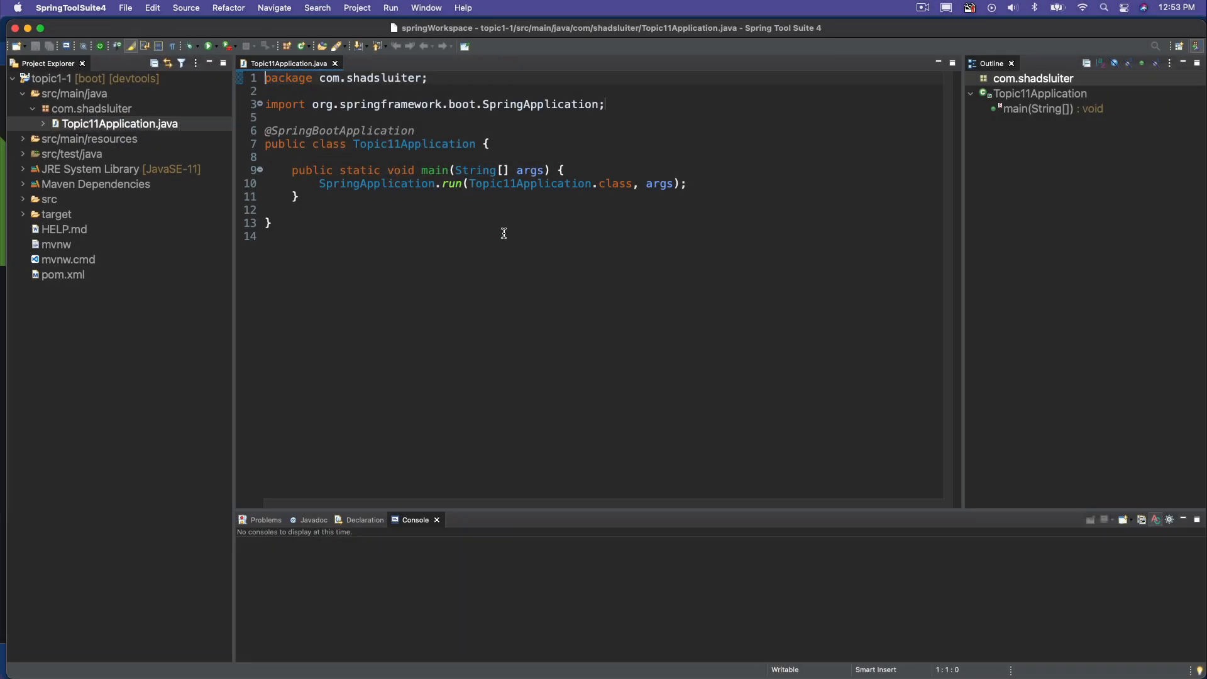
# - Add System.out.println("Hello World"); after the SpringApplication.run line
pyautogui.write('Sys')
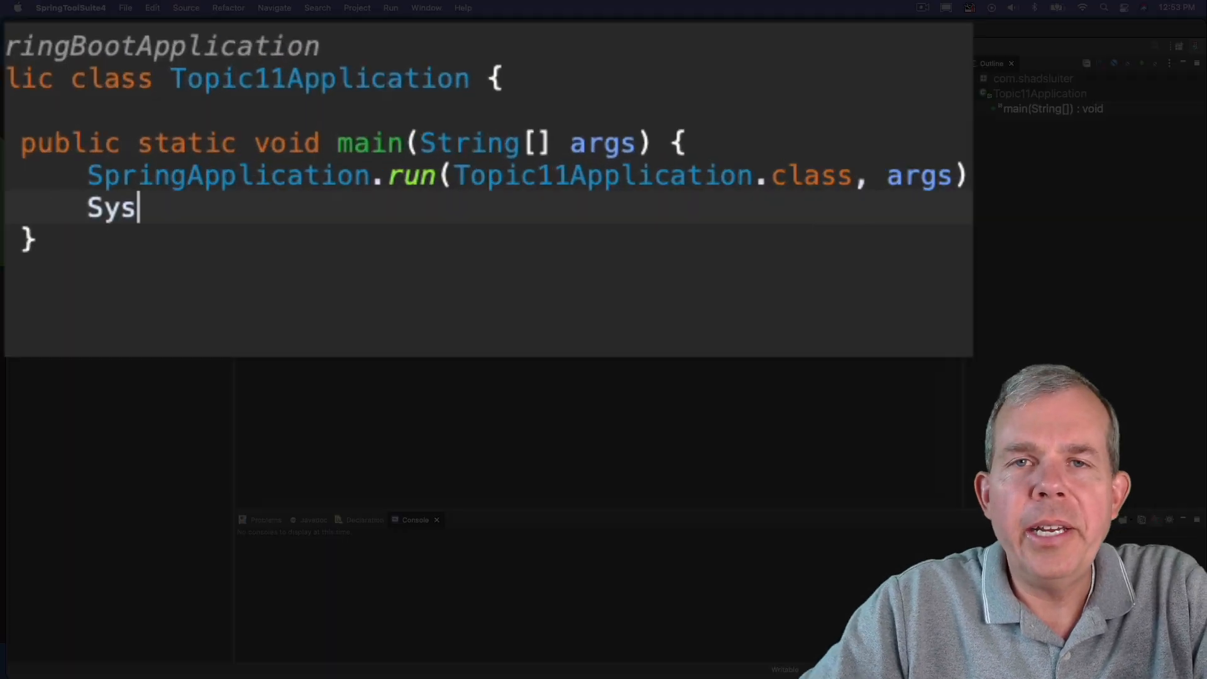
pyautogui.write('tem.out.prin')
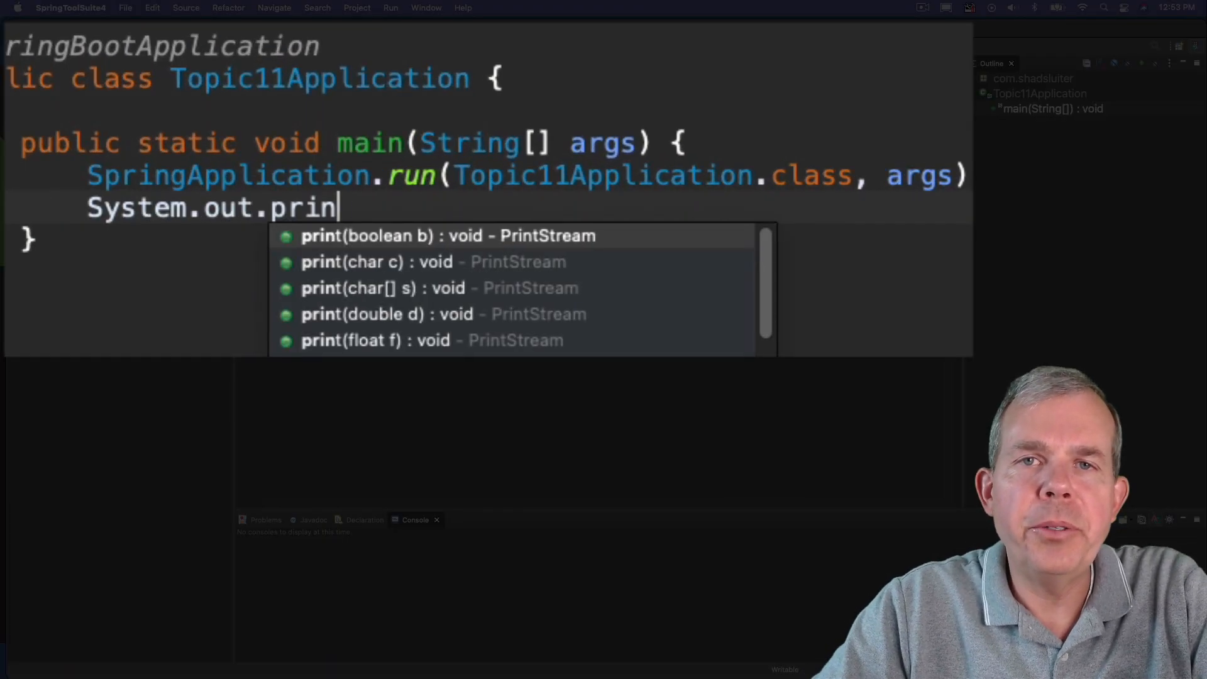
pyautogui.write('tln("H"')
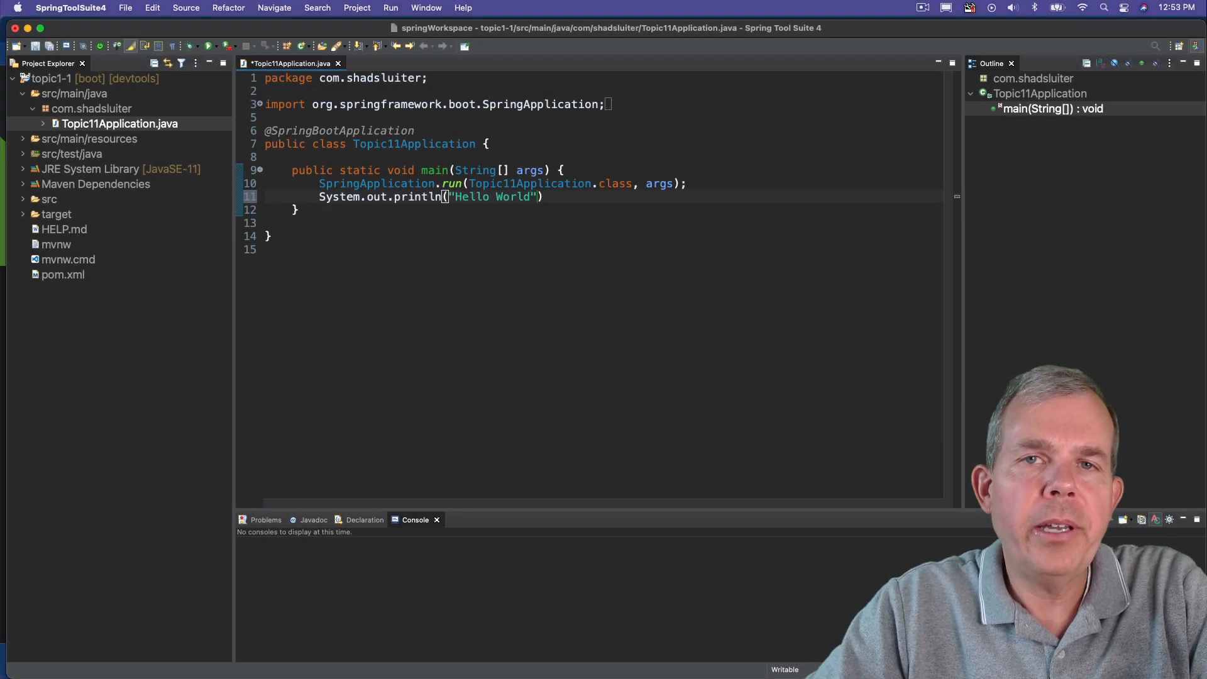
pyautogui.write(';')
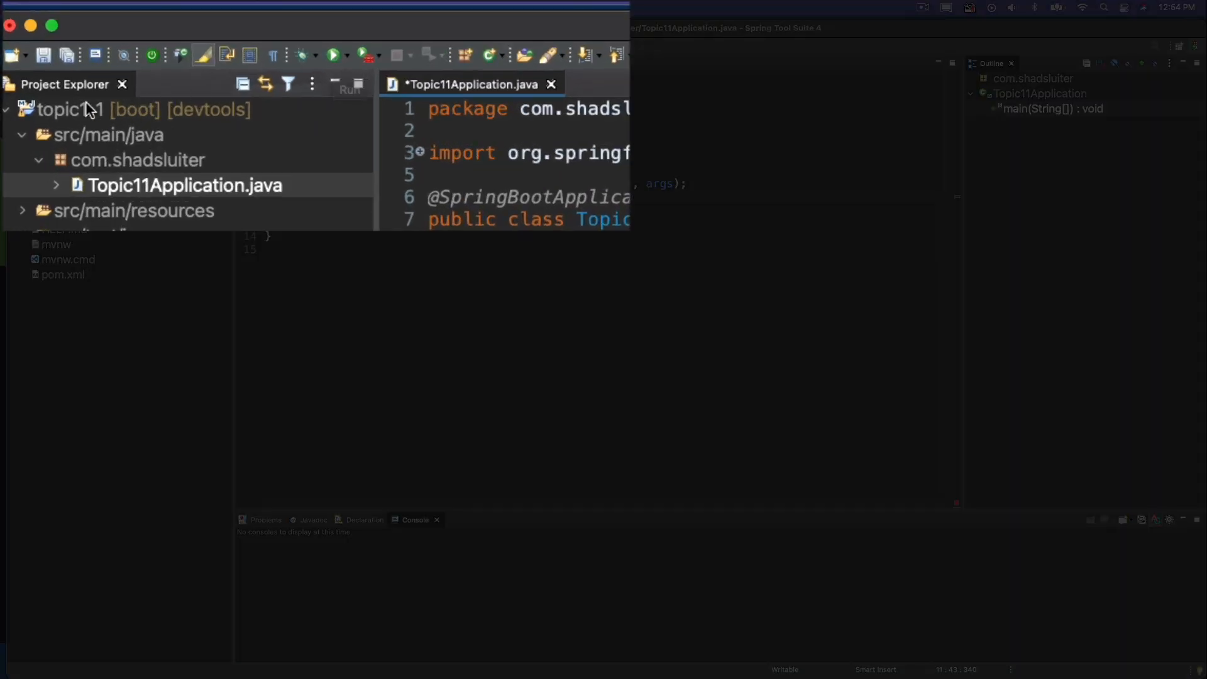
# - Launch topic1-1 via Run As > Spring Boot App, confirming Save and Launch so Hello World prints in the console
pyautogui.rightClick(54, 95)
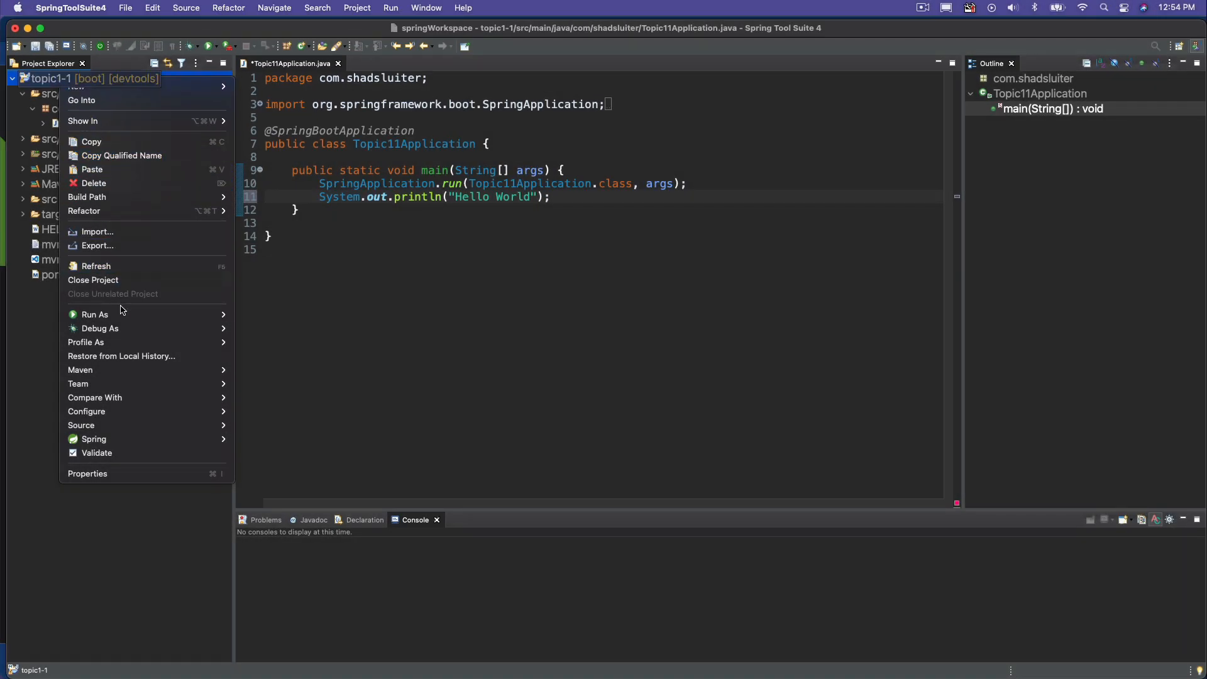
pyautogui.click(94, 315)
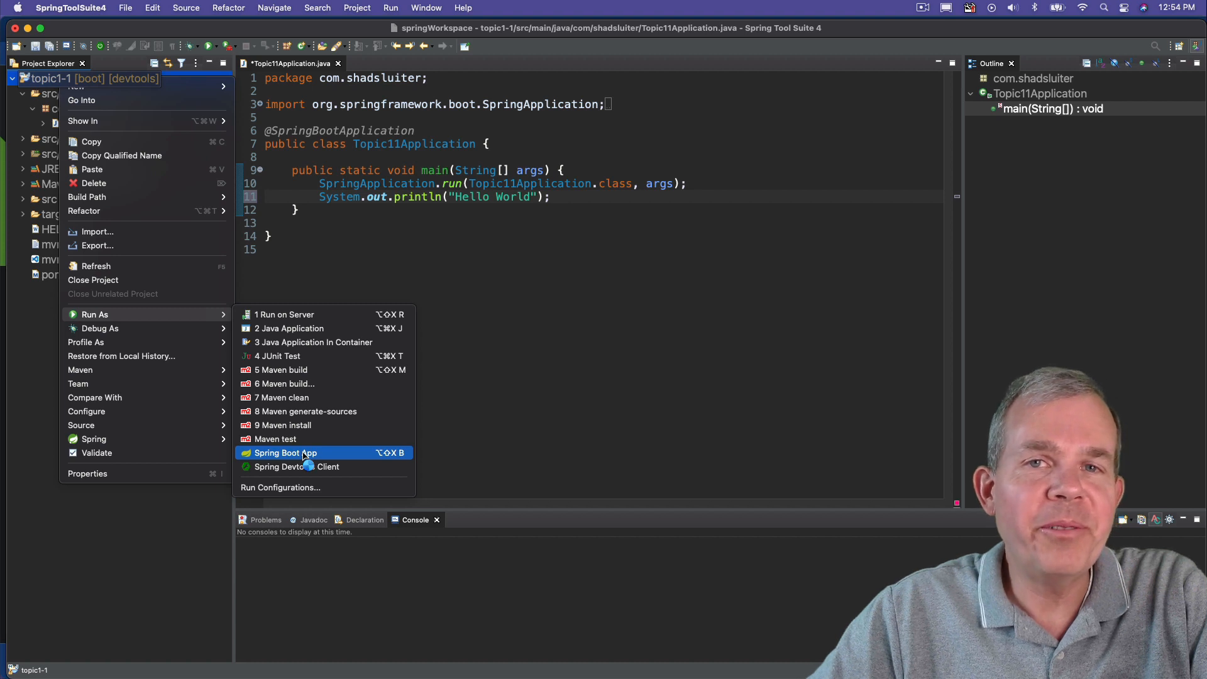
pyautogui.click(284, 453)
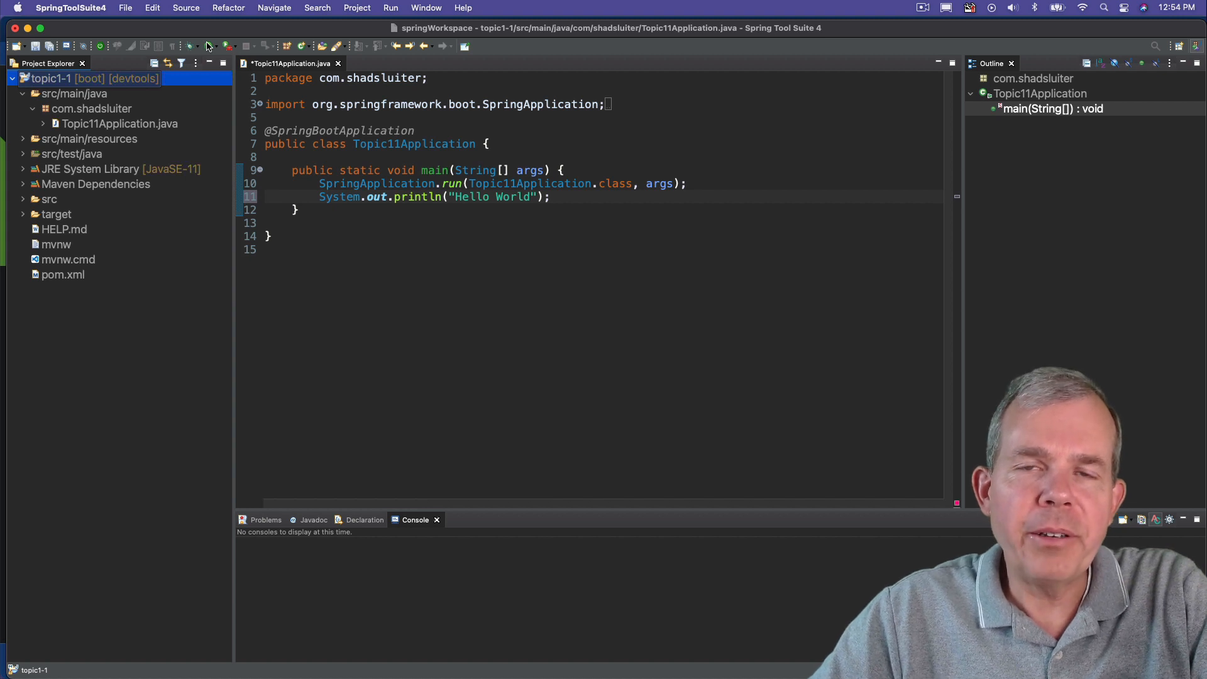
pyautogui.click(210, 46)
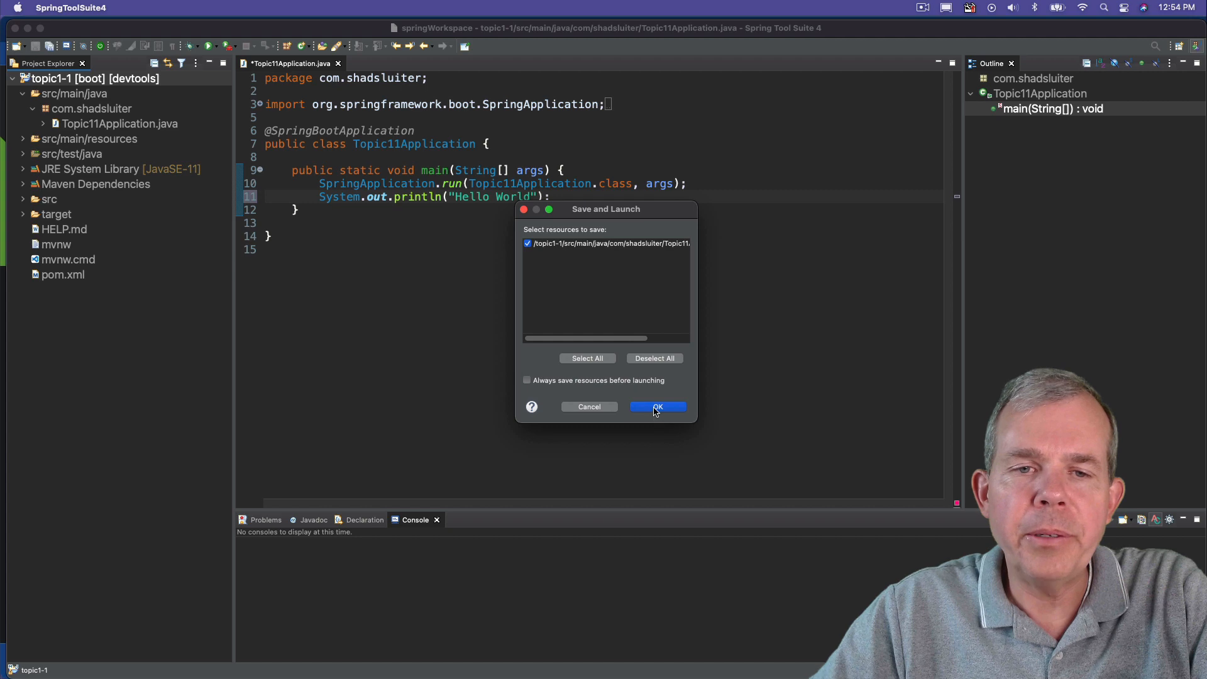
pyautogui.click(656, 406)
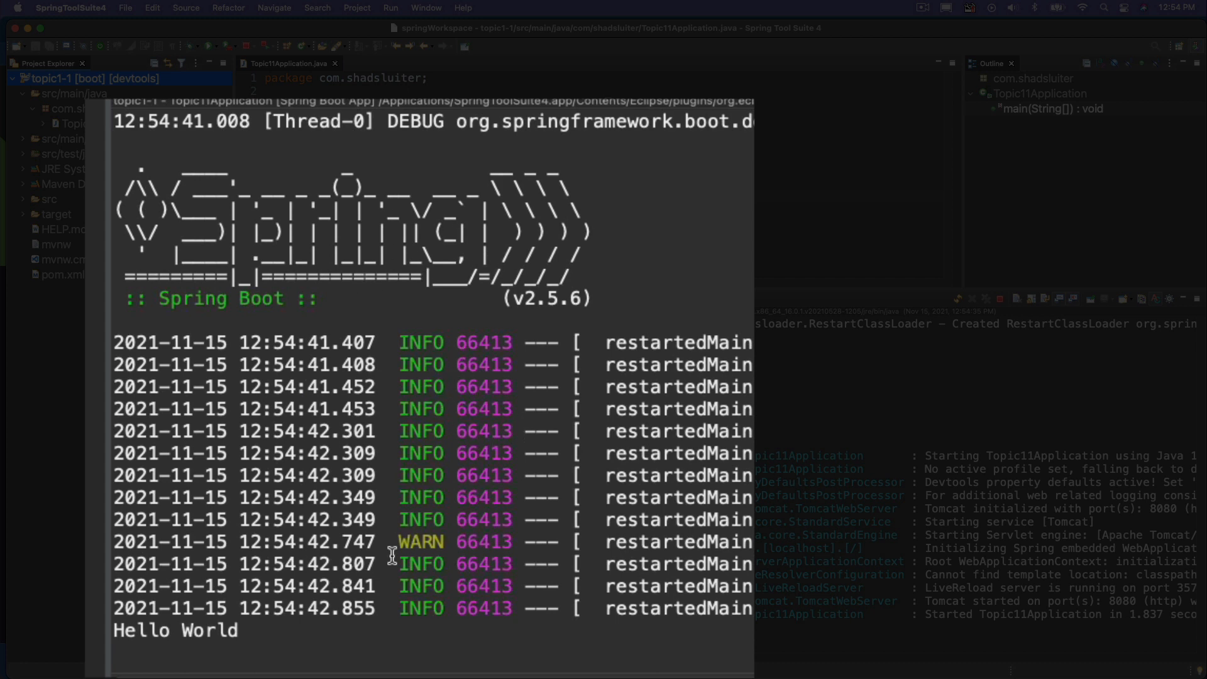
# - Expand src/main/resources in Project Explorer and select its static folder
pyautogui.doubleClick(174, 630)
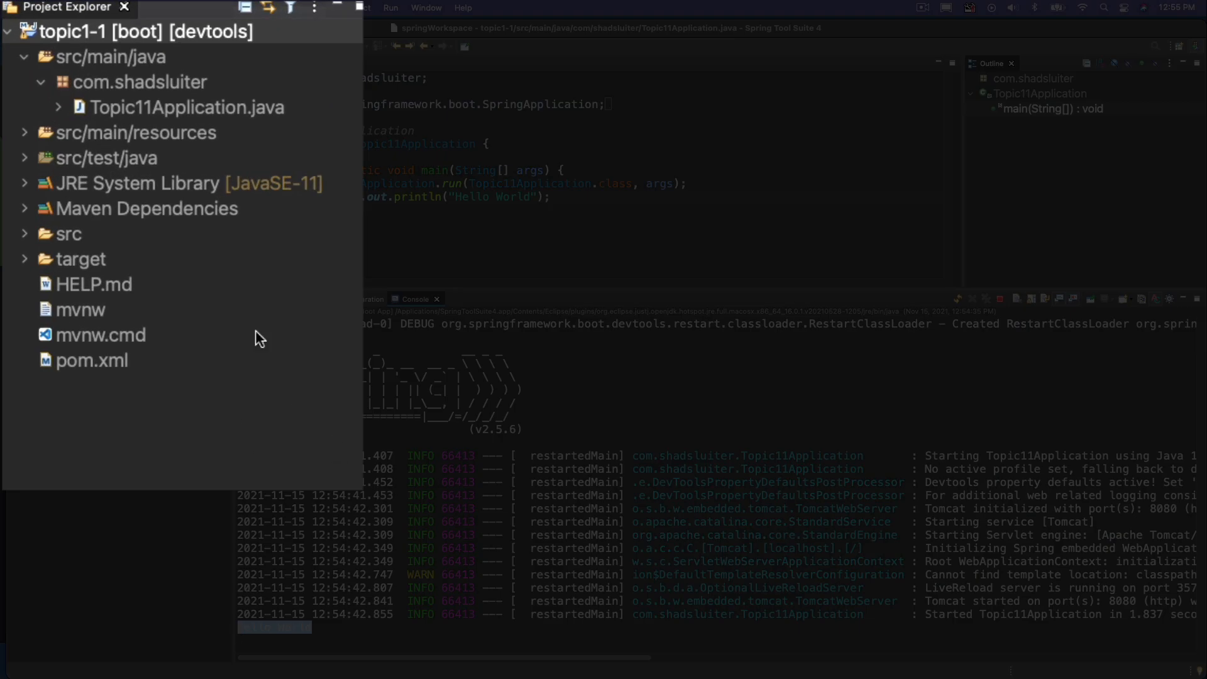
pyautogui.click(24, 132)
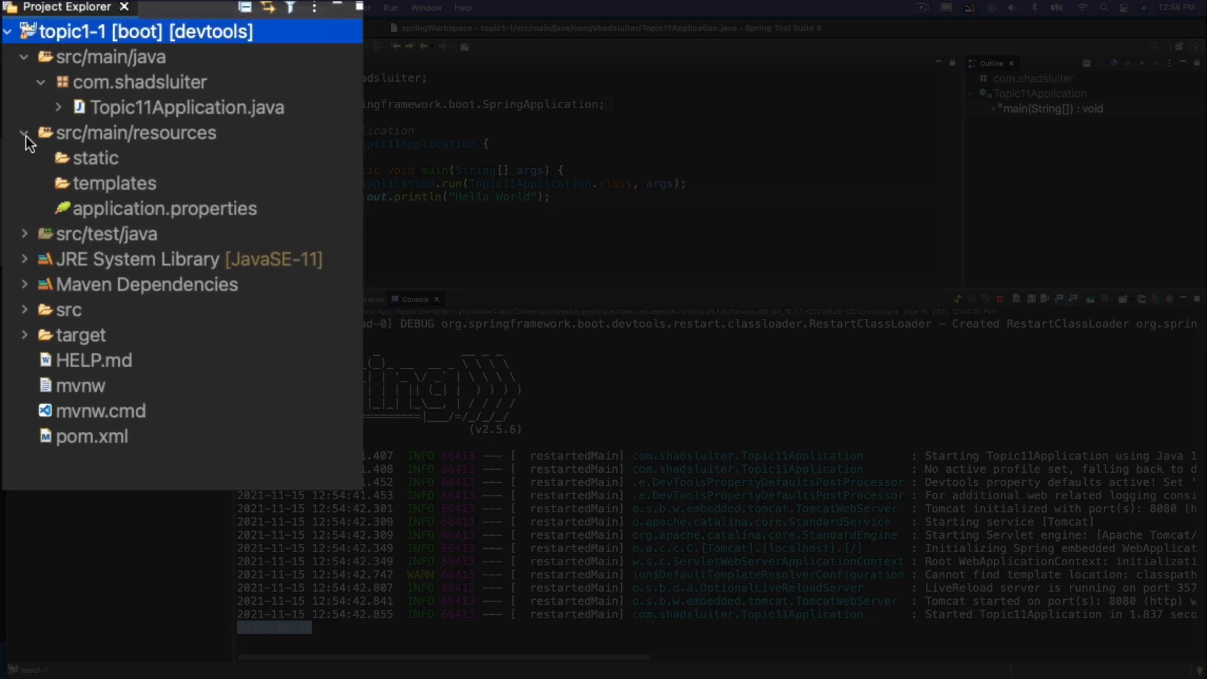
pyautogui.click(94, 158)
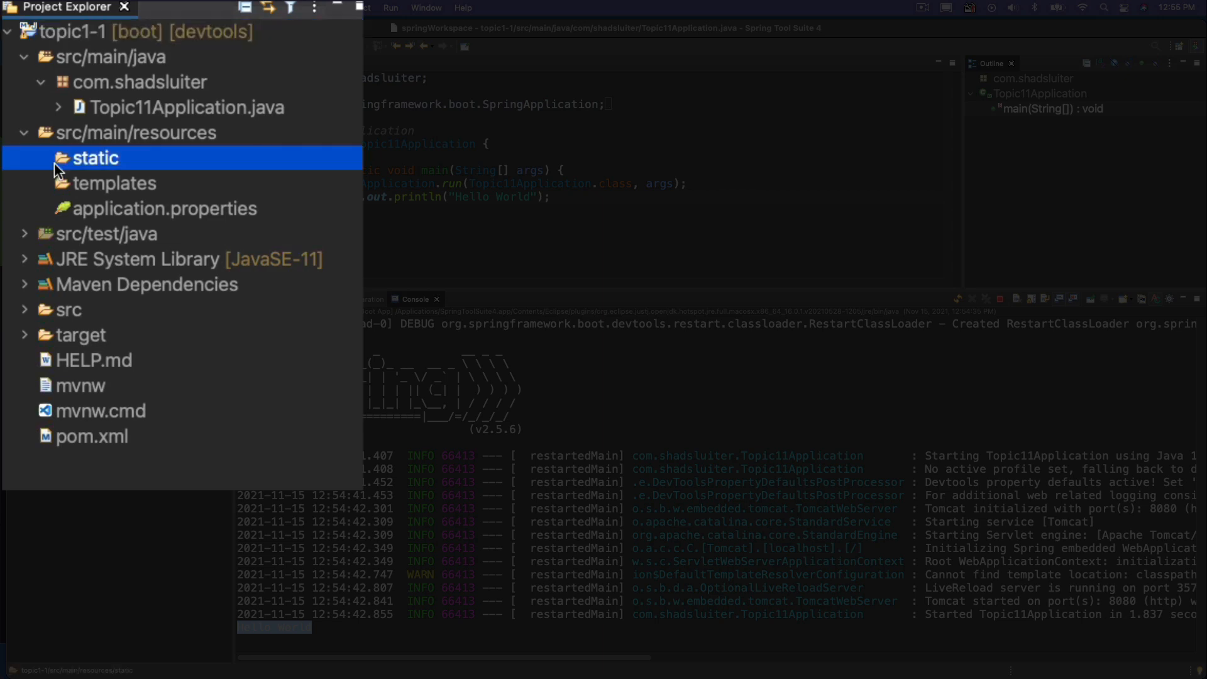
pyautogui.moveTo(100, 170)
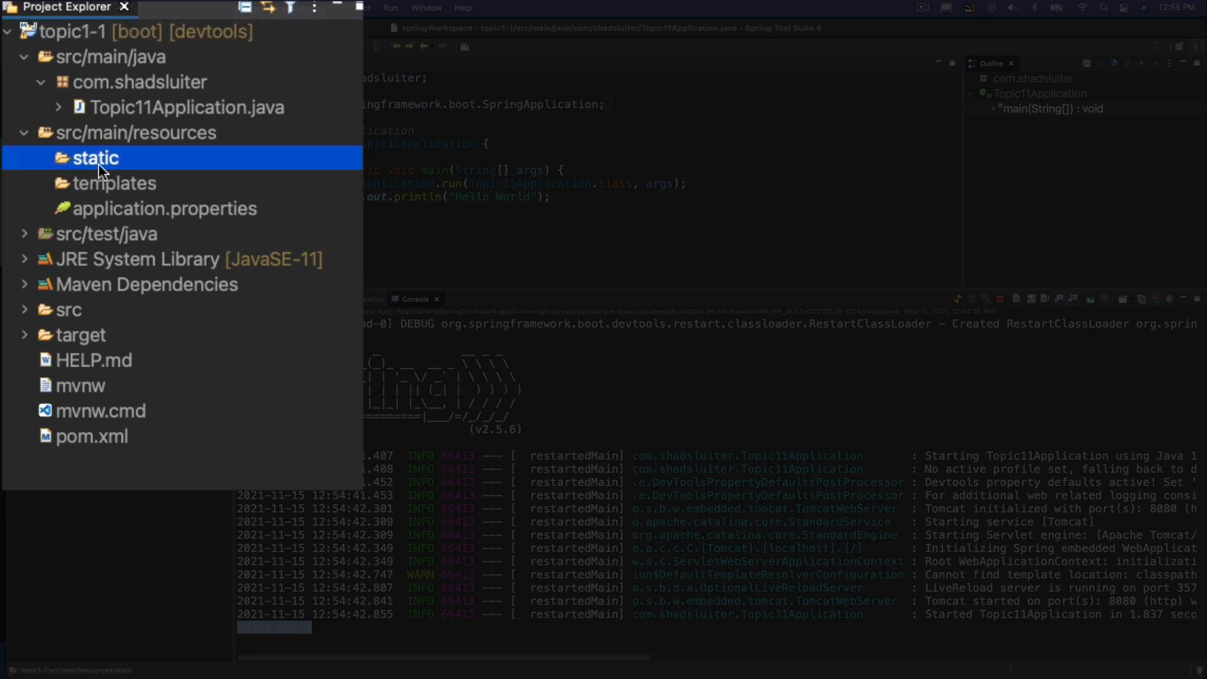
# - Start a new file in the static folder named index.html
pyautogui.rightClick(94, 159)
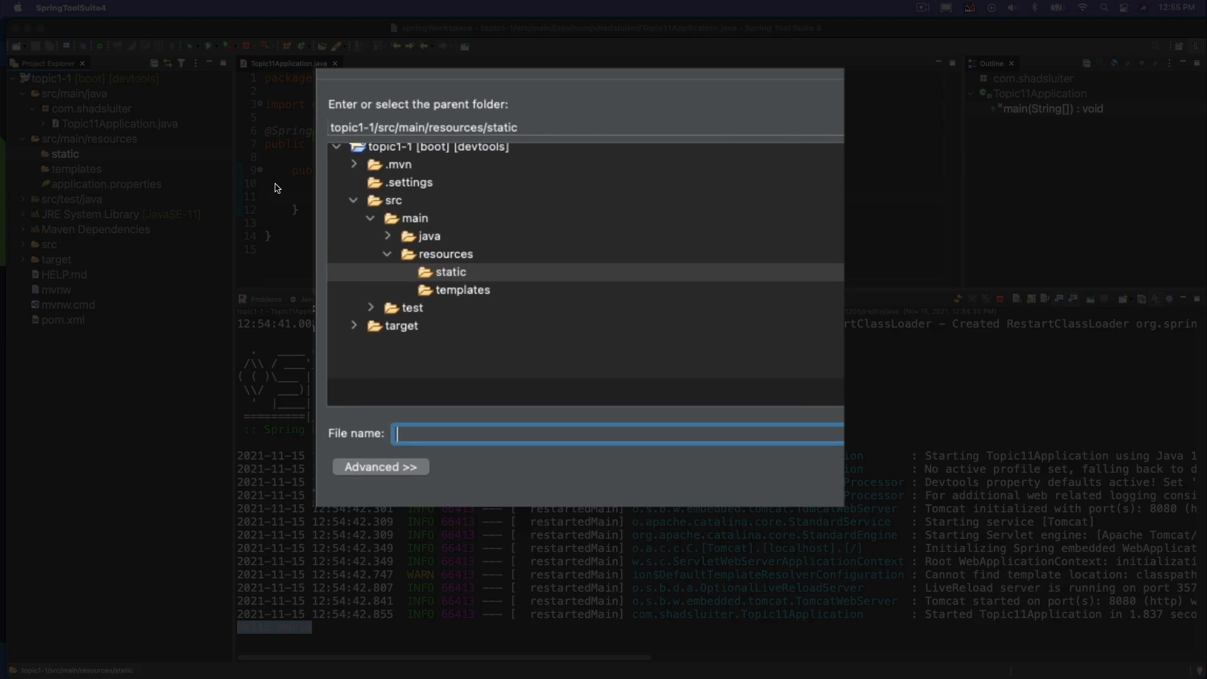
pyautogui.write('index.html')
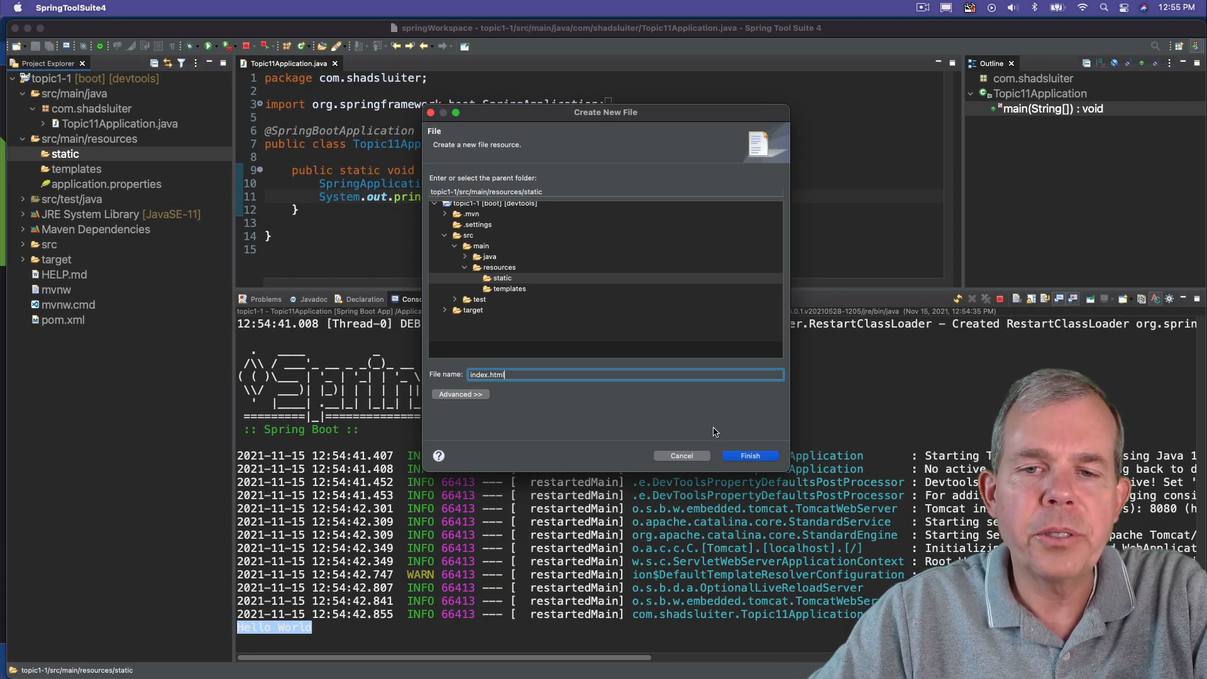
# - Create index.html and write its html element skeleton with closing </html>
pyautogui.click(748, 456)
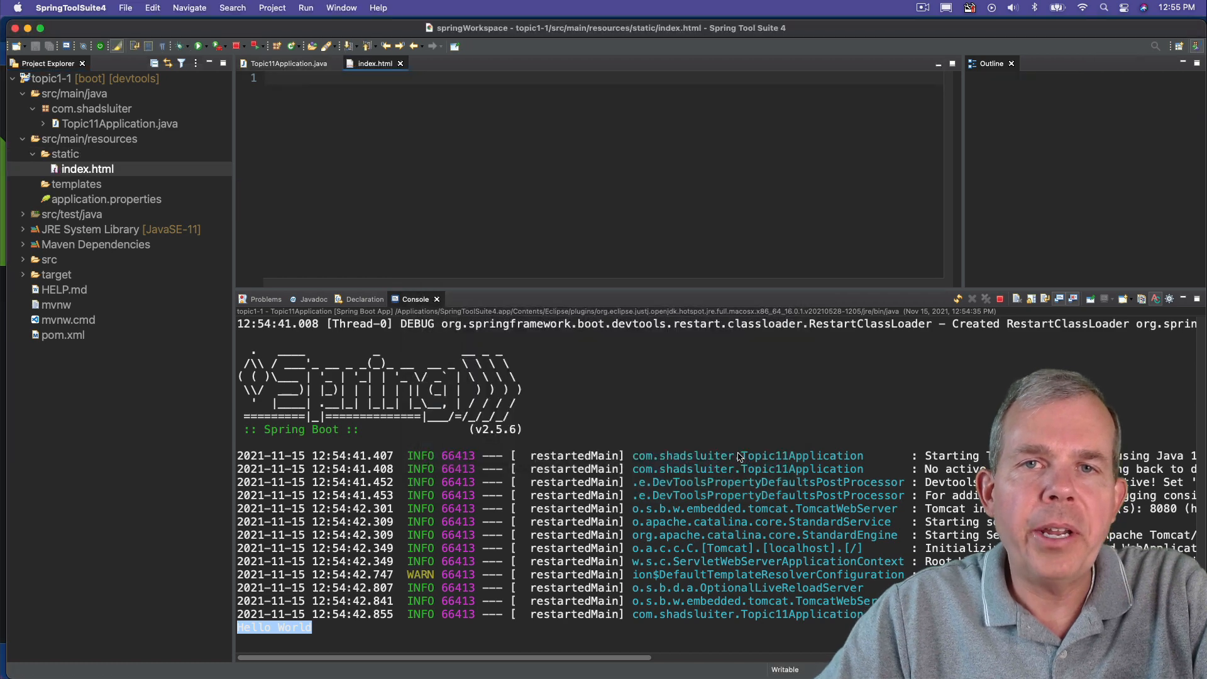
pyautogui.write('<!DOCTYPE html>')
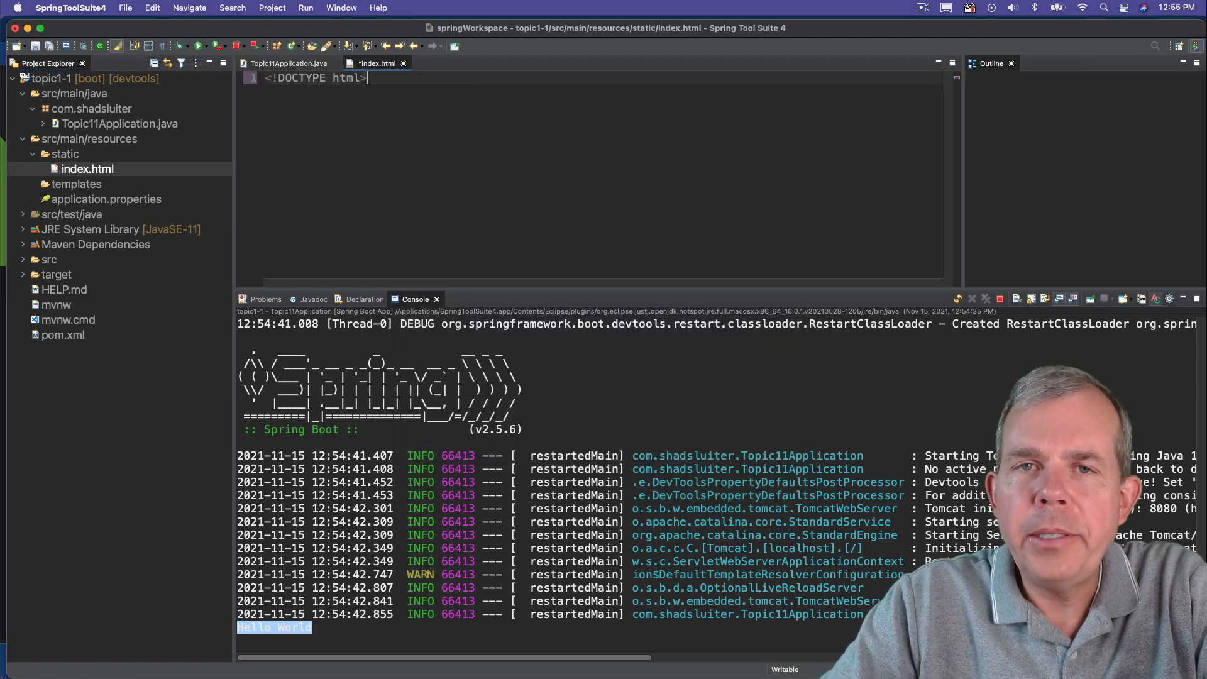
pyautogui.write('<html>')
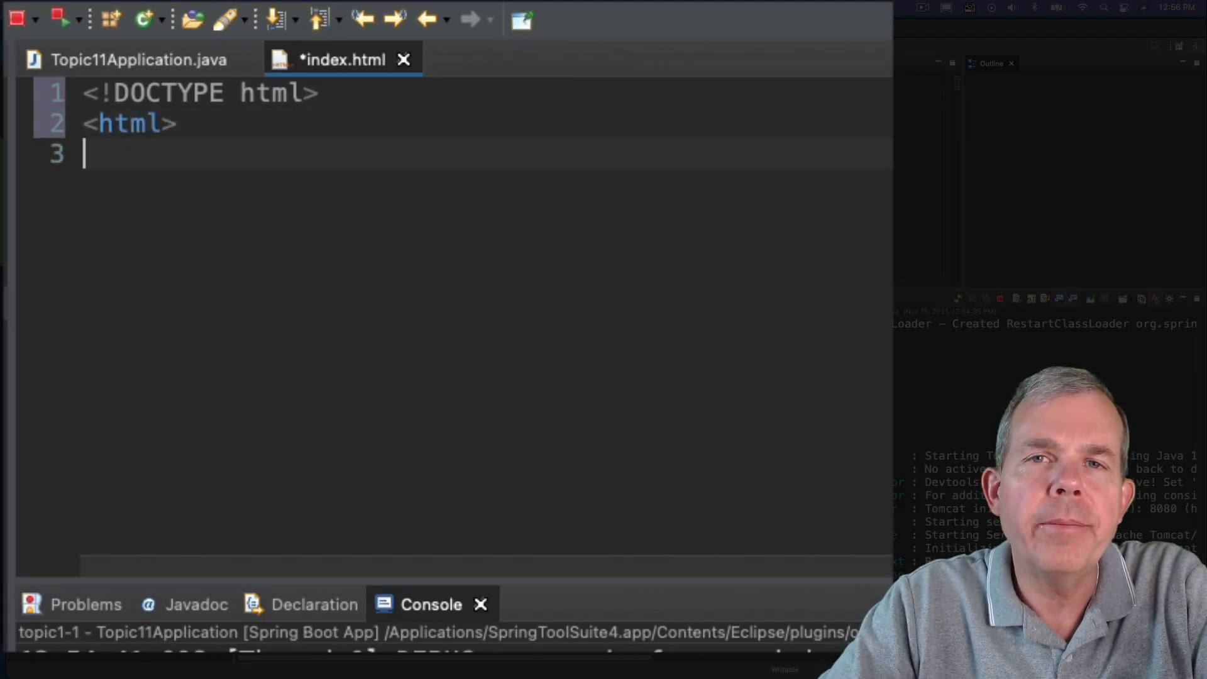
pyautogui.write('</html>')
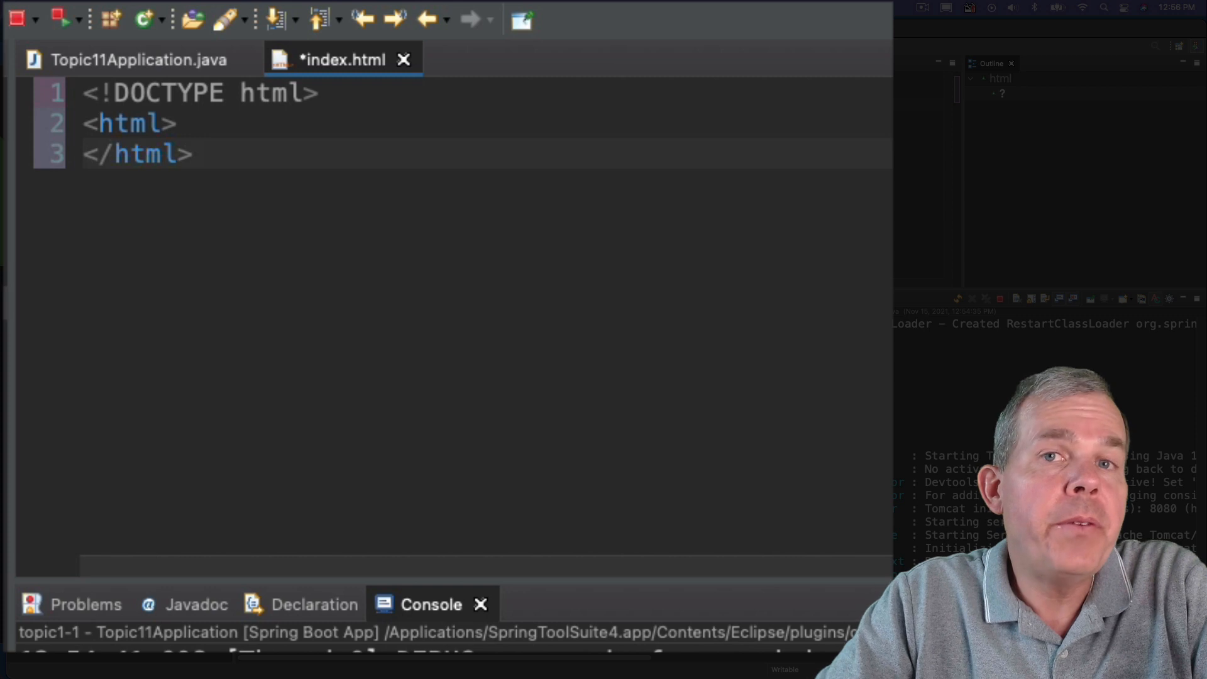
pyautogui.press('enter')
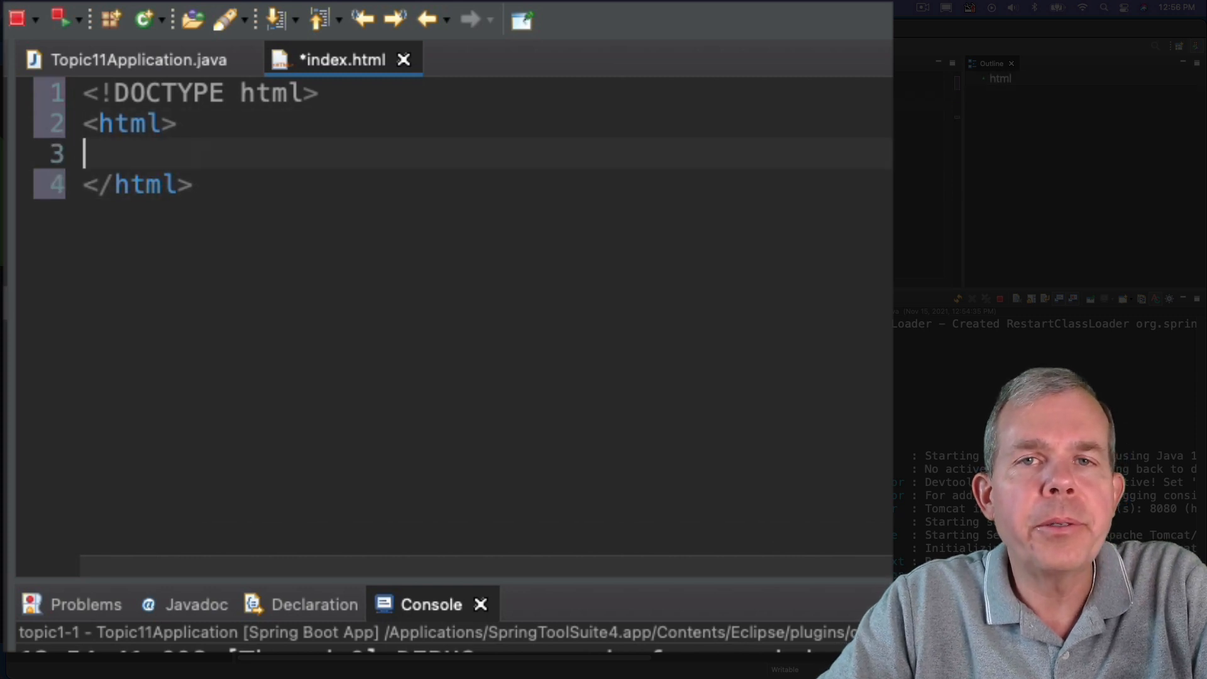
# - Add a head element containing a title reading My hello page
pyautogui.write('<')
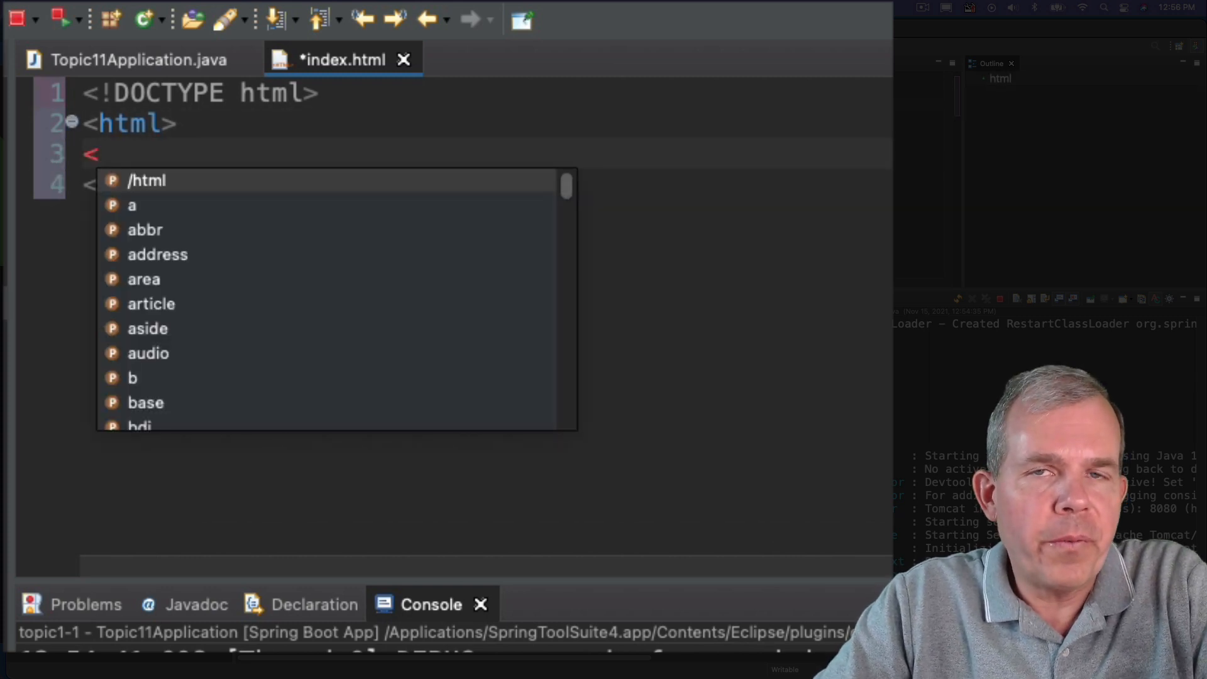
pyautogui.write('hea')
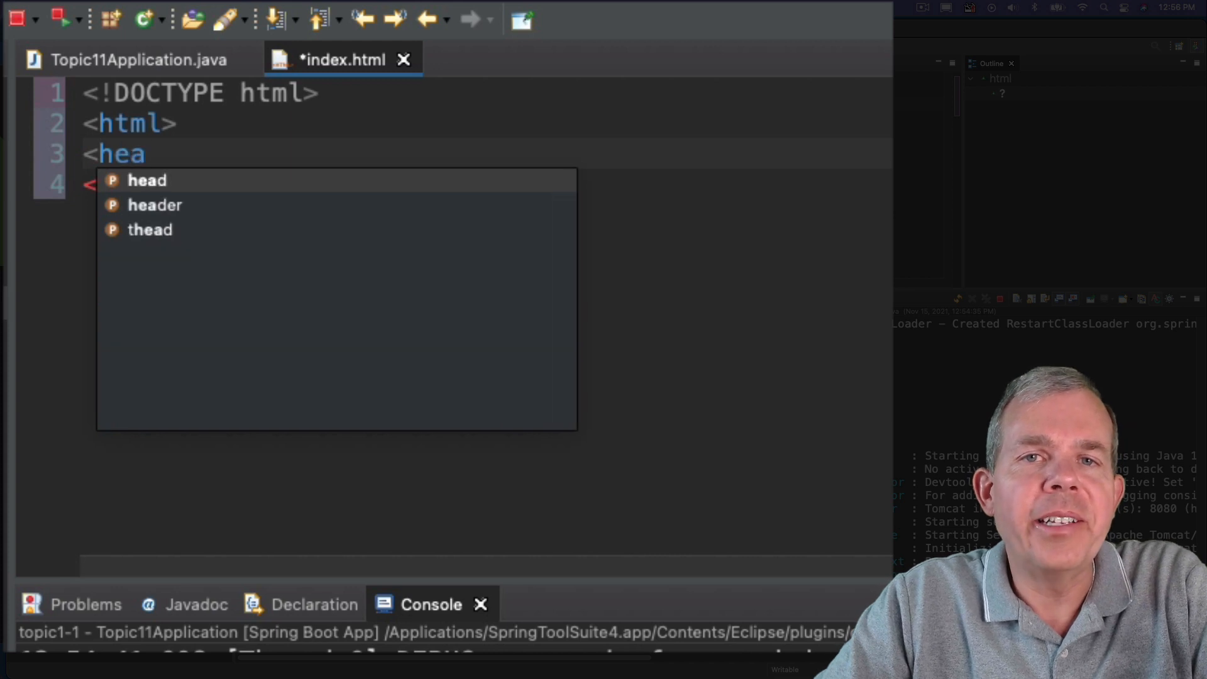
pyautogui.click(147, 180)
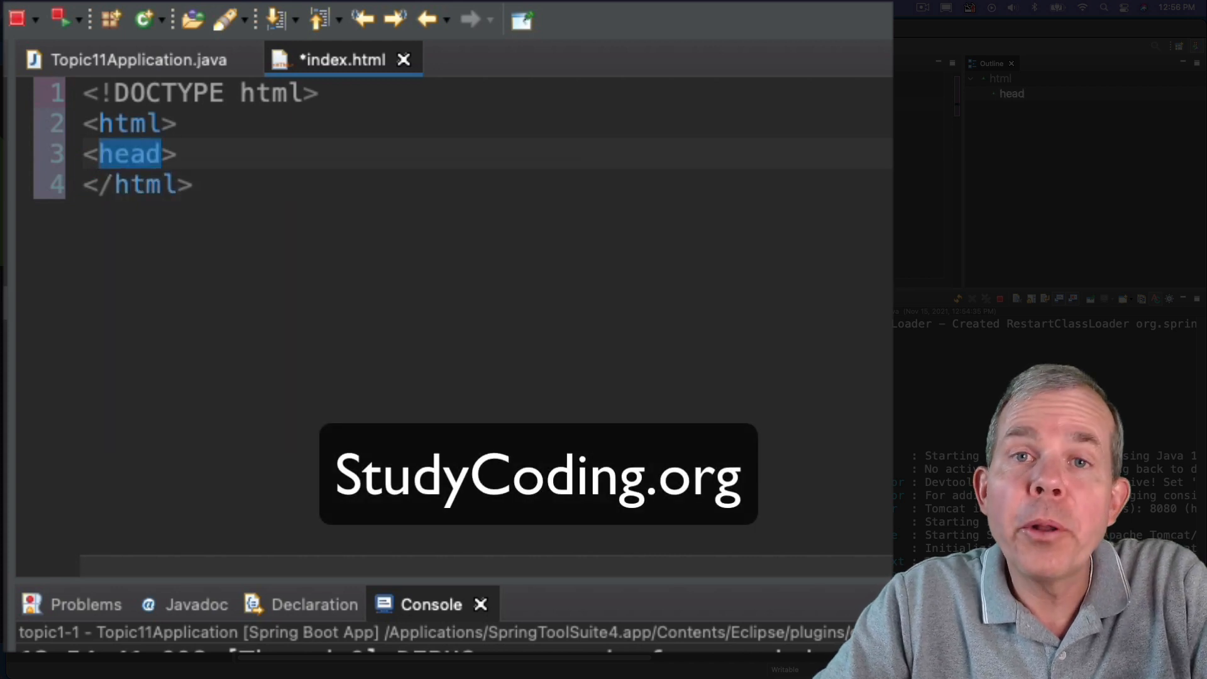
pyautogui.write('</head>')
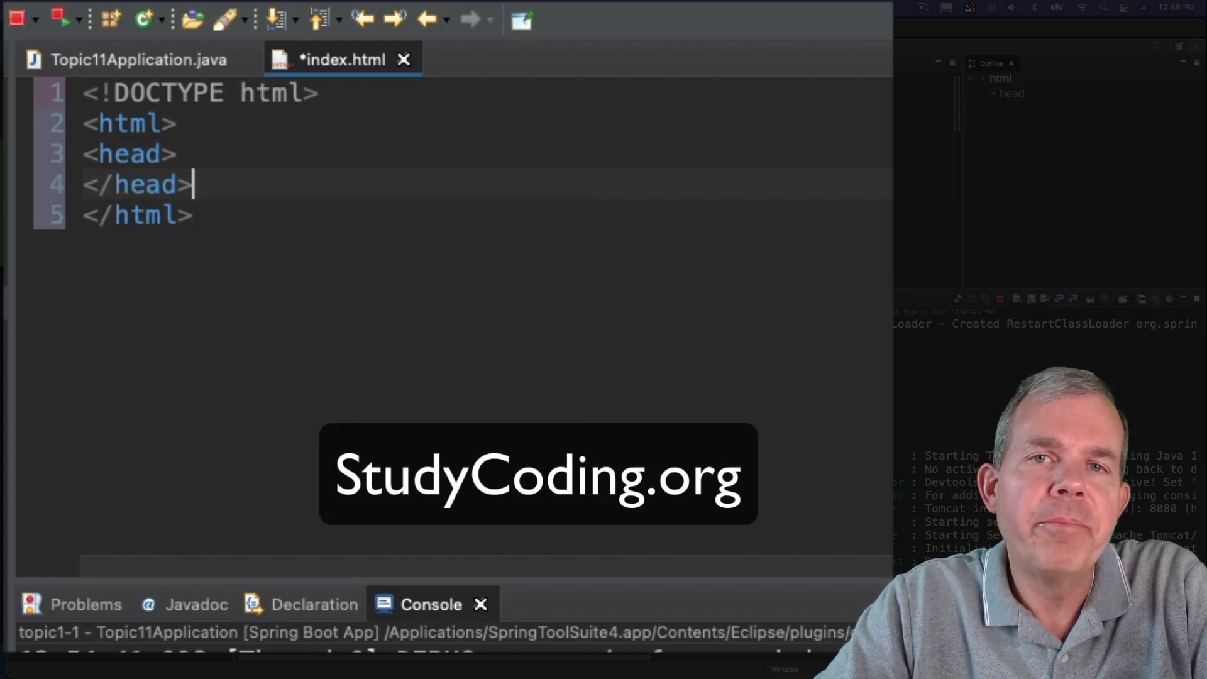
pyautogui.write('<')
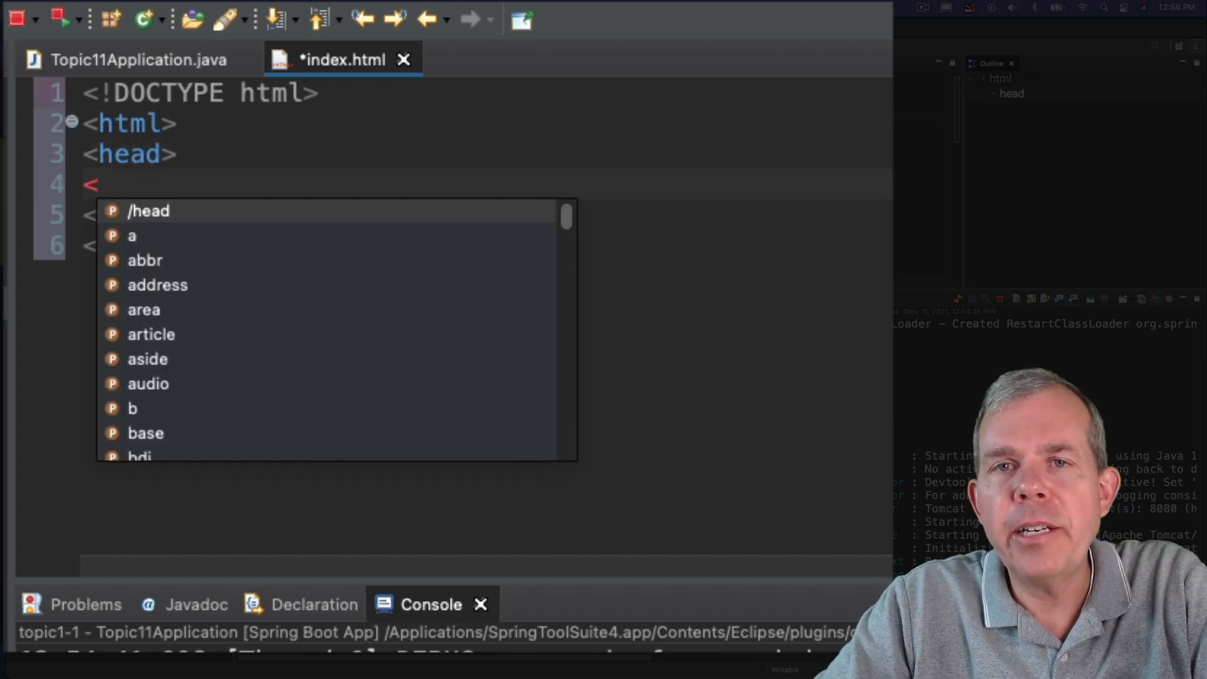
pyautogui.write('title>')
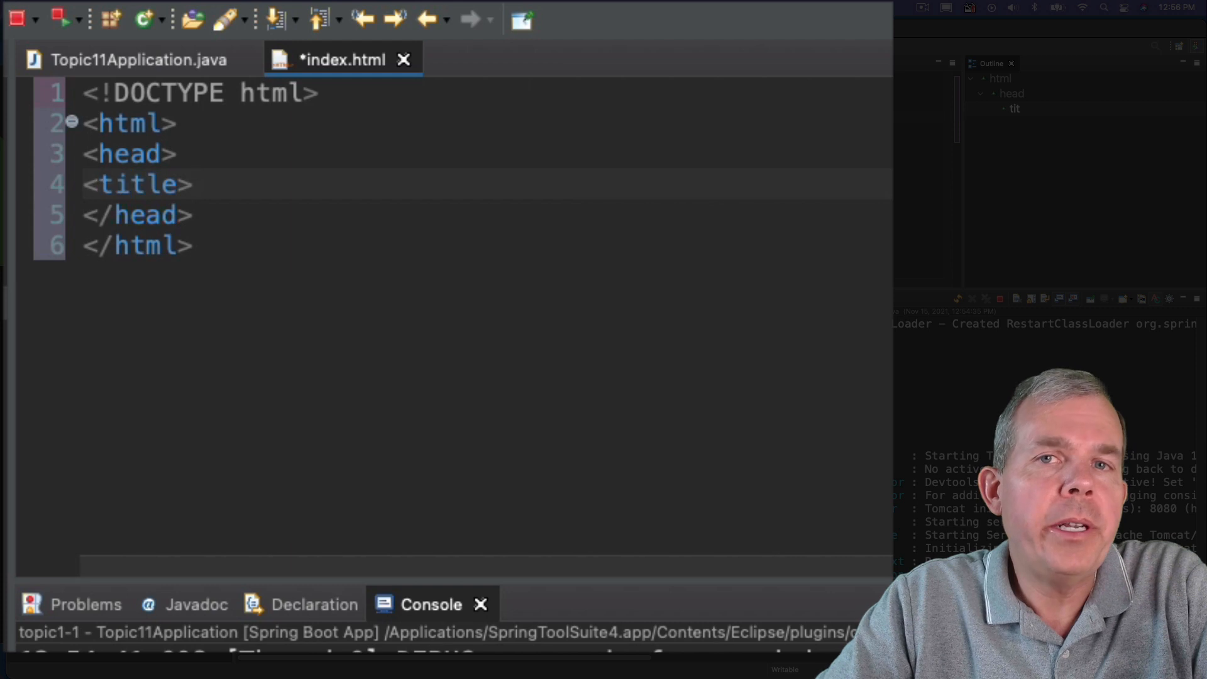
pyautogui.write('My hello page</title>')
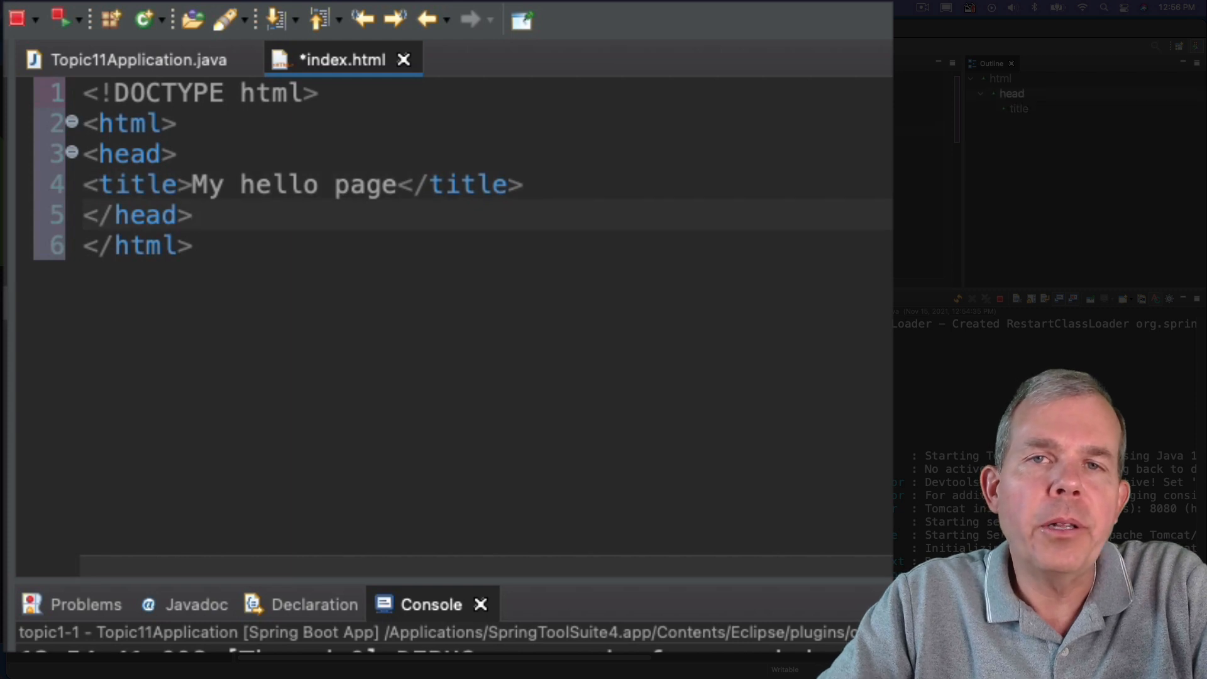
# - Add a body with an h1 heading reading Hello world
pyautogui.write('<')
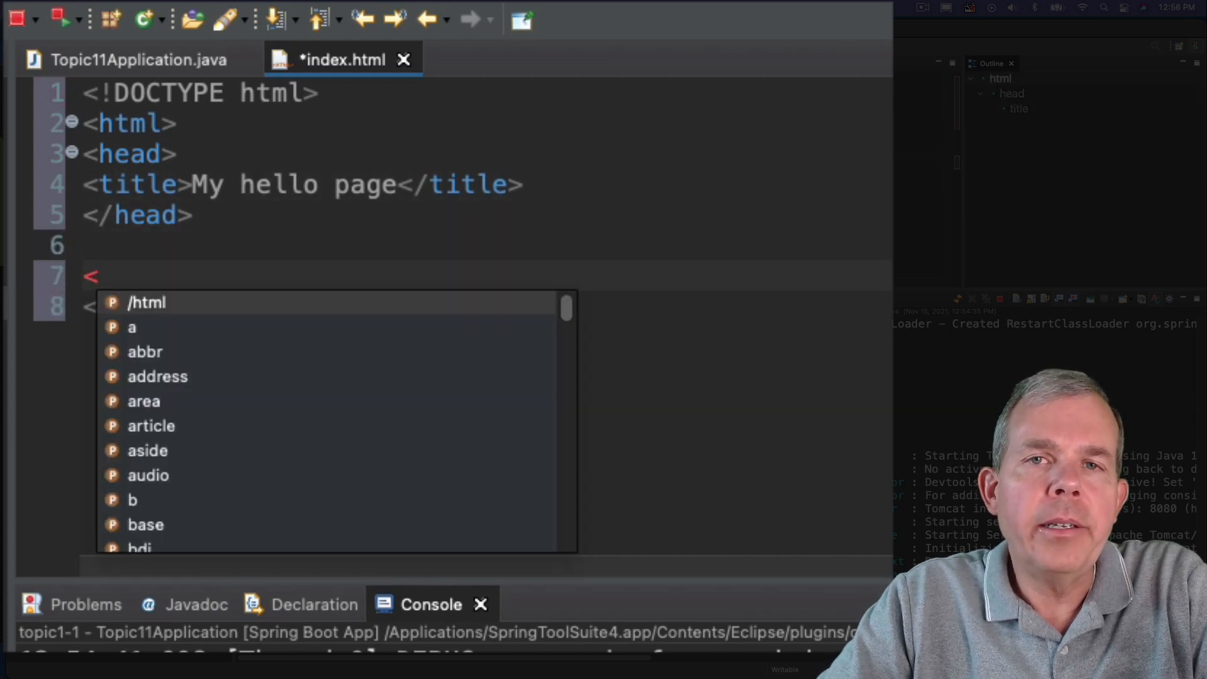
pyautogui.write('body>')
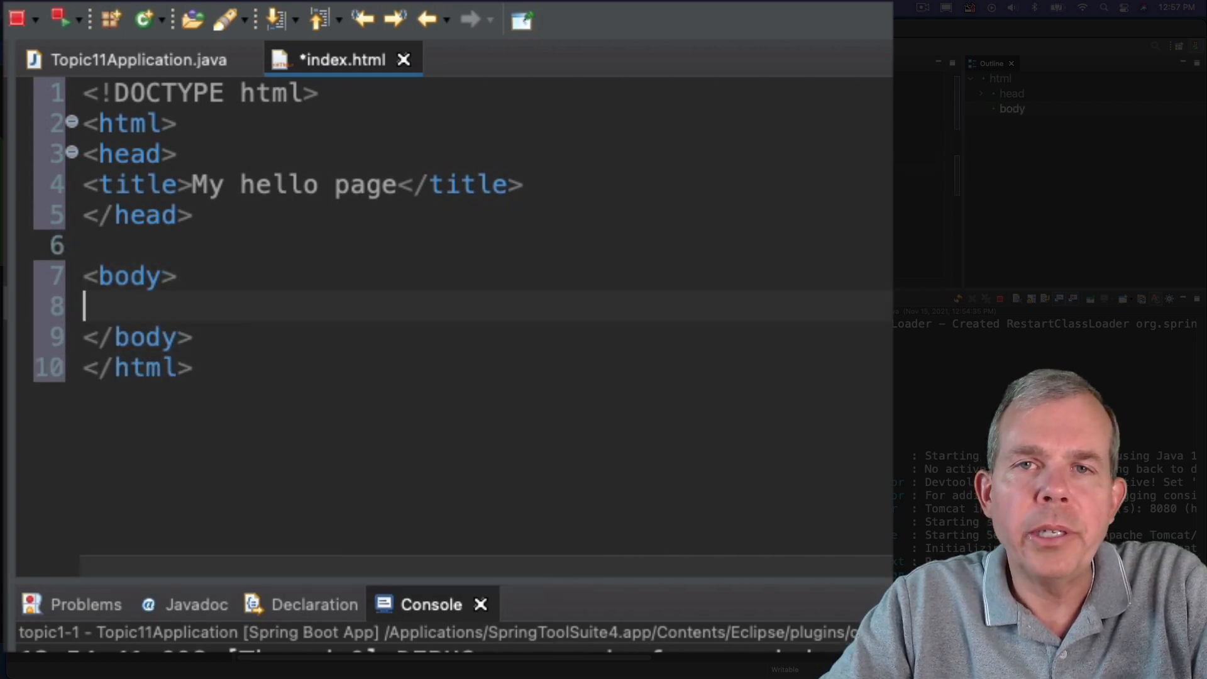
pyautogui.write('<h1>Hello')
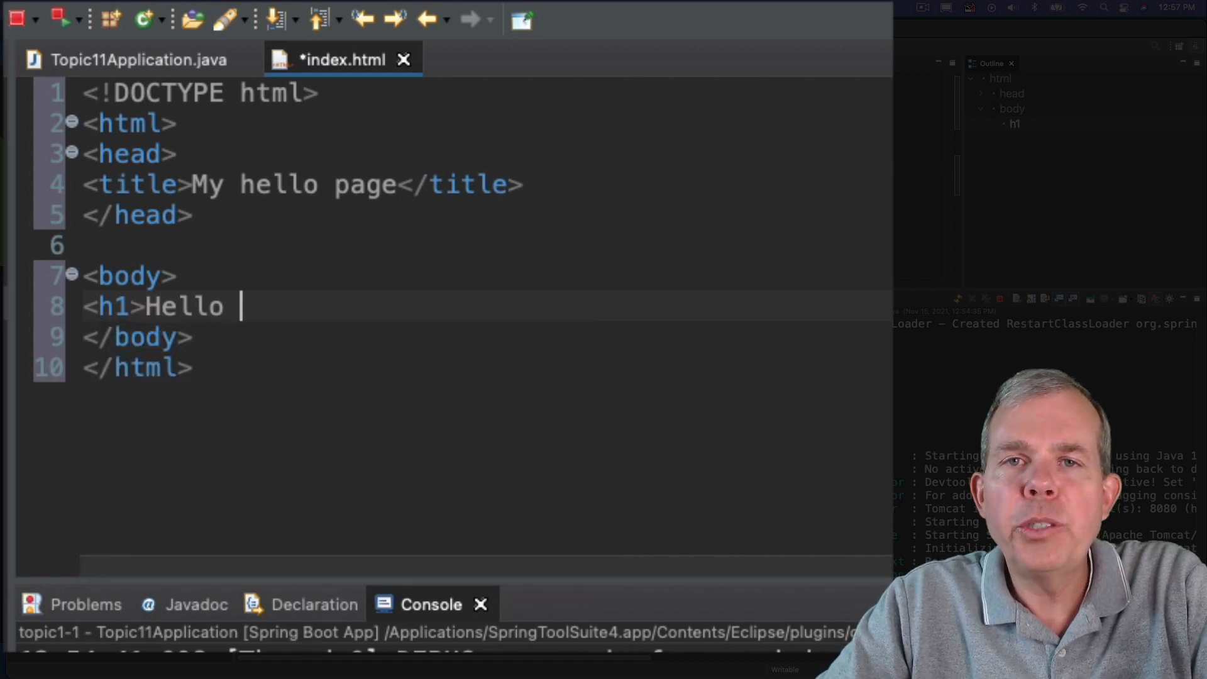
pyautogui.write('wor')
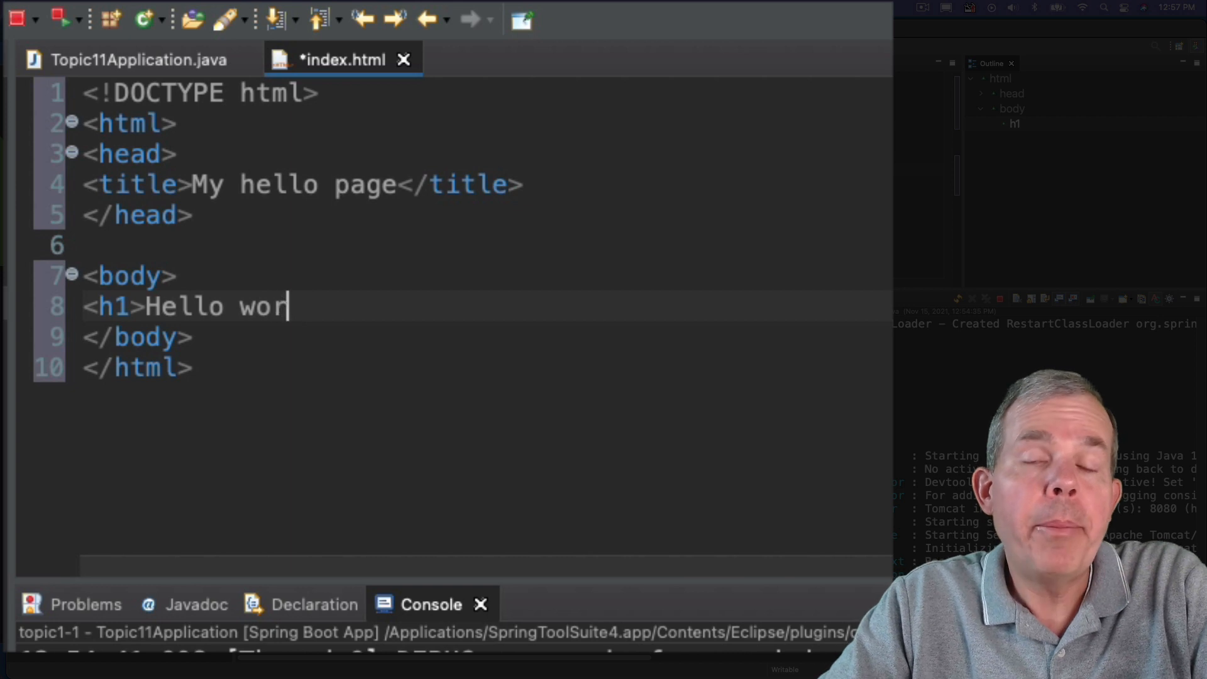
pyautogui.write('ld')
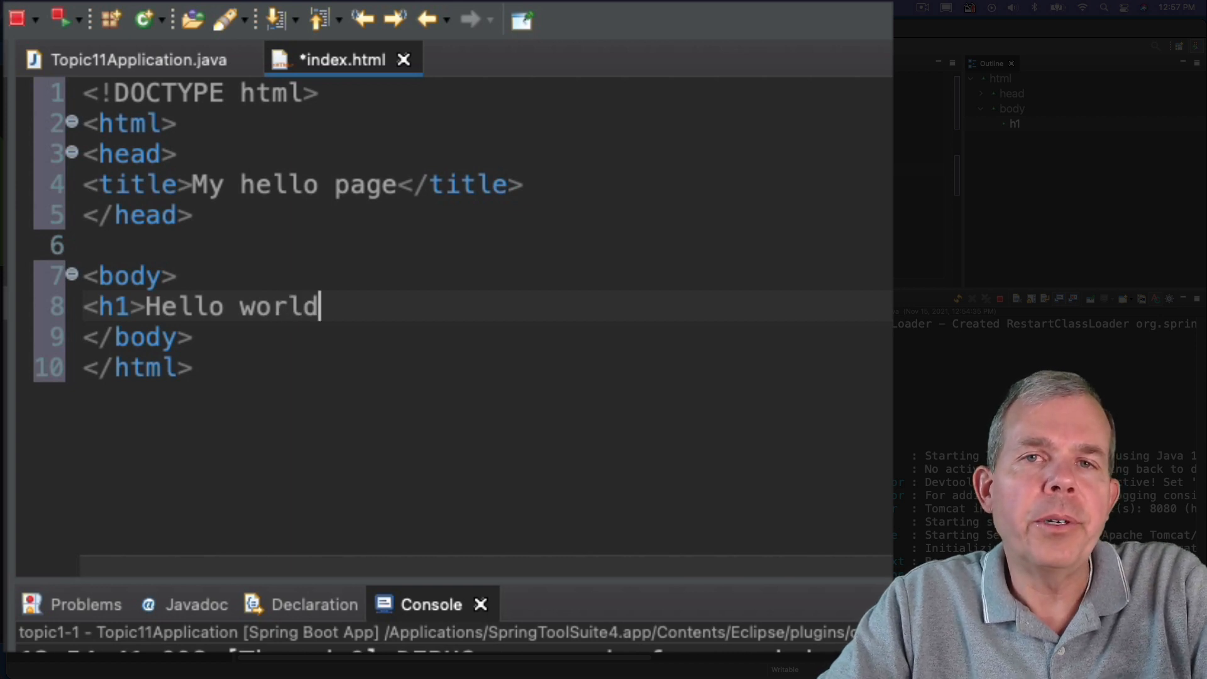
pyautogui.write('</h1>')
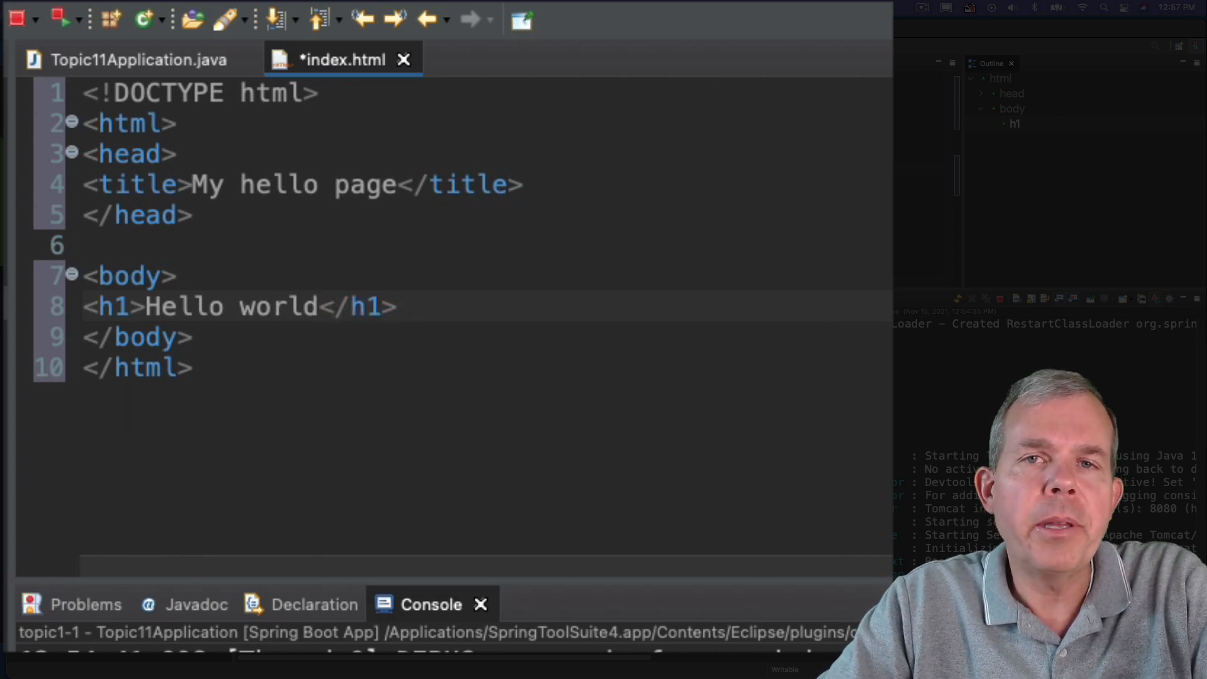
# - Add a paragraph reading 'Great things are in store from Spring Boot!'
pyautogui.write('<')
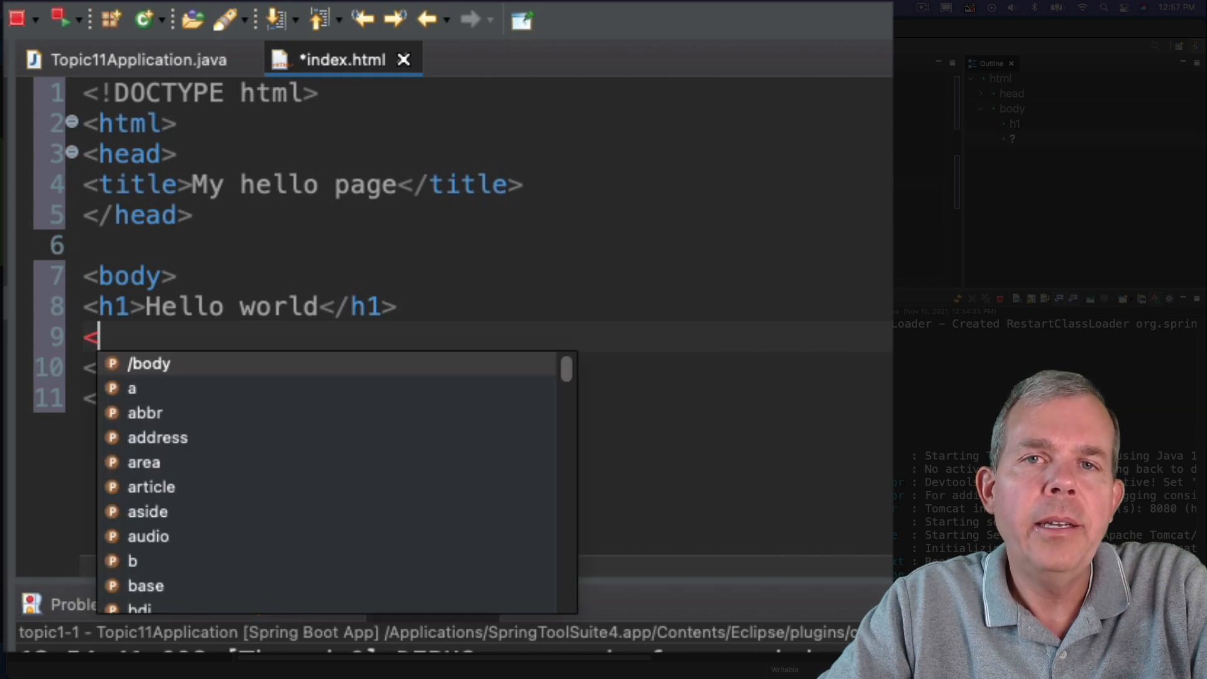
pyautogui.write('p>')
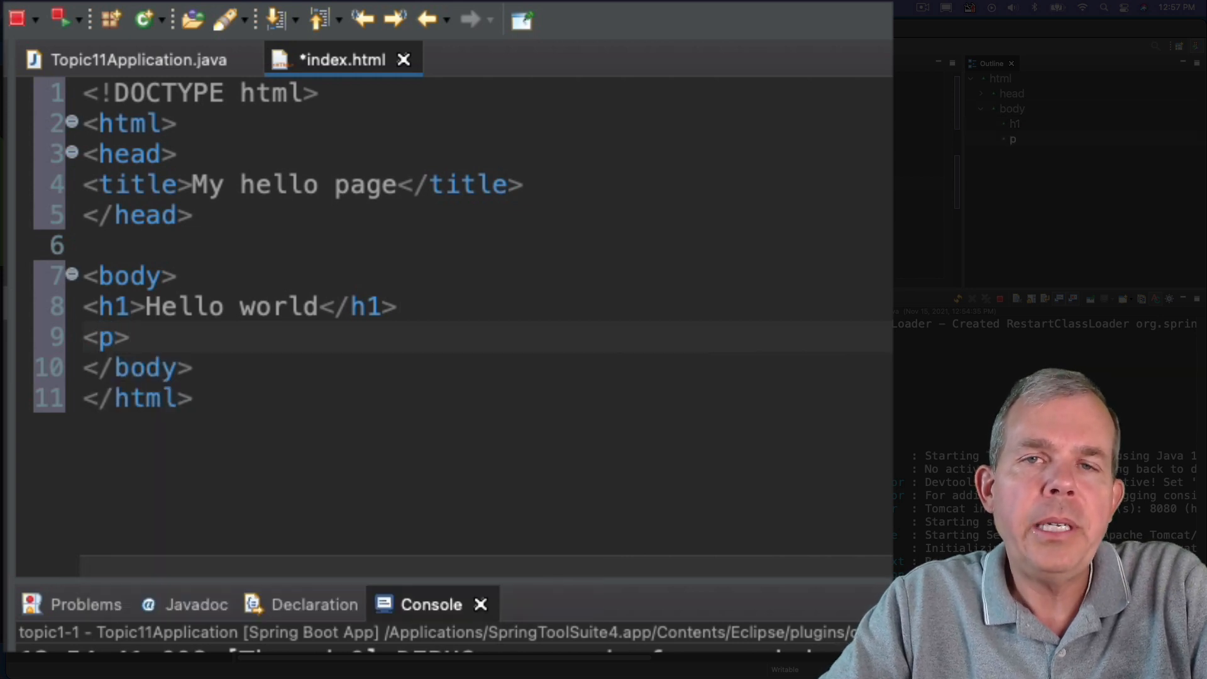
pyautogui.write('Great things ar')
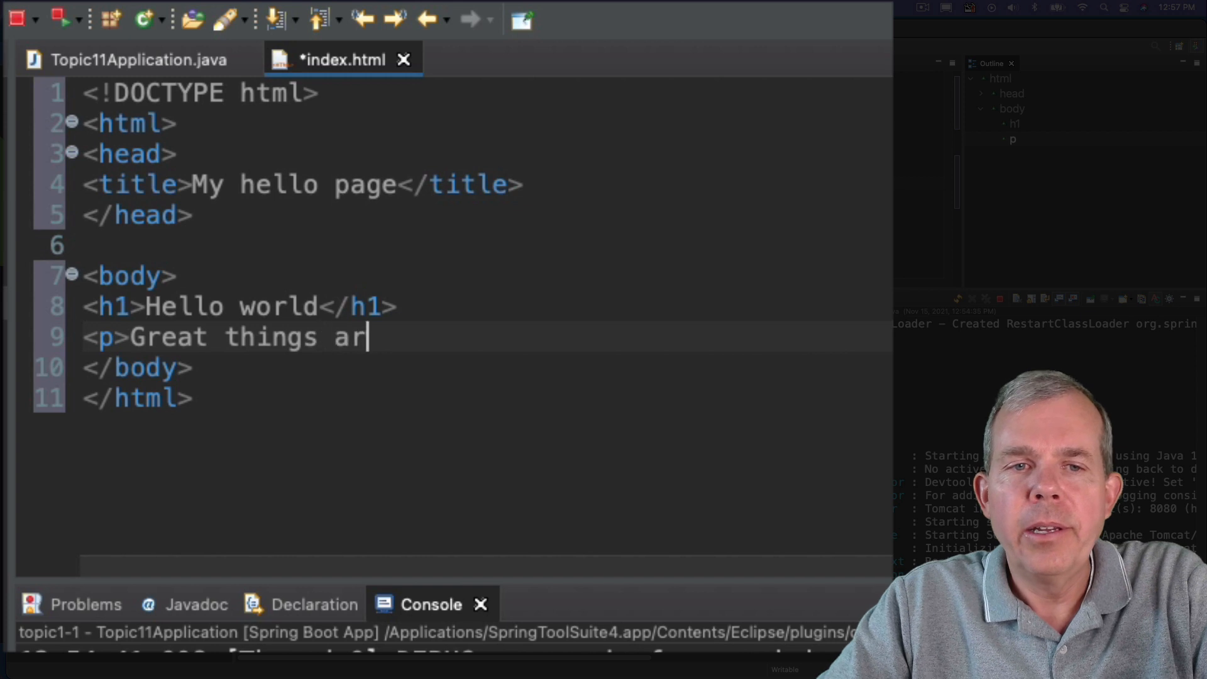
pyautogui.write('e in store f')
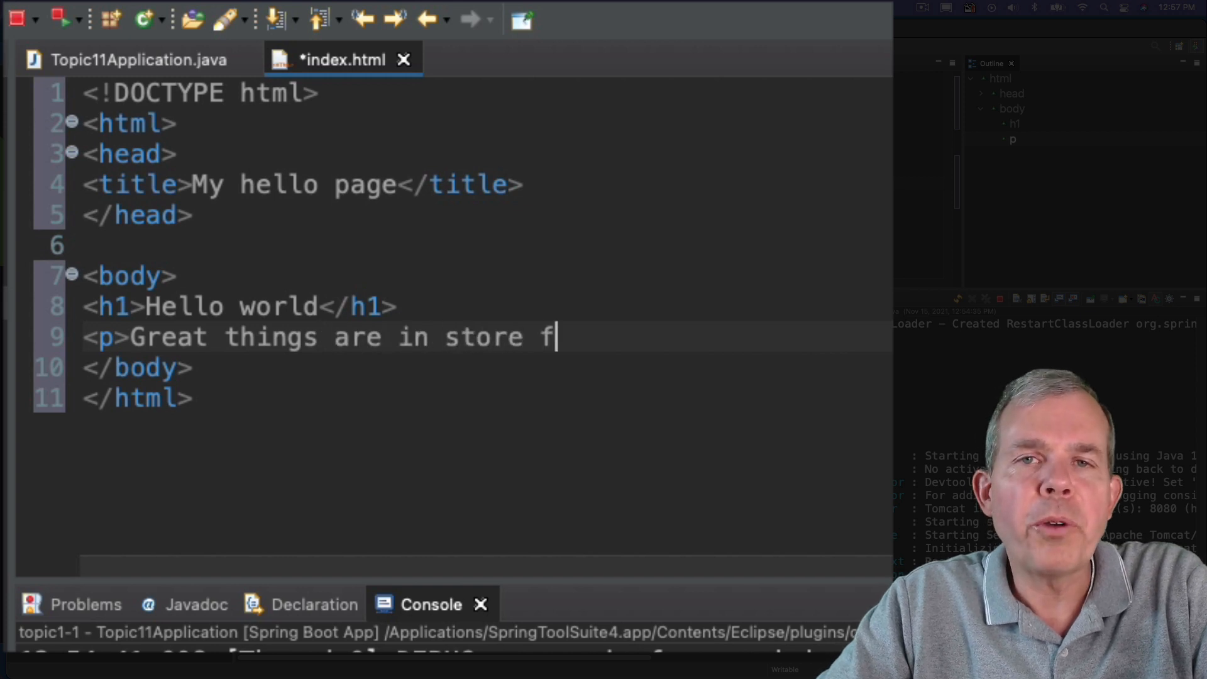
pyautogui.write('rom Spring')
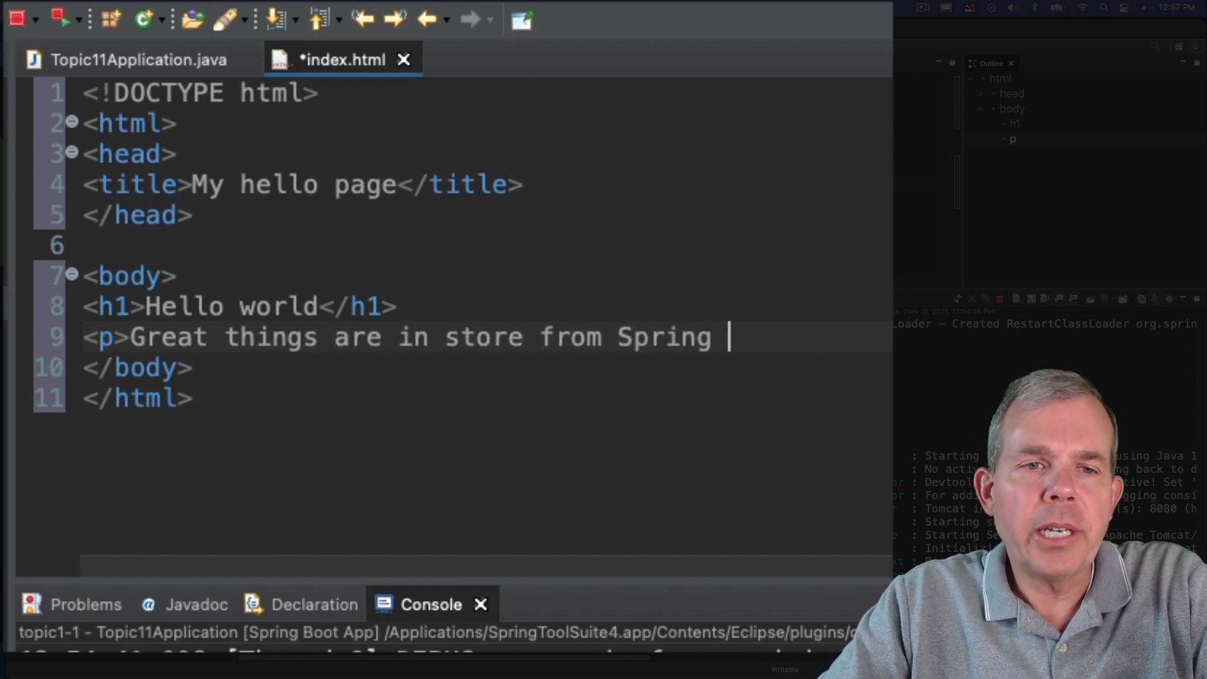
pyautogui.write('Boot!')
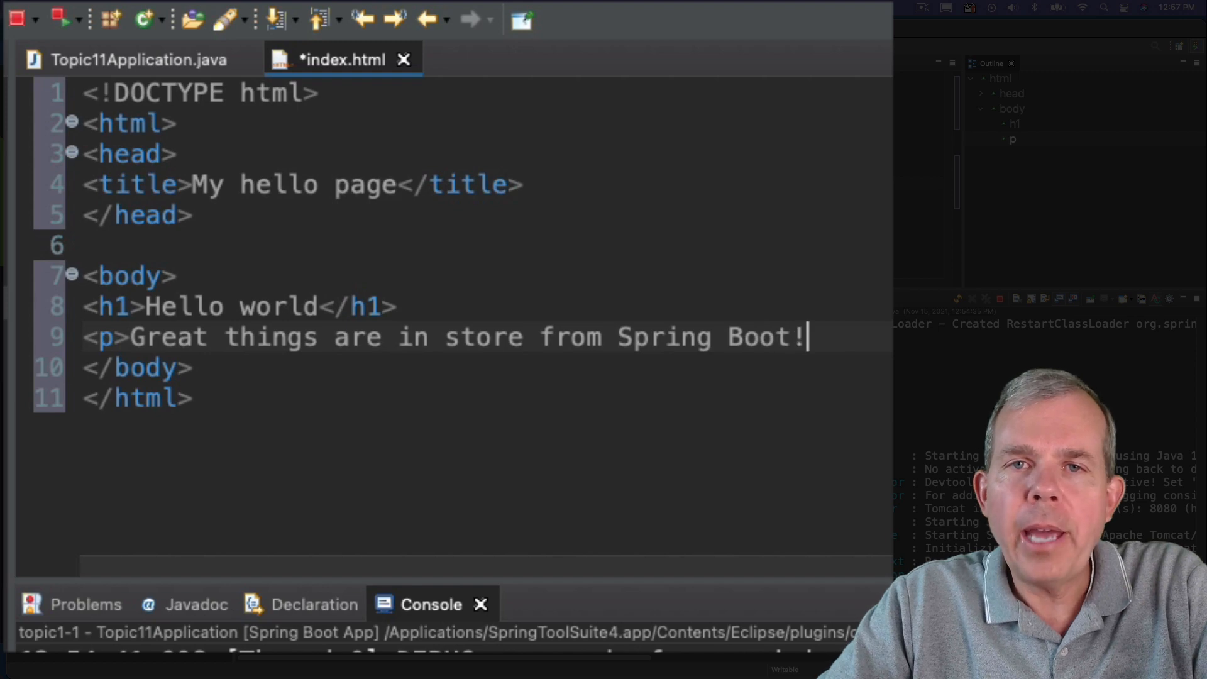
pyautogui.write('</')
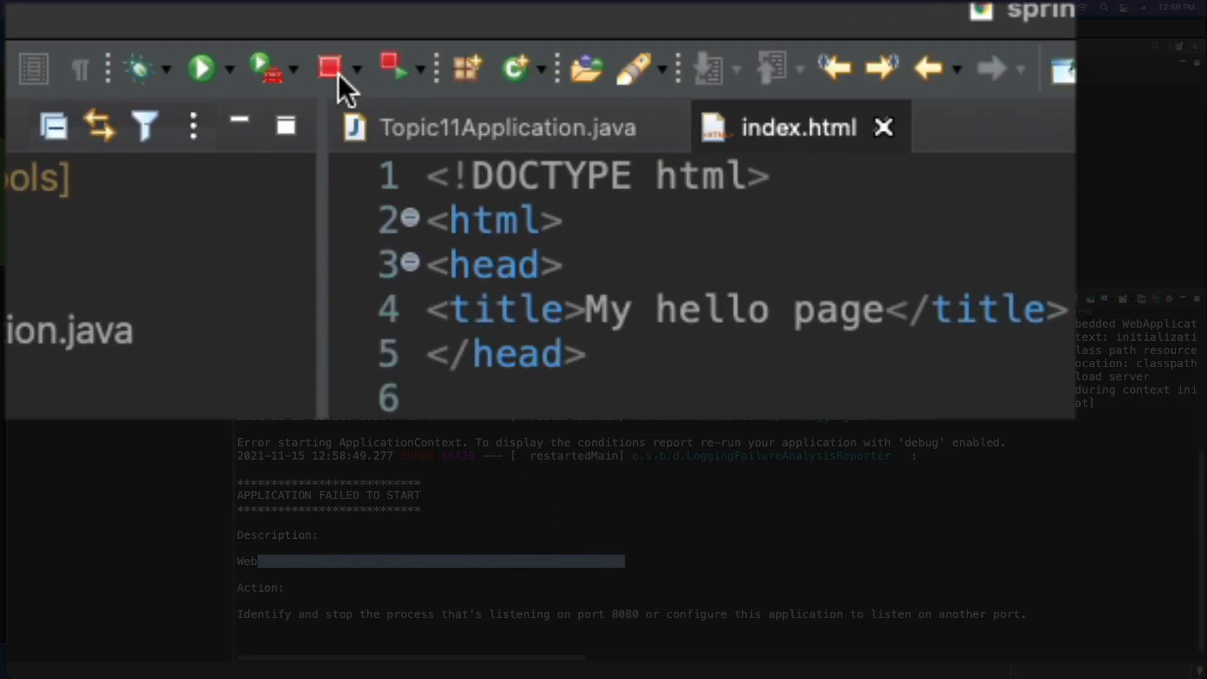
pyautogui.moveTo(331, 69)
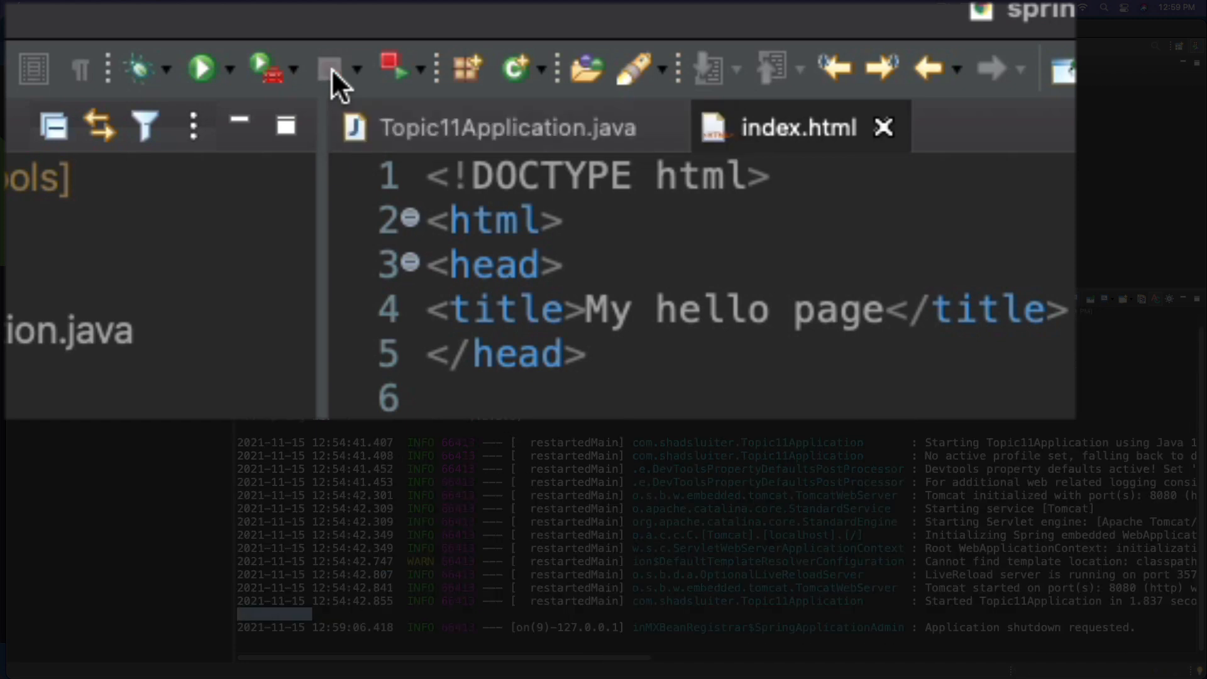
pyautogui.moveTo(385, 73)
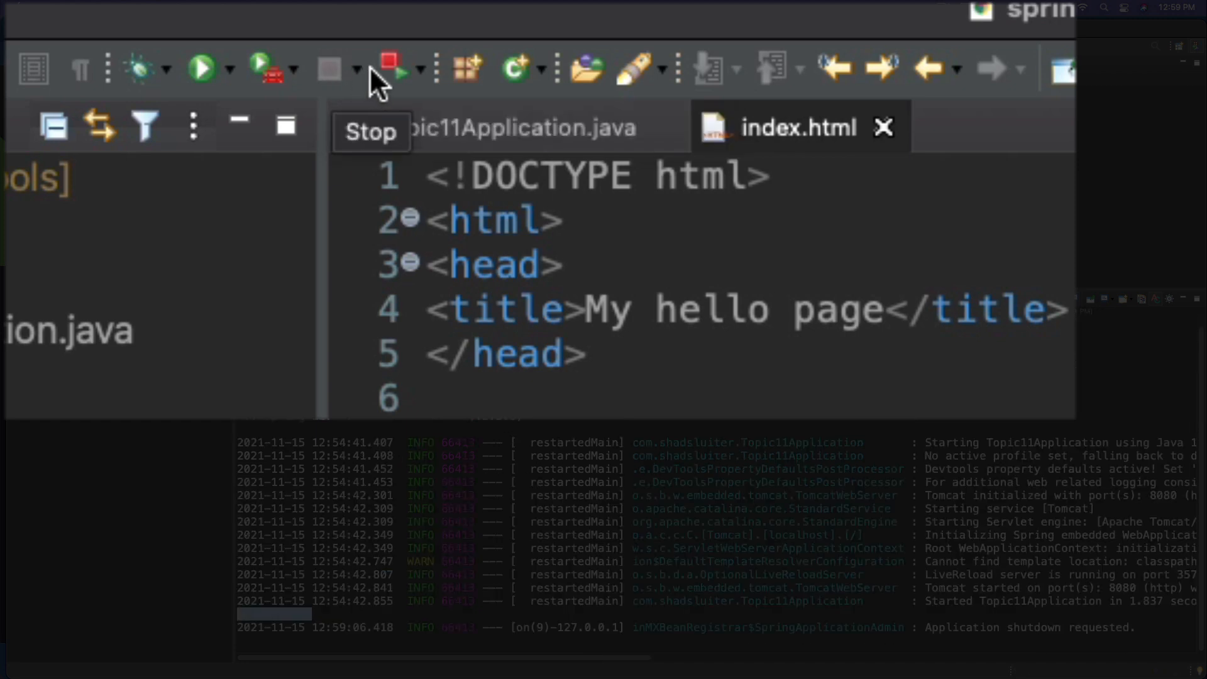
pyautogui.moveTo(388, 70)
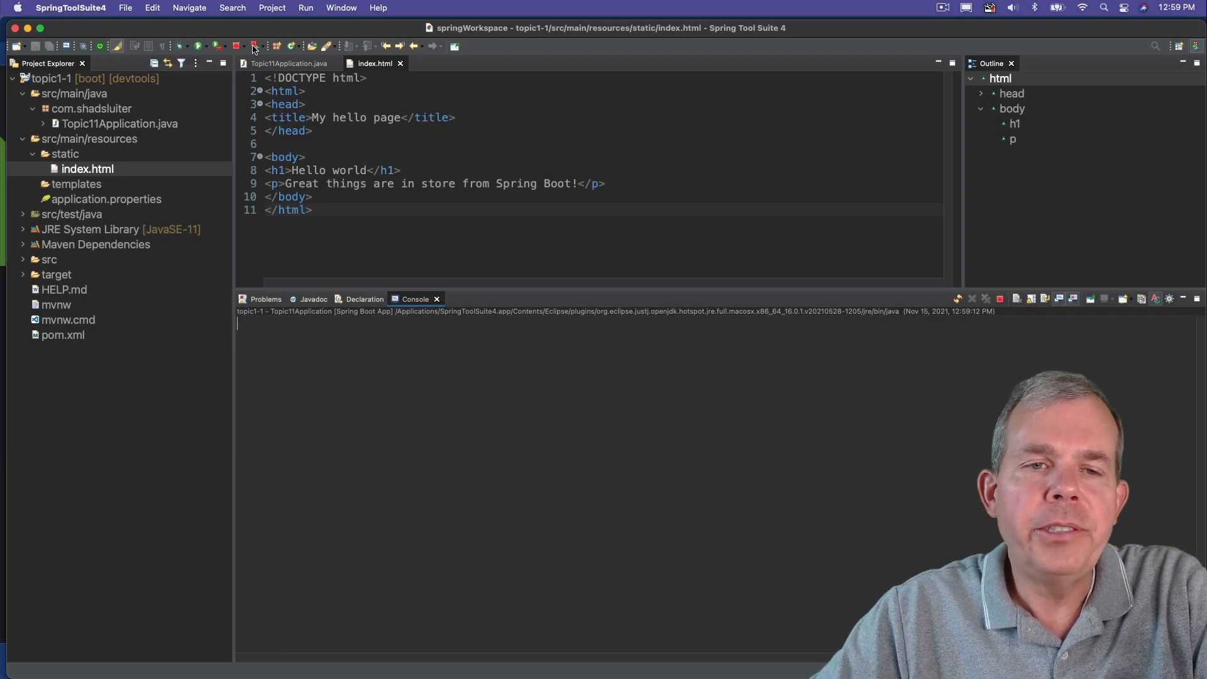
# - Relaunch the topic1-1 Spring Boot app after saving index.html
pyautogui.click(197, 46)
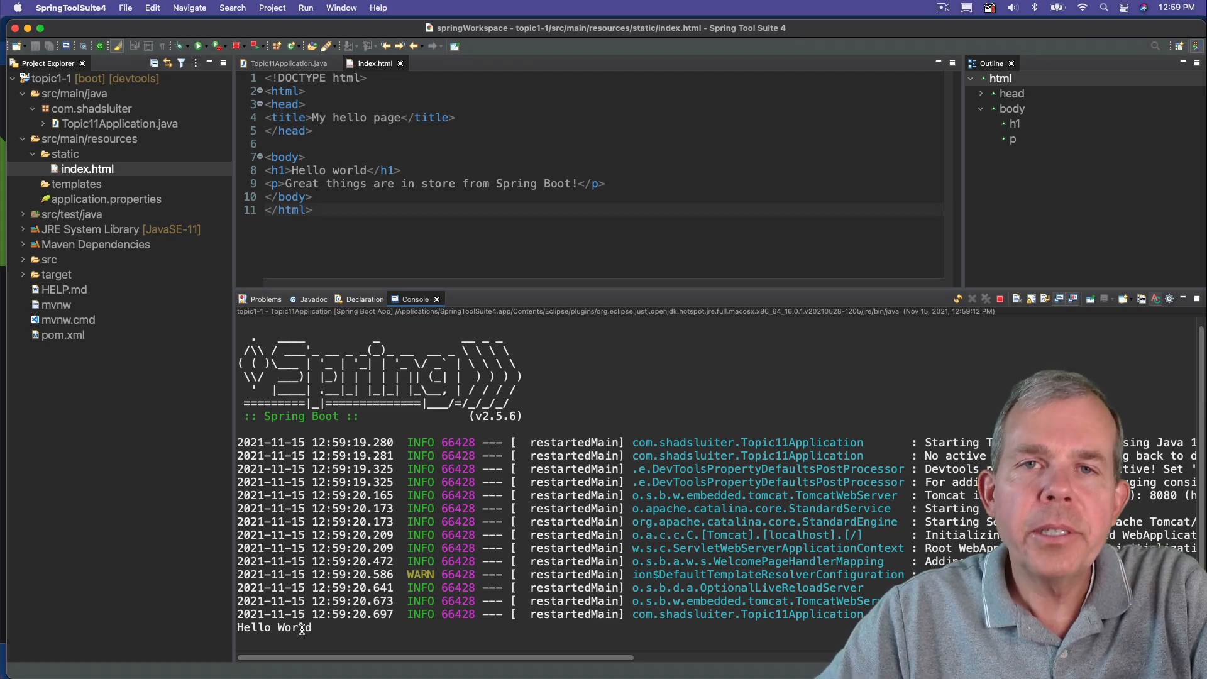
# - Load localhost:8080 in Chrome to view the Hello world page with its paragraph
pyautogui.click(51, 7)
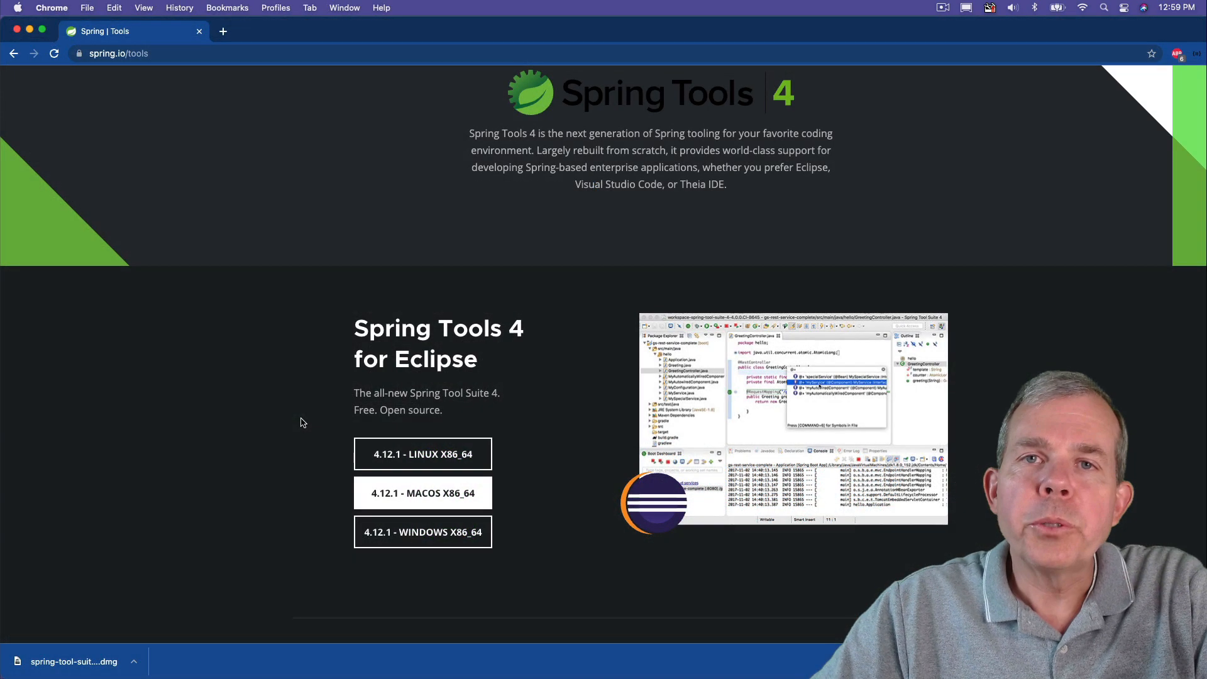
pyautogui.click(130, 52)
pyautogui.write('localhos')
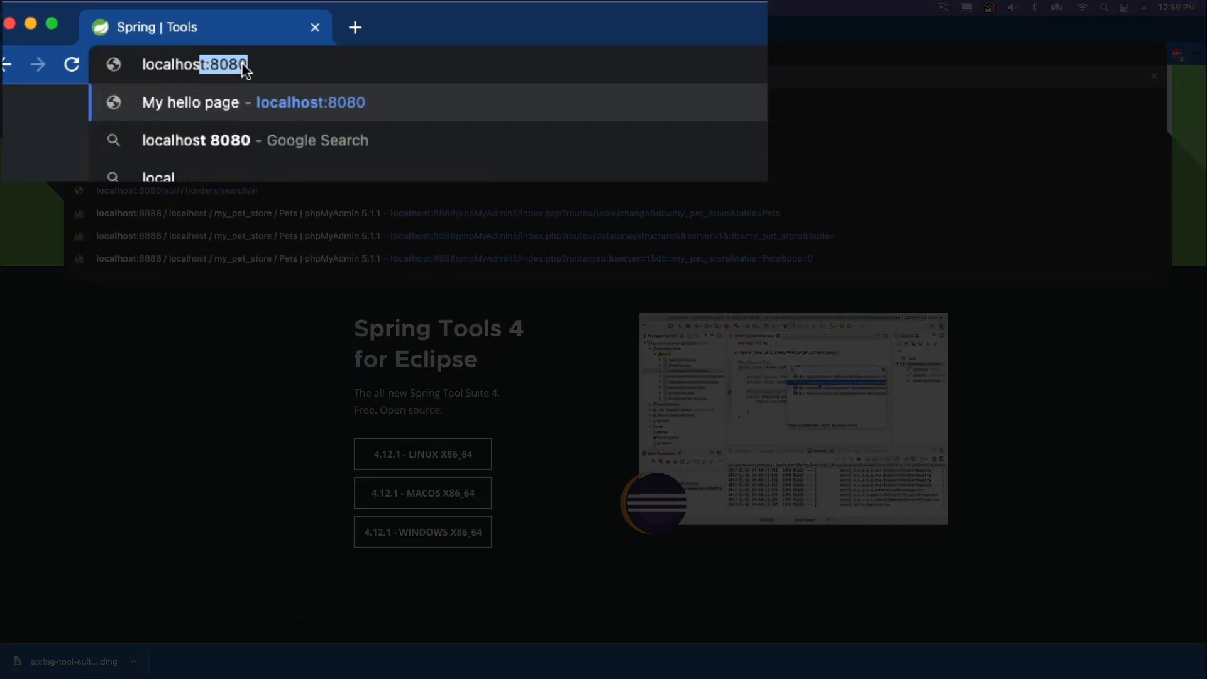
pyautogui.press('Enter')
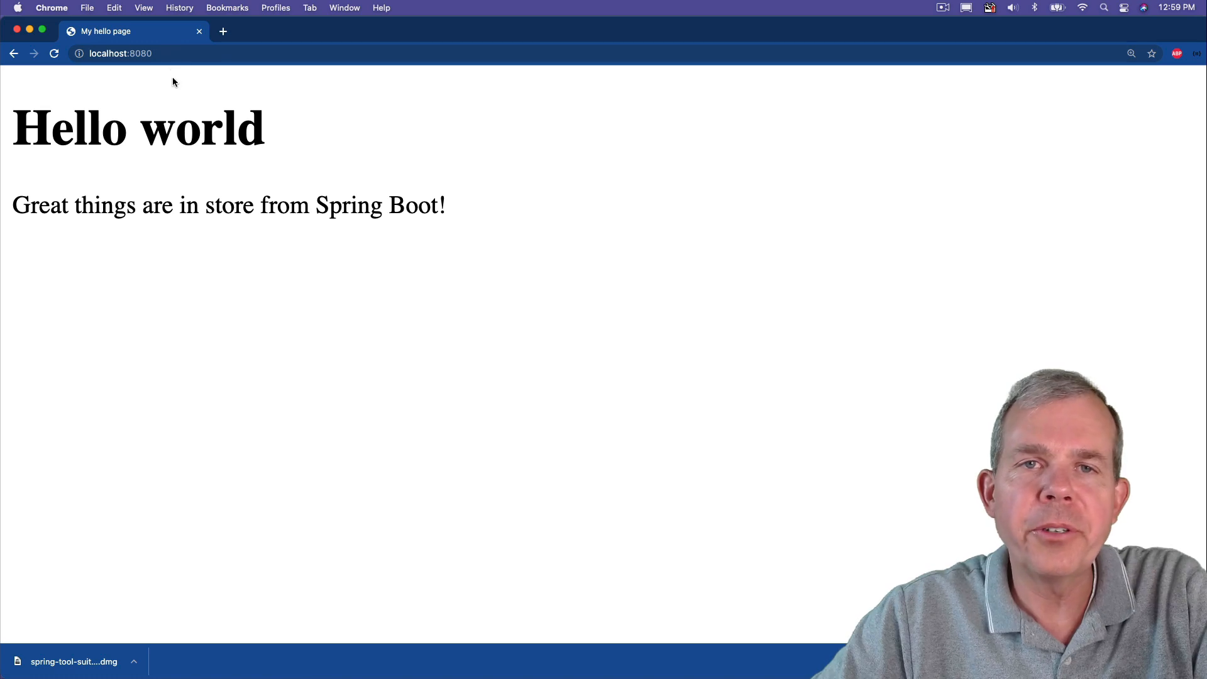
pyautogui.moveTo(214, 149)
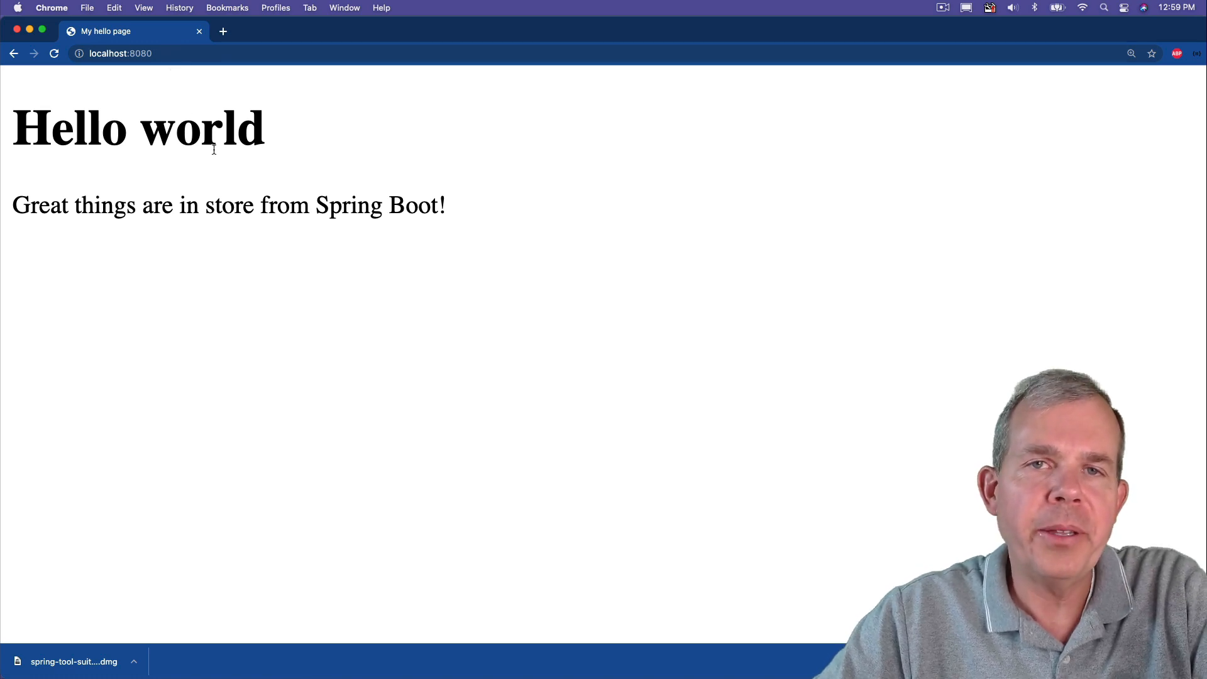